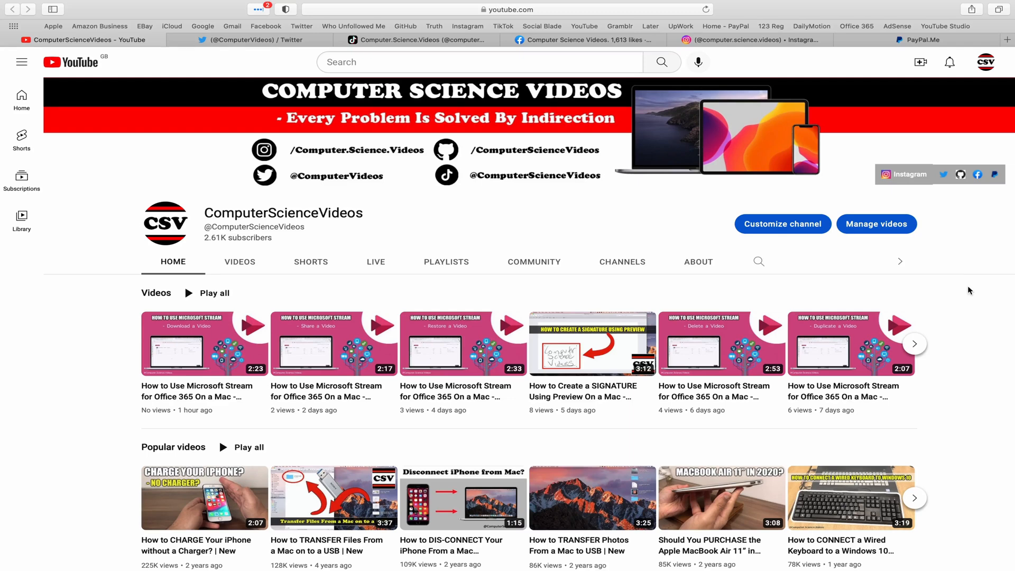
mouse_move(240, 39)
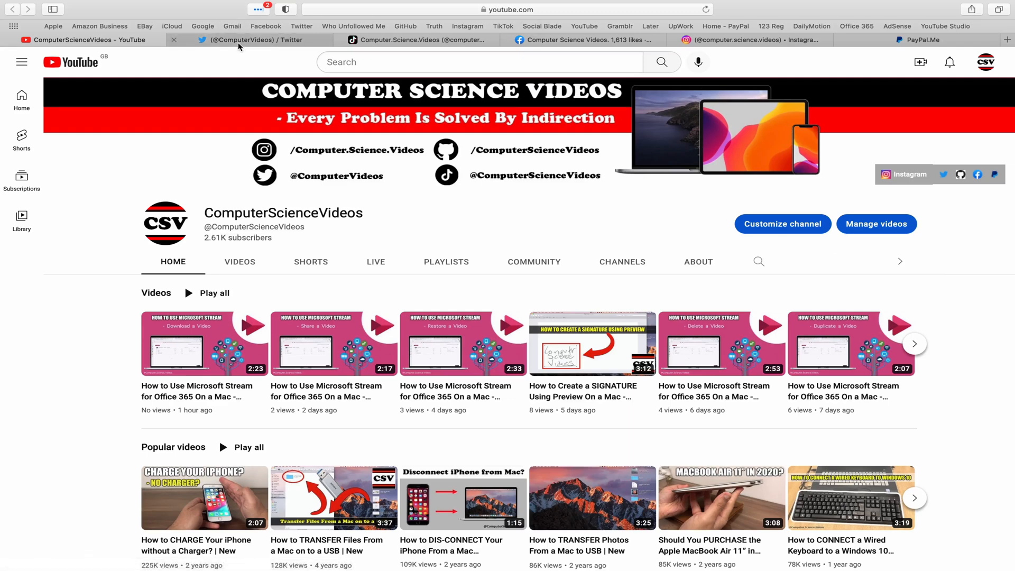
Step: Show the channel's Twitter, TikTok, Facebook and Instagram profiles in turn, then close Safari
click(246, 40)
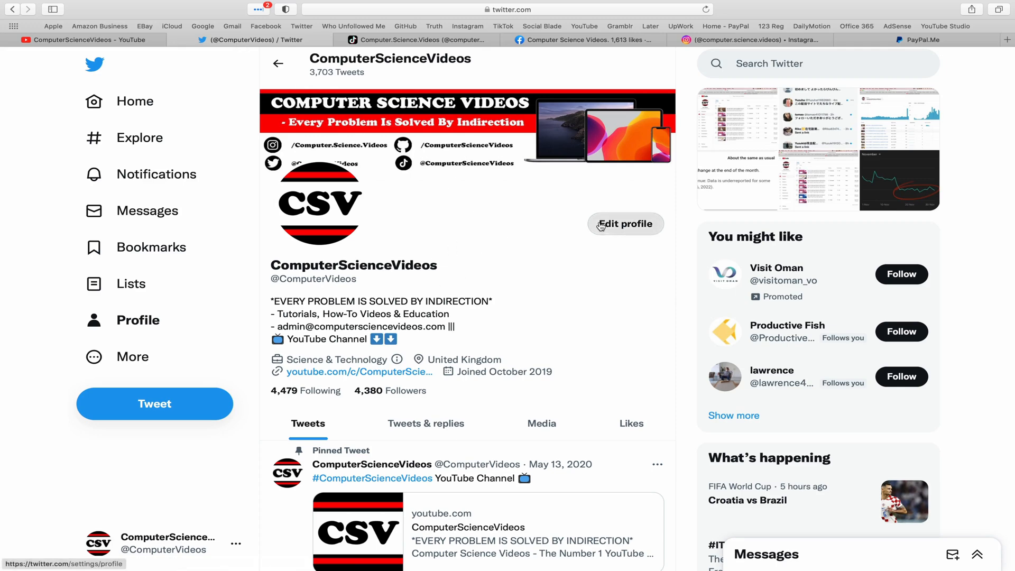
mouse_move(472, 79)
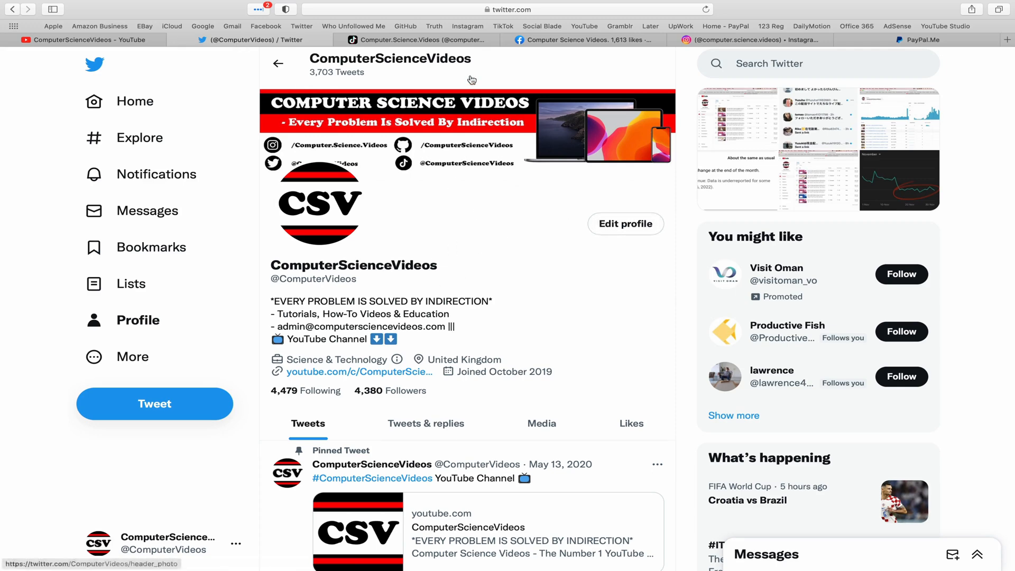
click(418, 39)
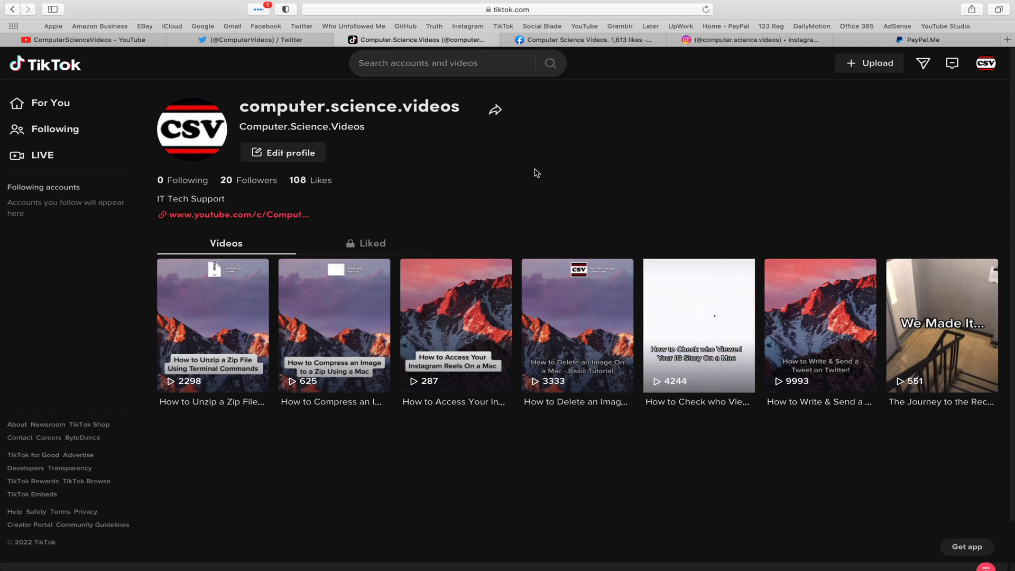
click(581, 39)
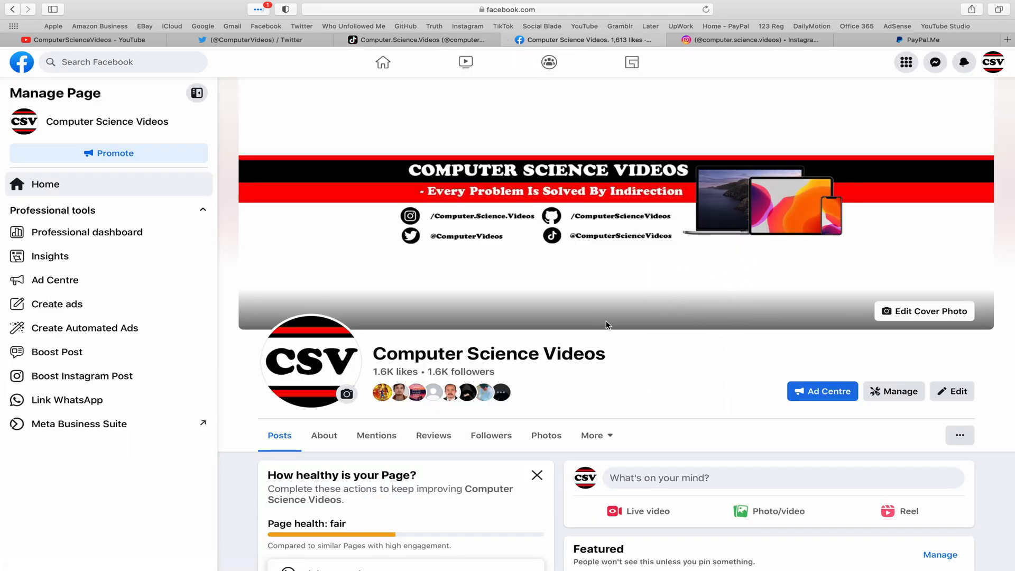
click(743, 40)
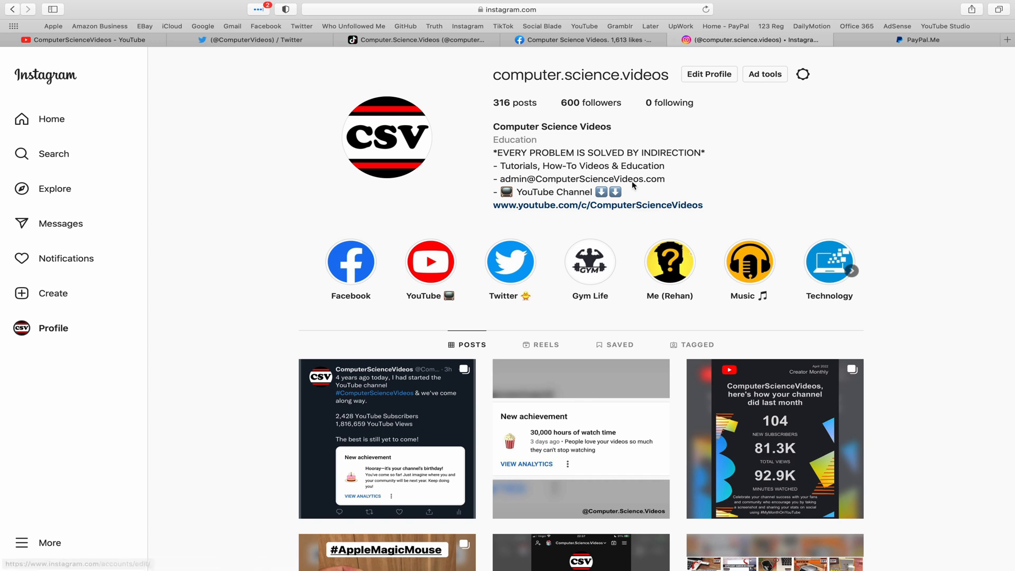
mouse_move(812, 277)
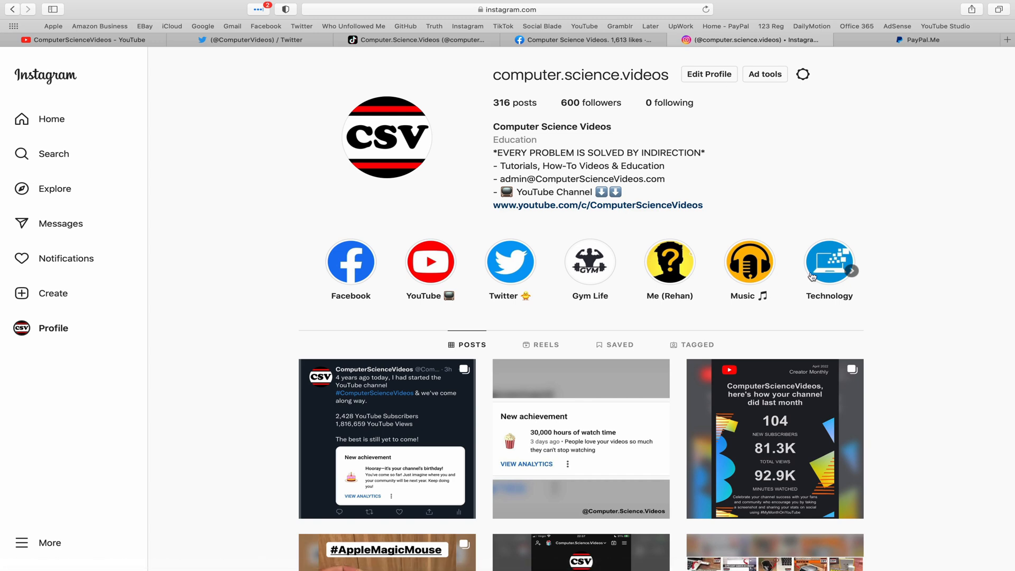
click(917, 39)
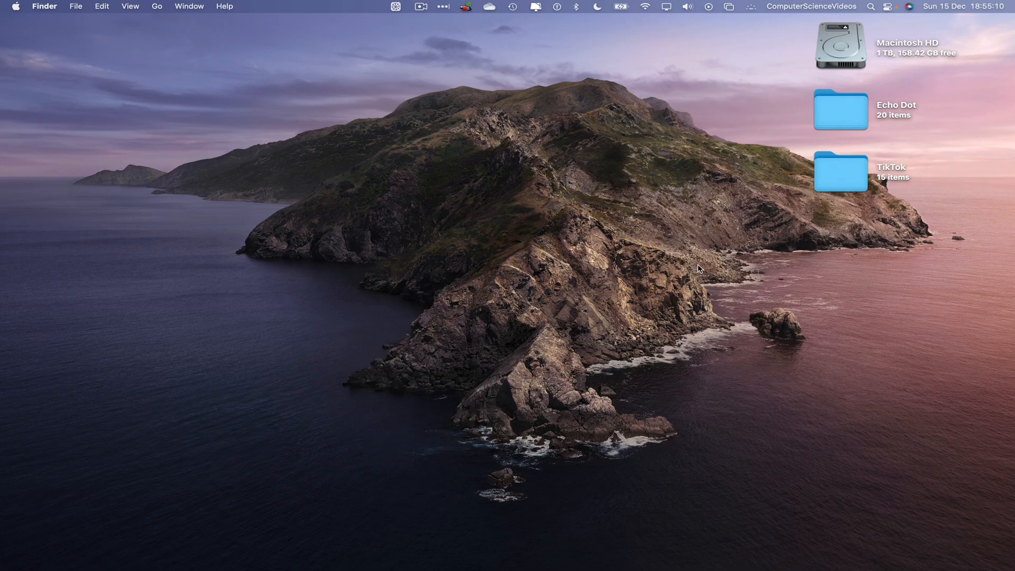
mouse_move(536, 549)
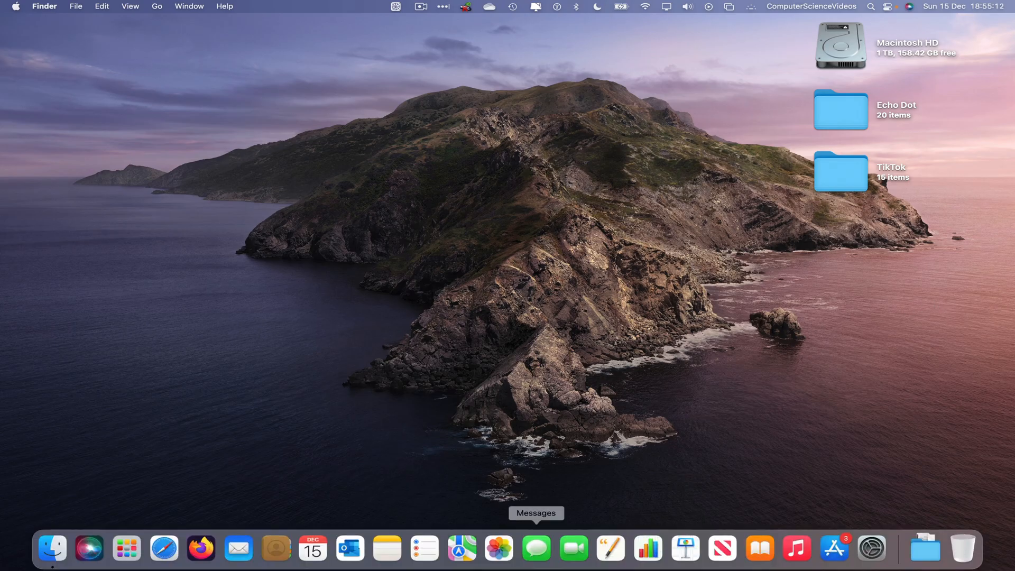
mouse_move(164, 548)
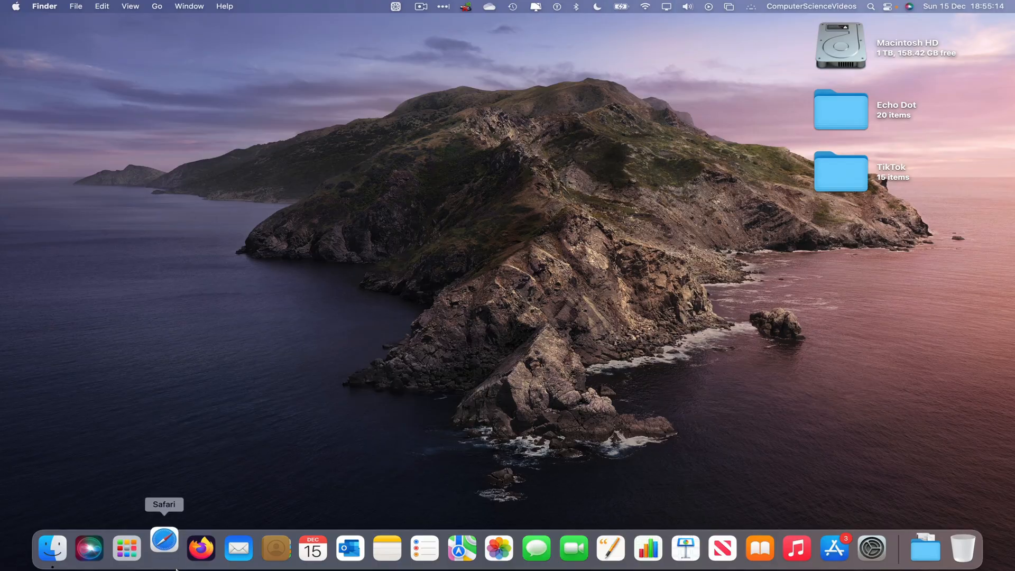
Step: Launch Safari from the Dock
click(164, 548)
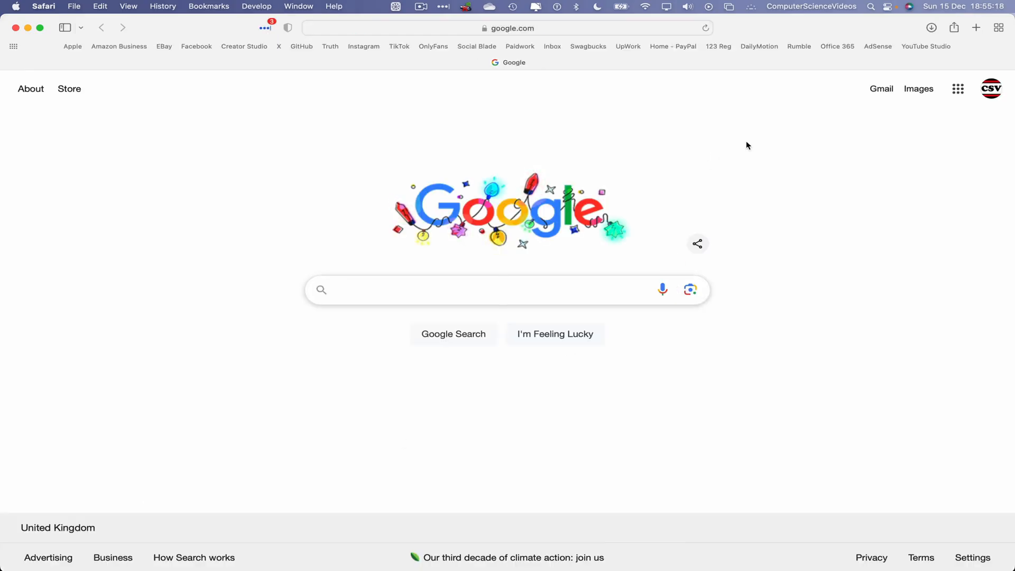
Step: Search Google for 'drop' and pick the Dropbox suggestion to reach its home page
text(drop)
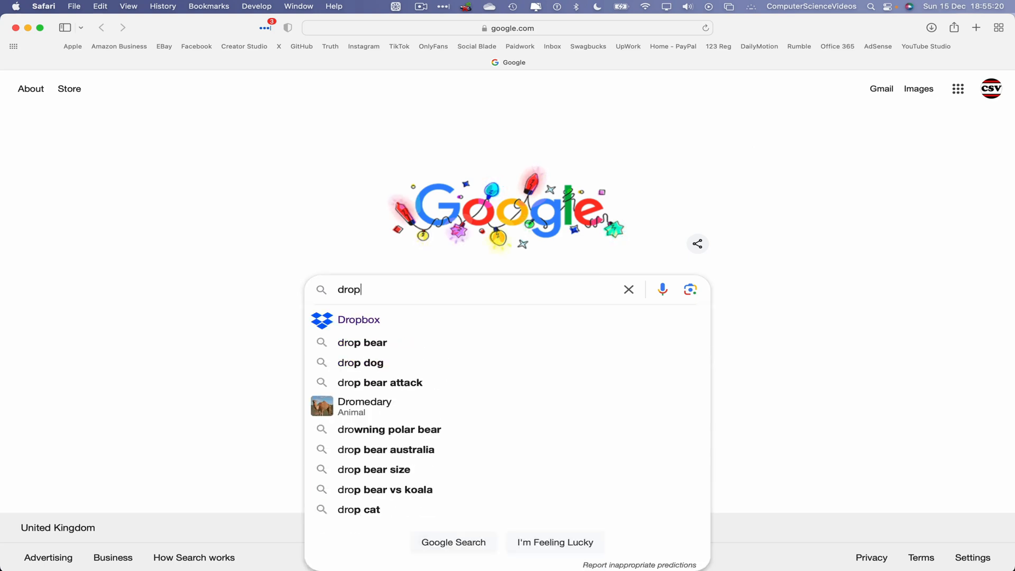
click(358, 319)
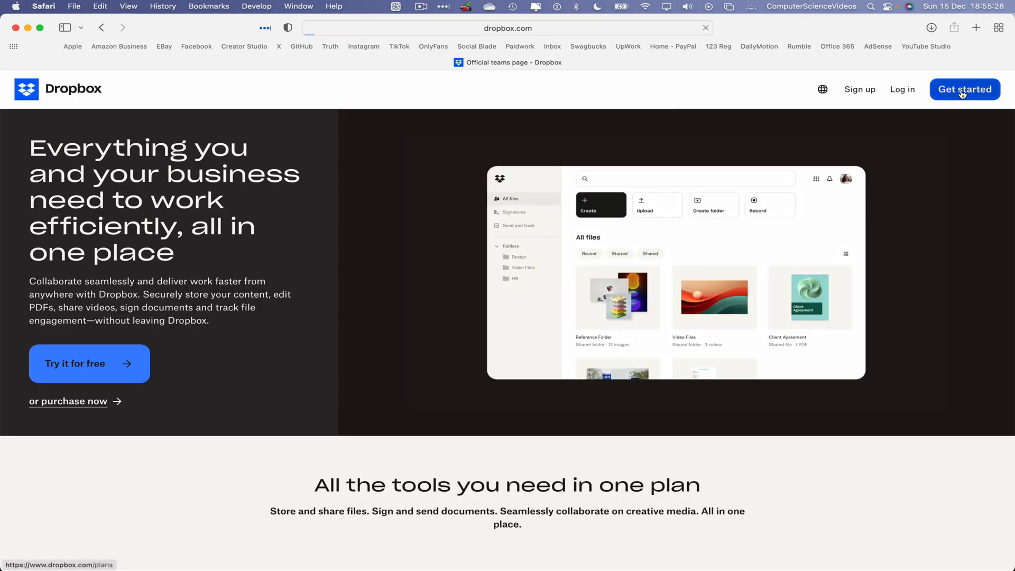
Step: View Dropbox pricing plans billed monthly and bring the free Basic plan into view
click(964, 89)
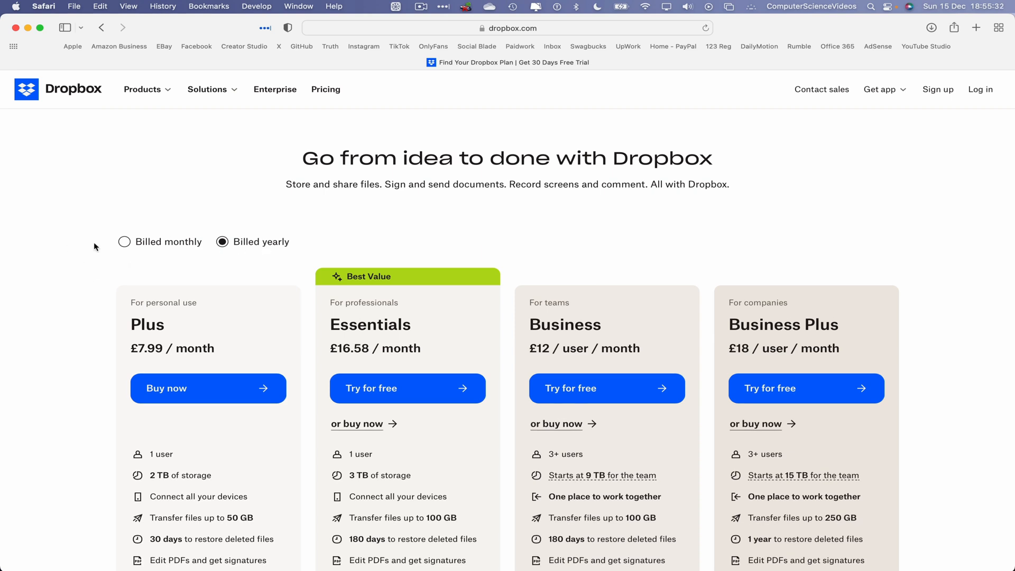
mouse_move(177, 295)
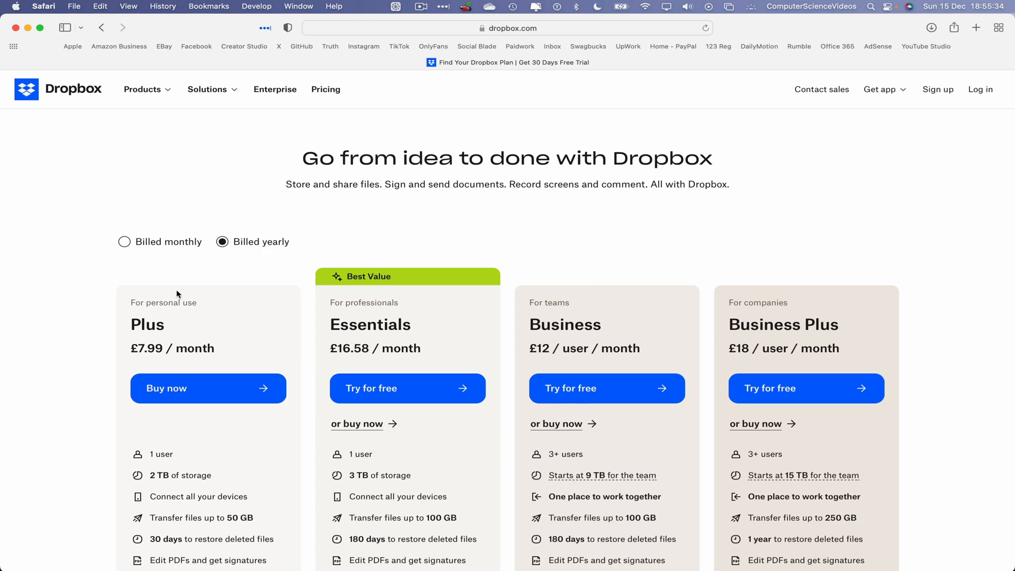
mouse_move(529, 321)
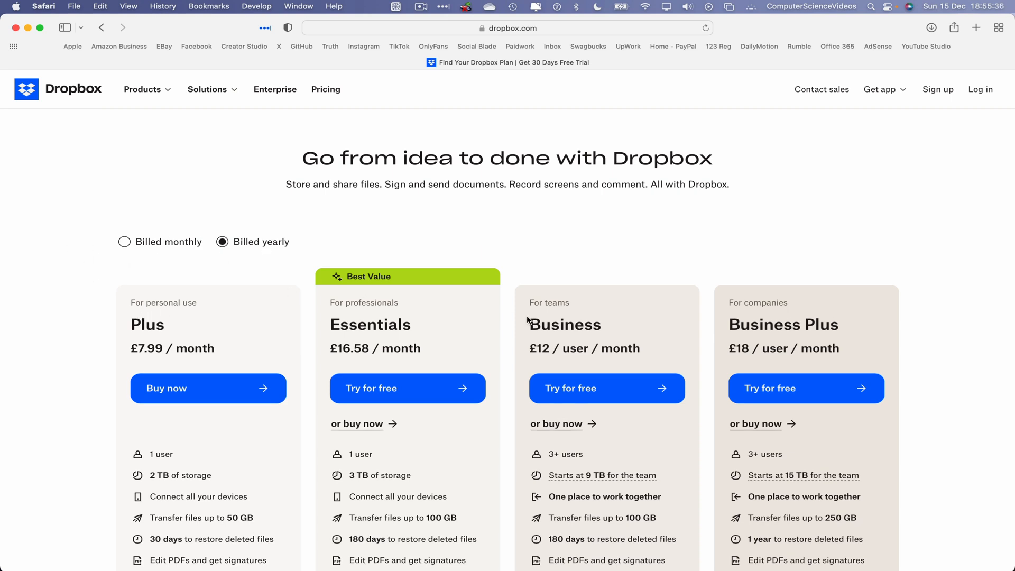
mouse_move(124, 247)
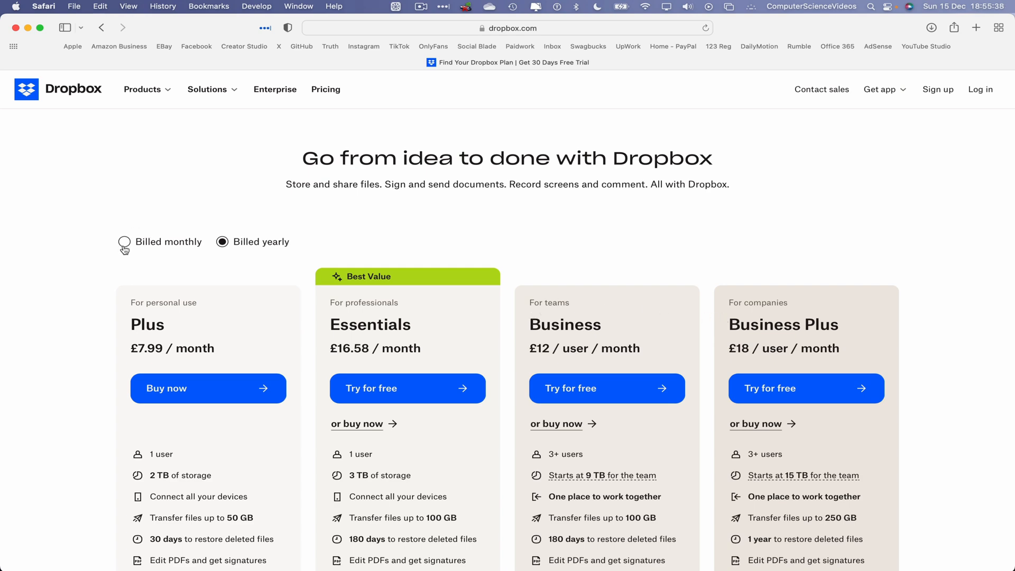
click(122, 241)
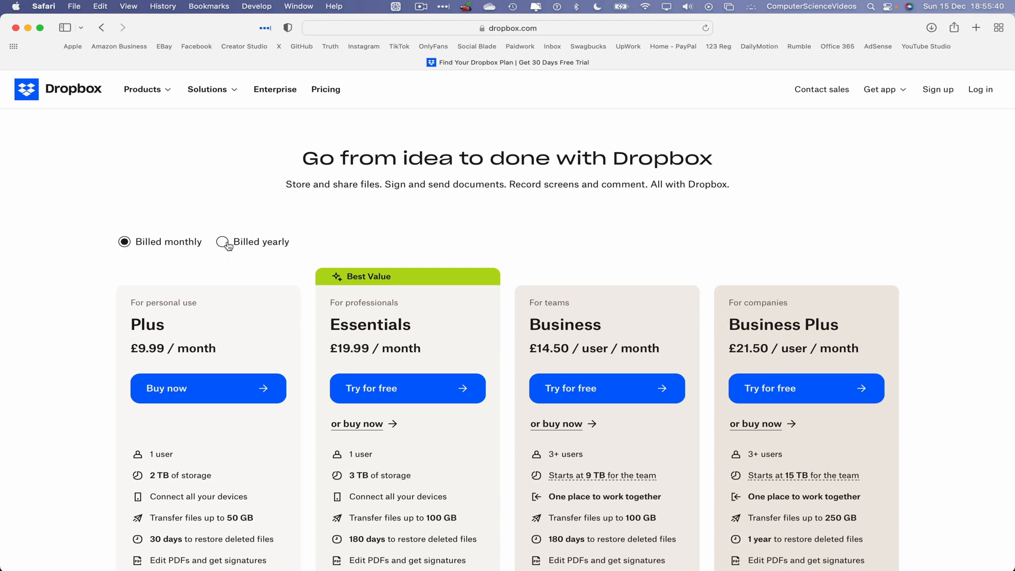
scroll(down, 3)
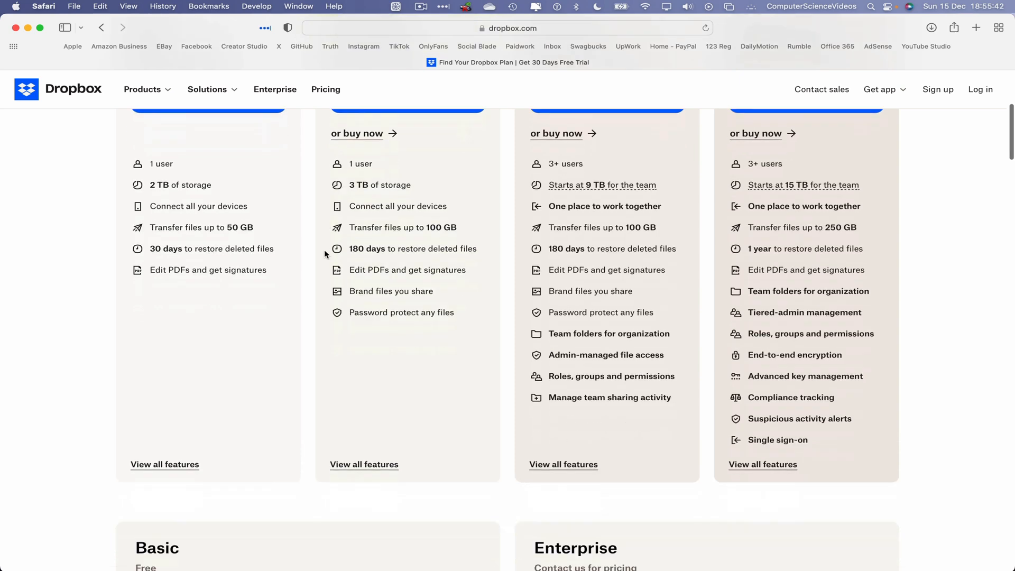
scroll(down, 3)
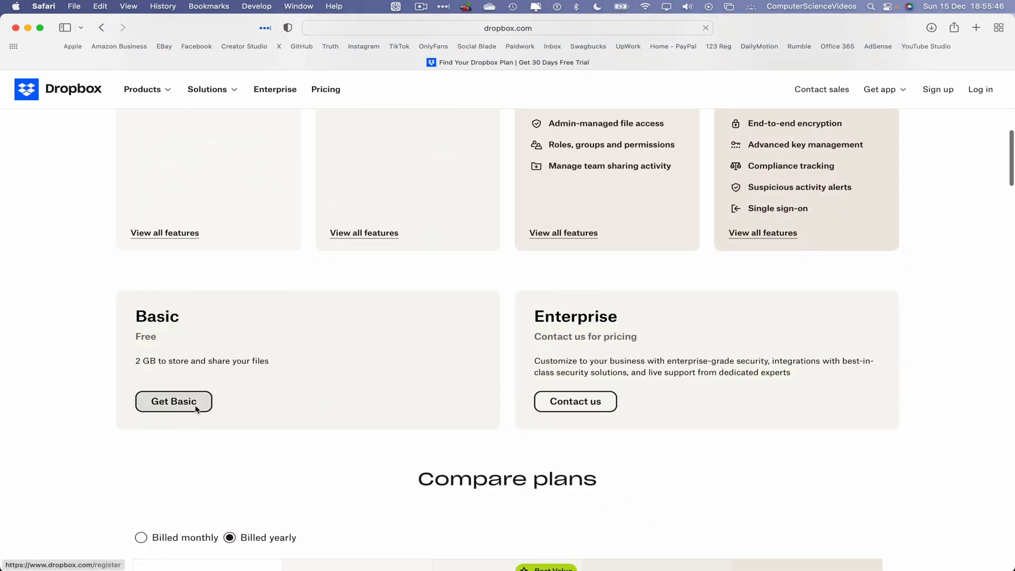
click(173, 401)
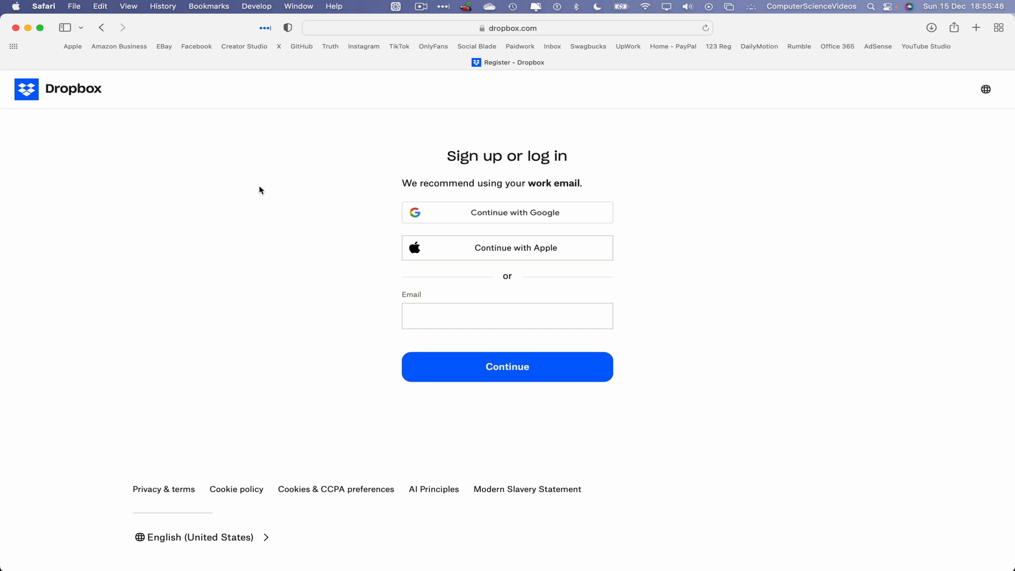
mouse_move(344, 258)
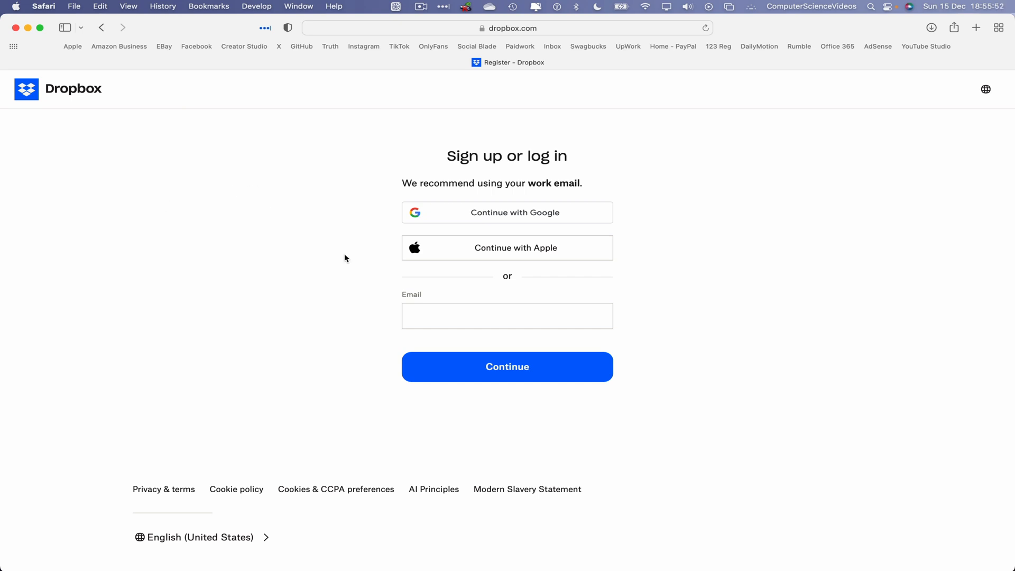
click(506, 316)
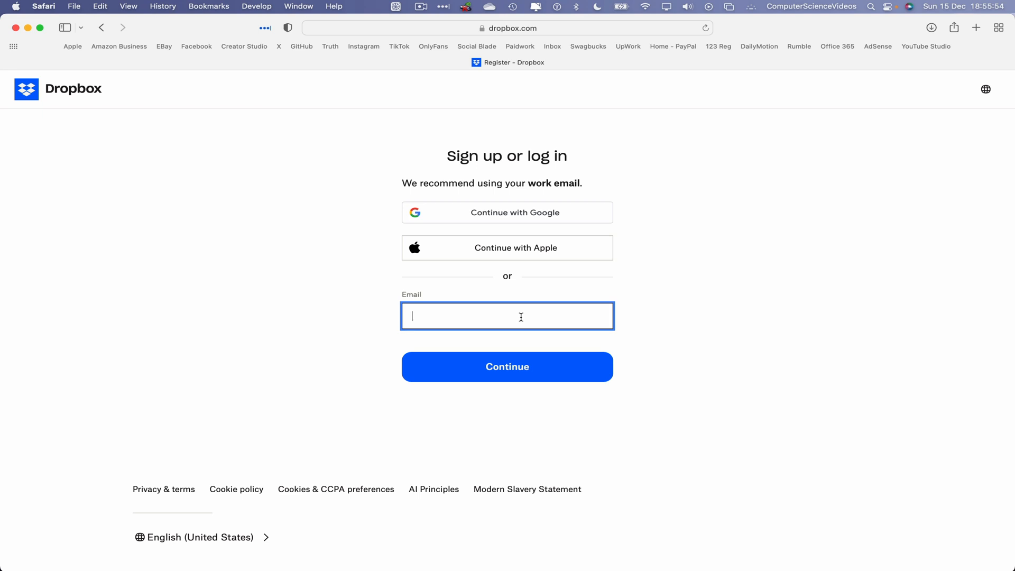
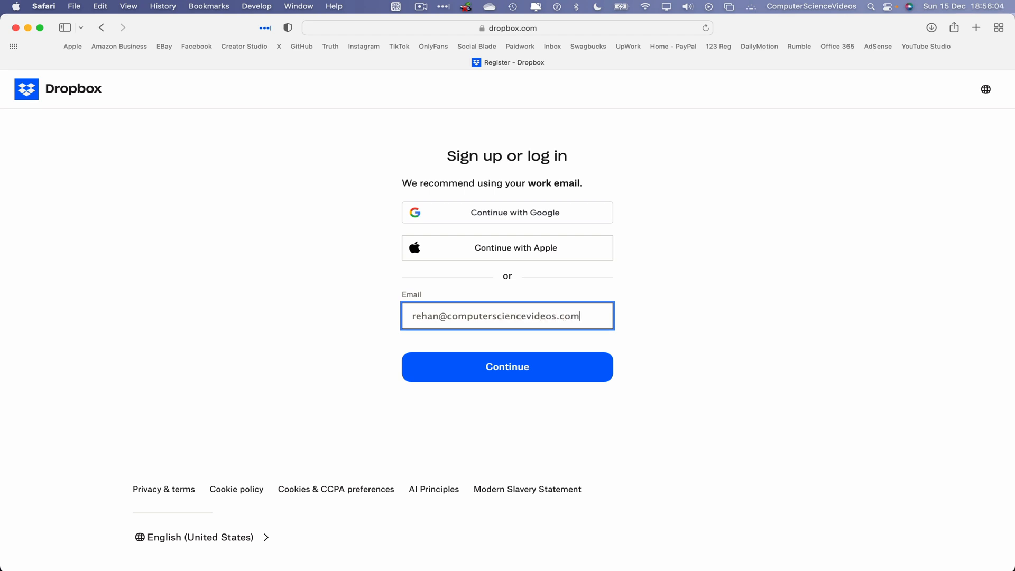
Step: Continue sign-up with first name Rehan, last name Abdullah and a strong password
click(506, 367)
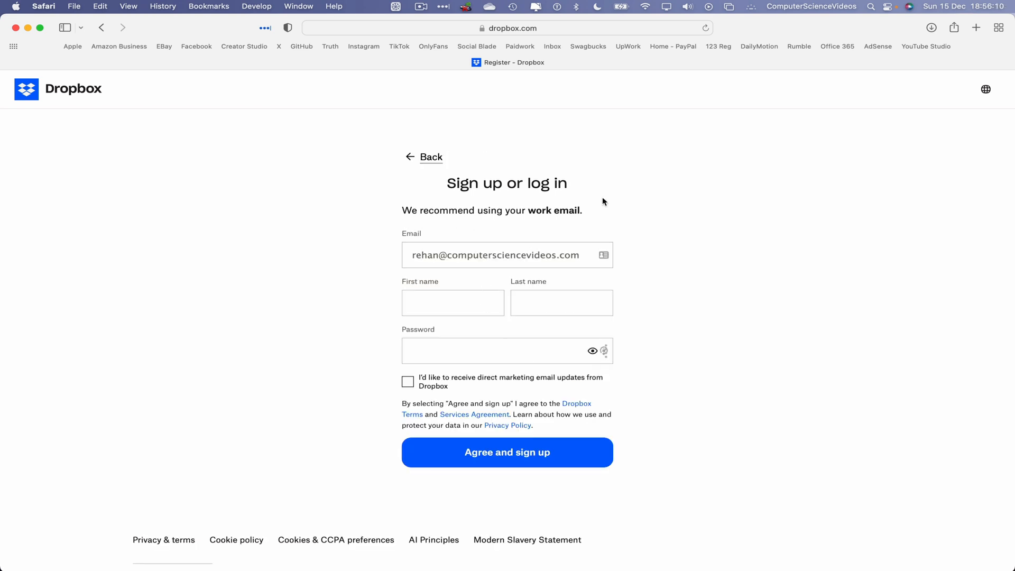
click(452, 303)
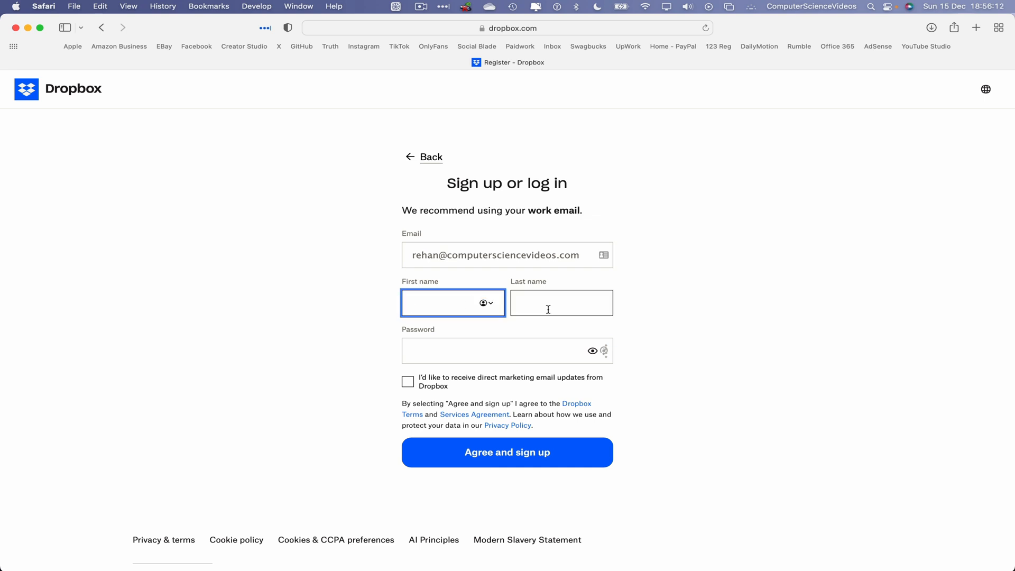
click(506, 350)
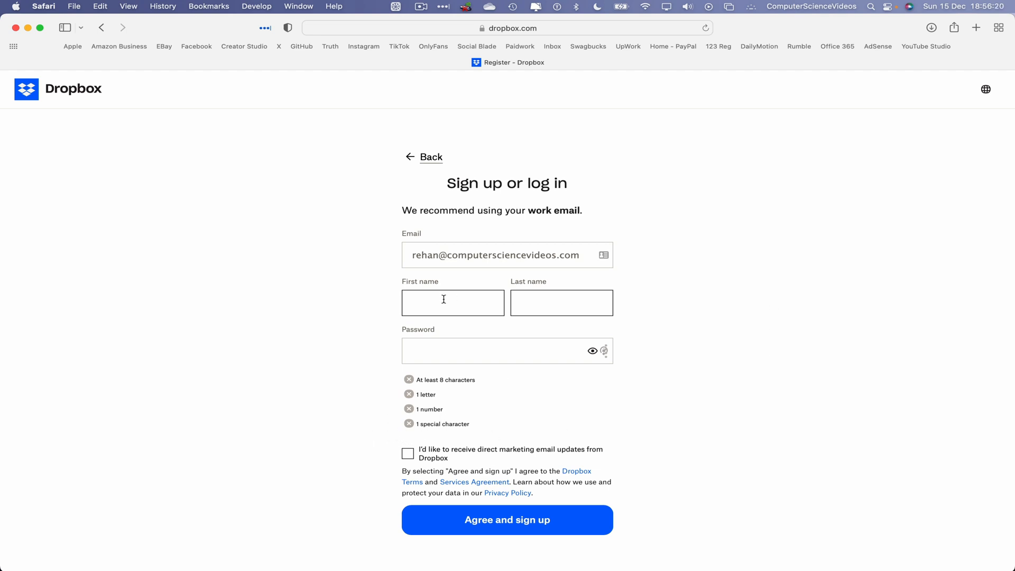
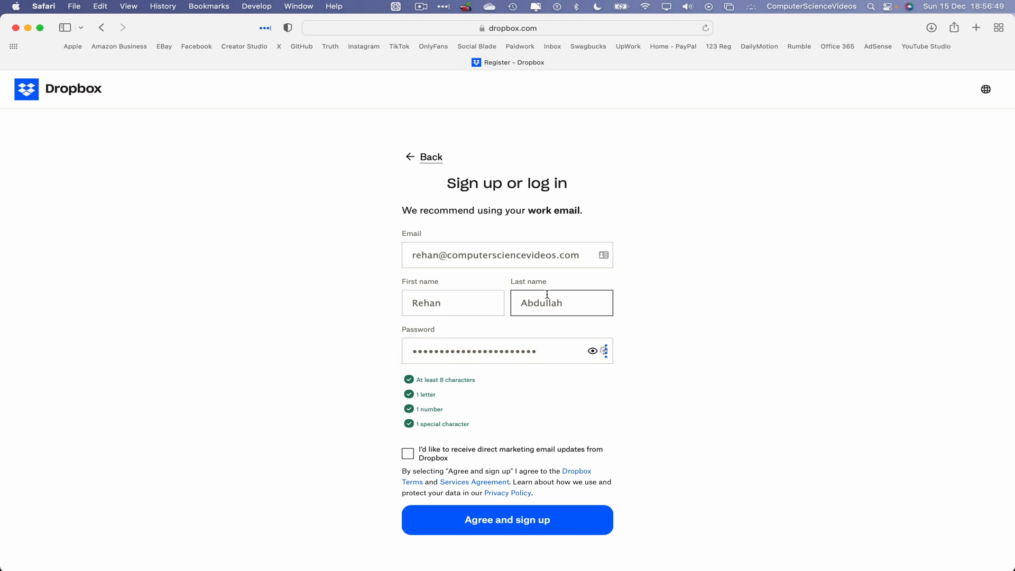
mouse_move(507, 458)
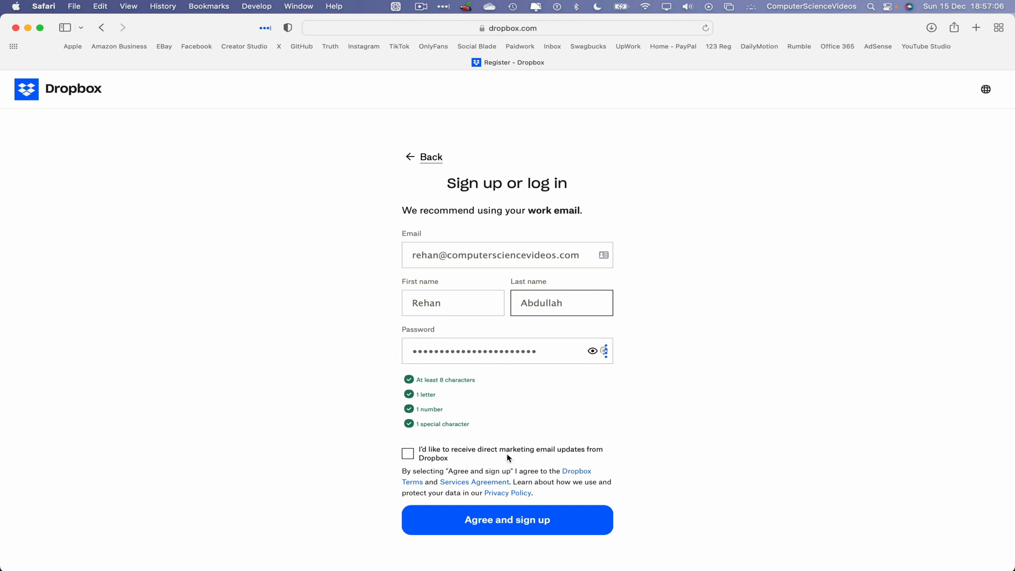
mouse_move(466, 461)
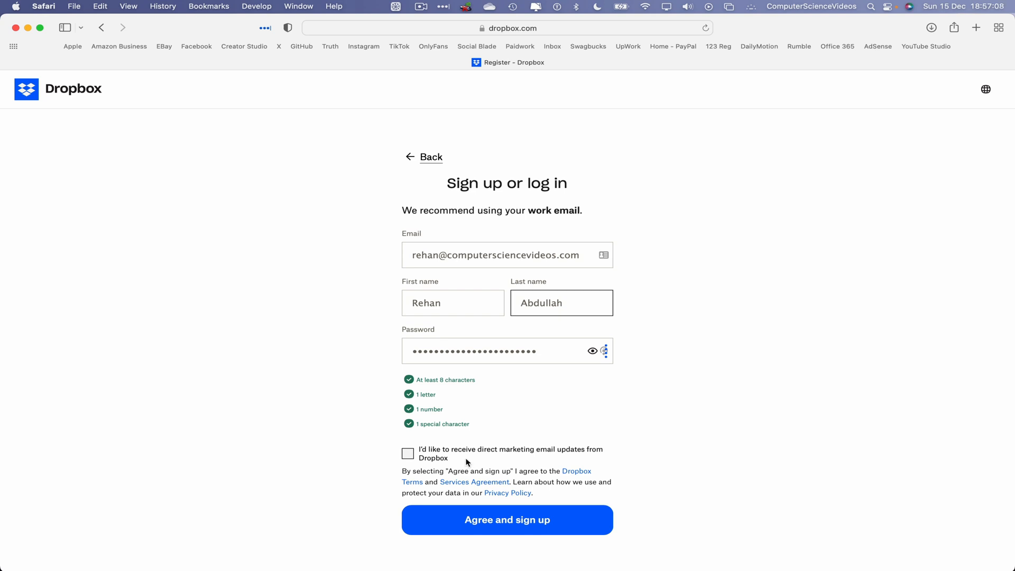
mouse_move(520, 457)
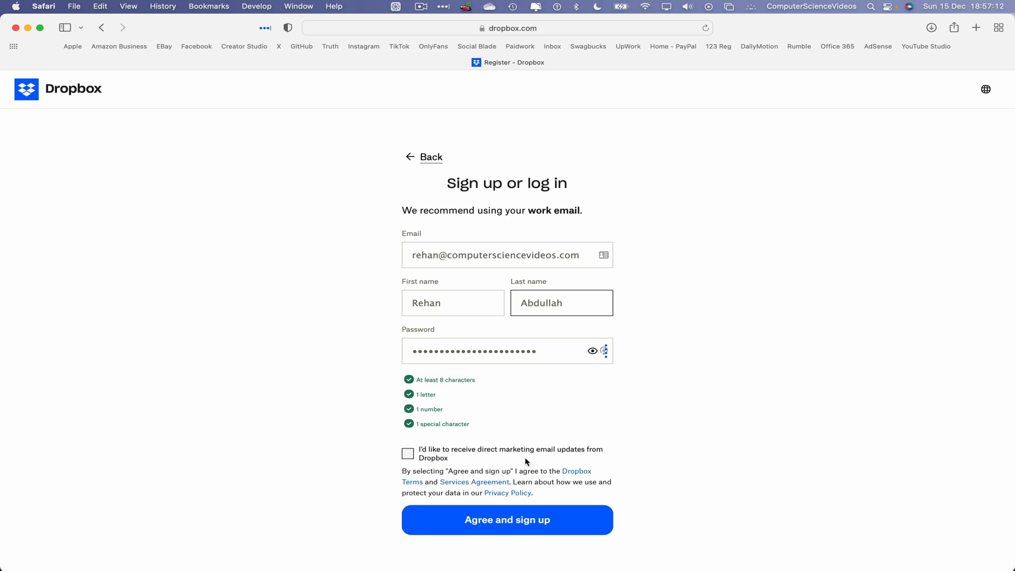
Step: Opt in to marketing emails and agree to the terms to create the account
click(407, 453)
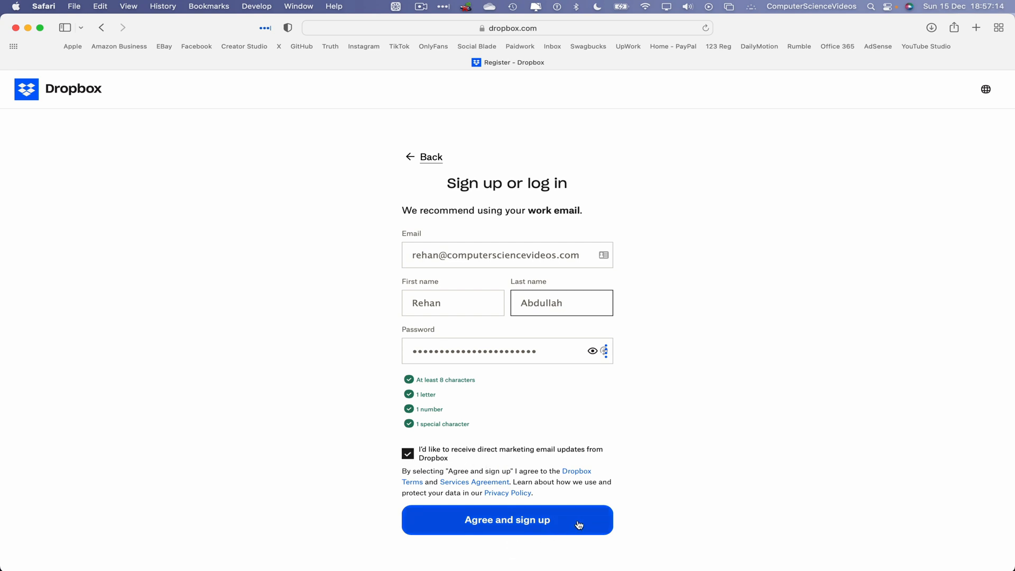
click(507, 520)
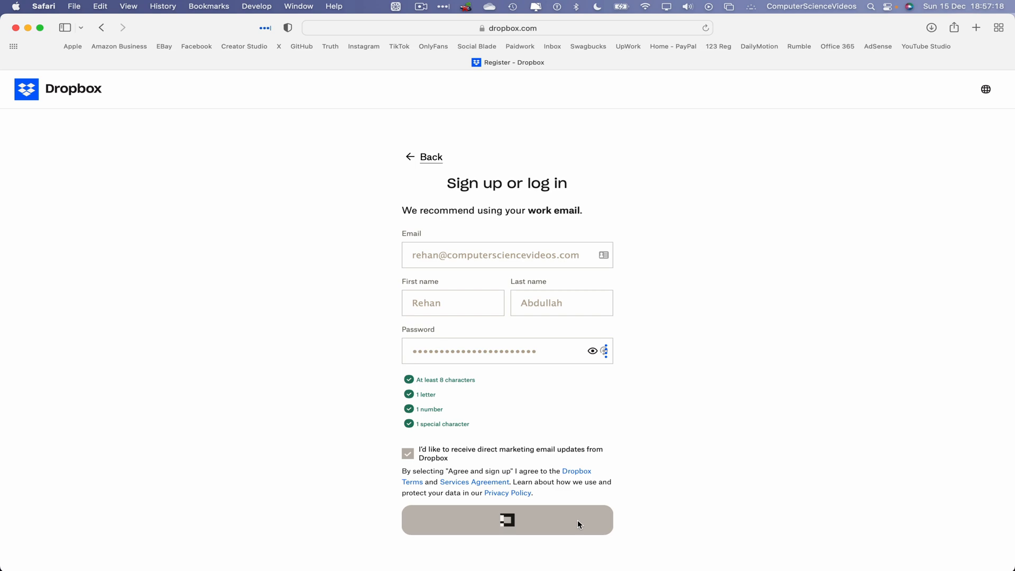
click(506, 519)
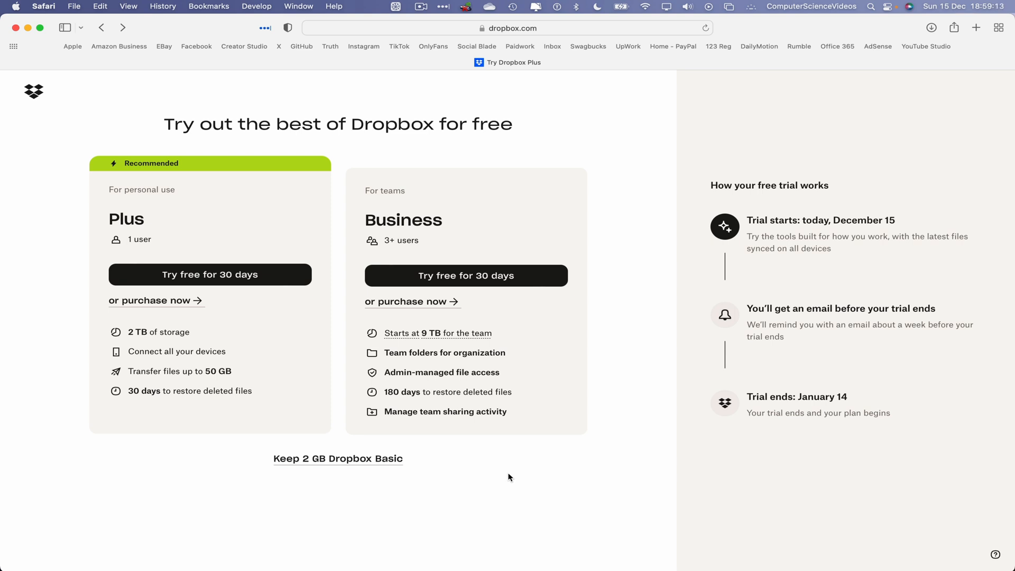
mouse_move(111, 199)
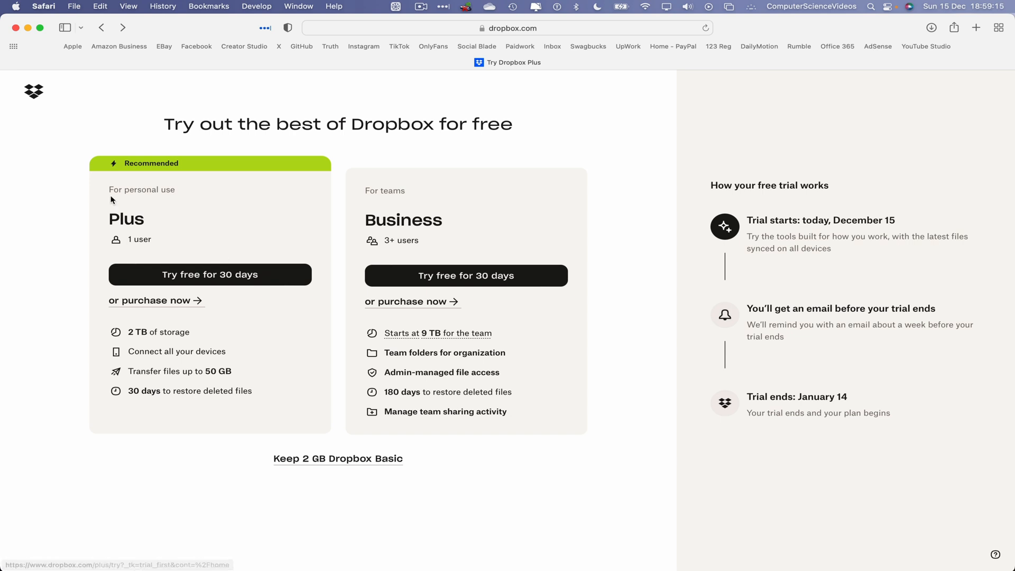
mouse_move(120, 217)
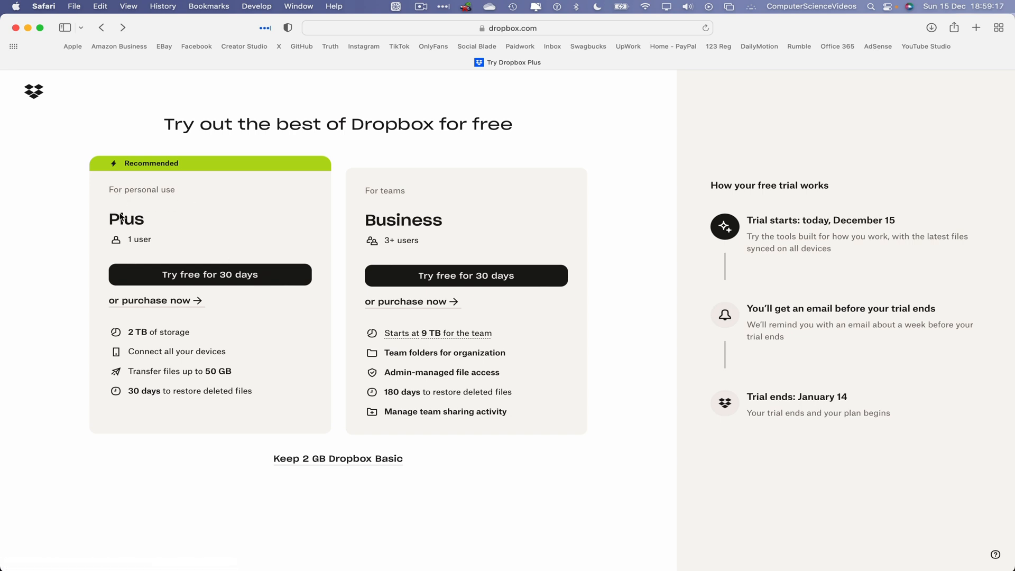
mouse_move(82, 230)
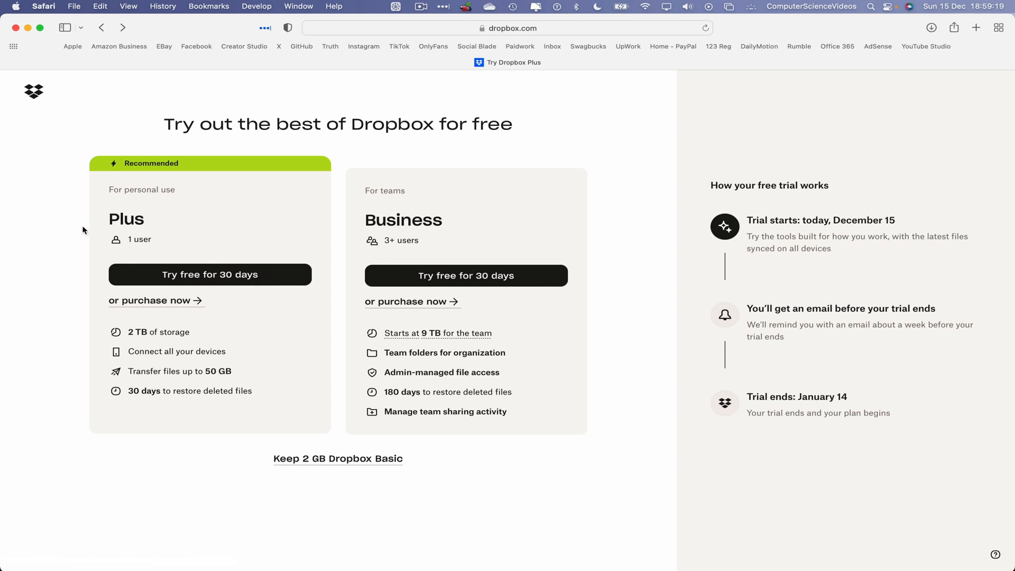
mouse_move(356, 233)
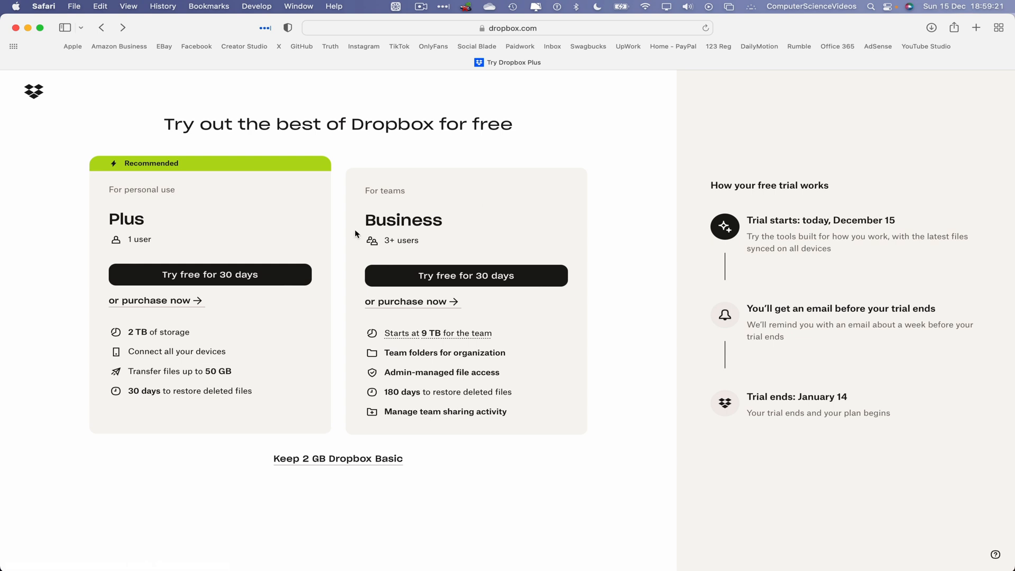
mouse_move(303, 471)
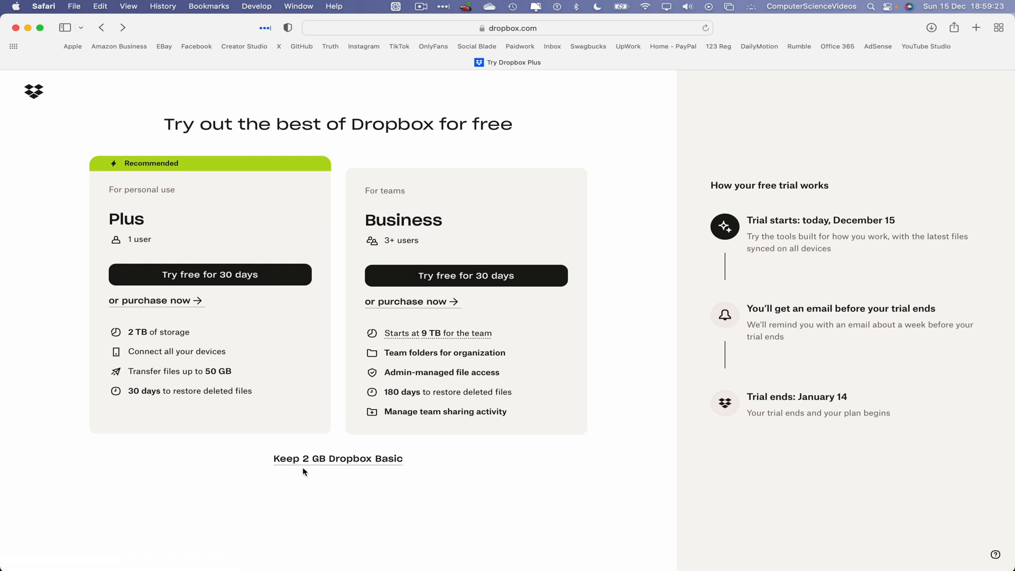
mouse_move(343, 465)
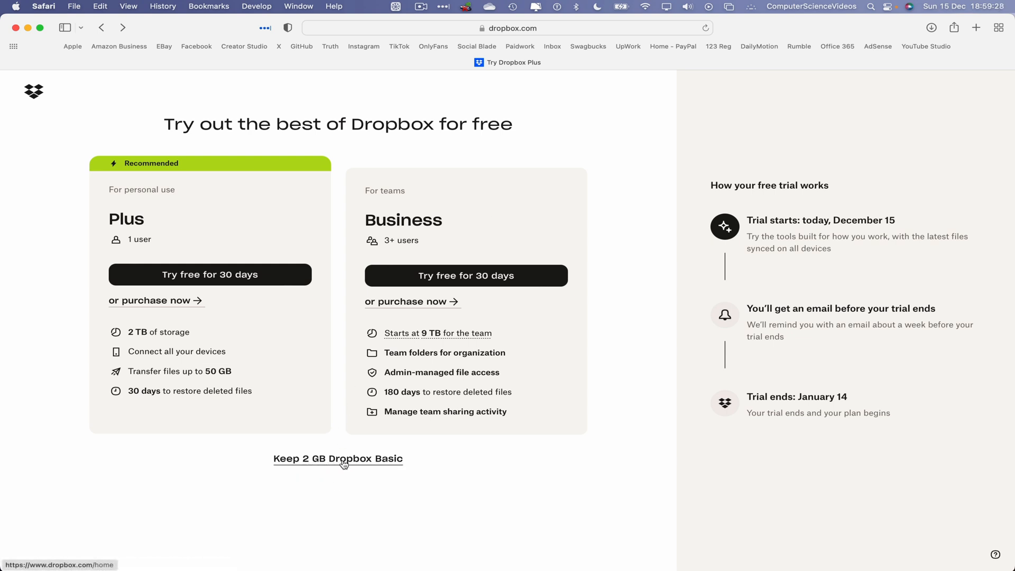
Step: Decline the trial and keep the free 2 GB Dropbox Basic plan
click(337, 458)
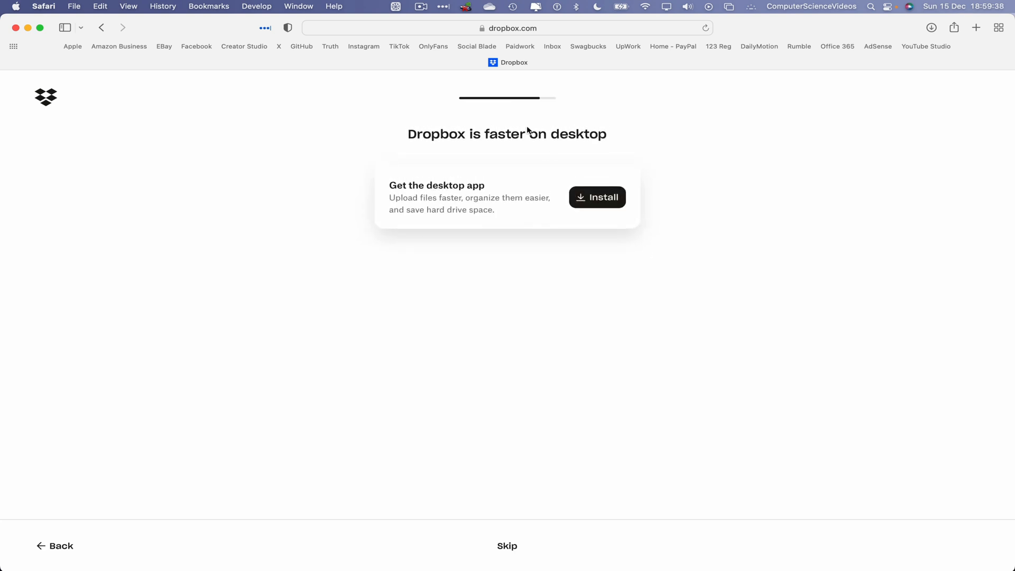
mouse_move(503, 295)
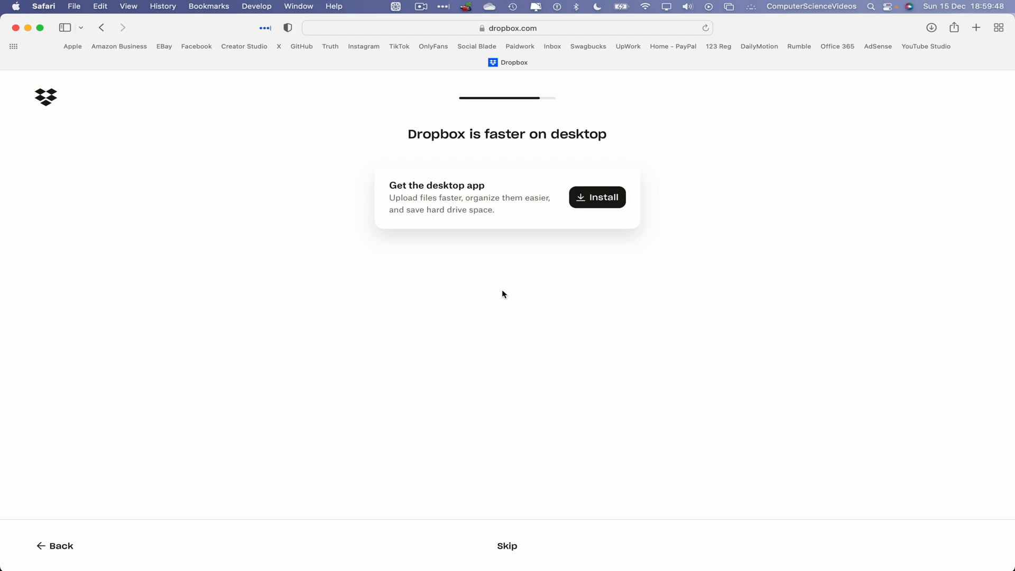
mouse_move(473, 366)
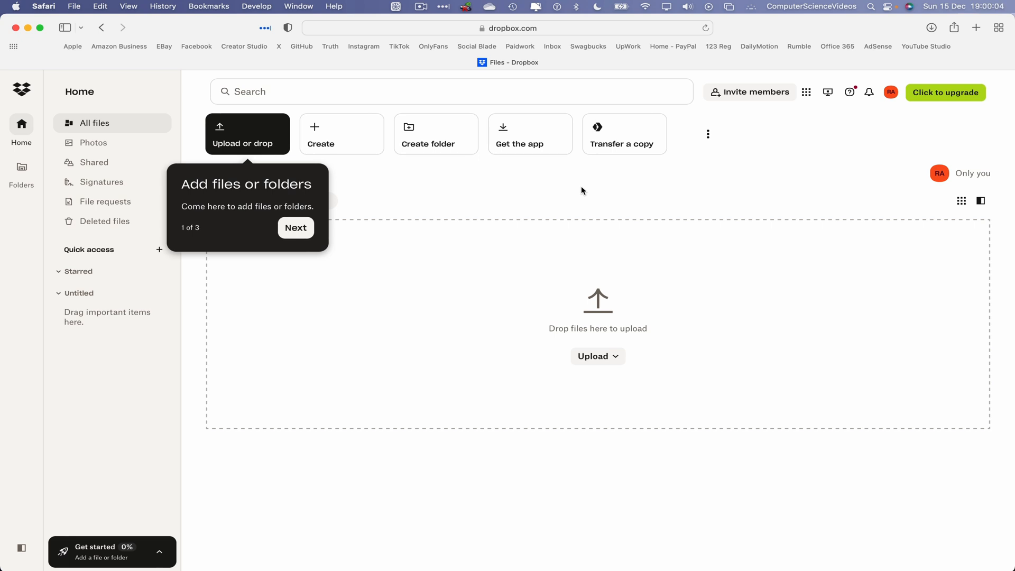
mouse_move(208, 188)
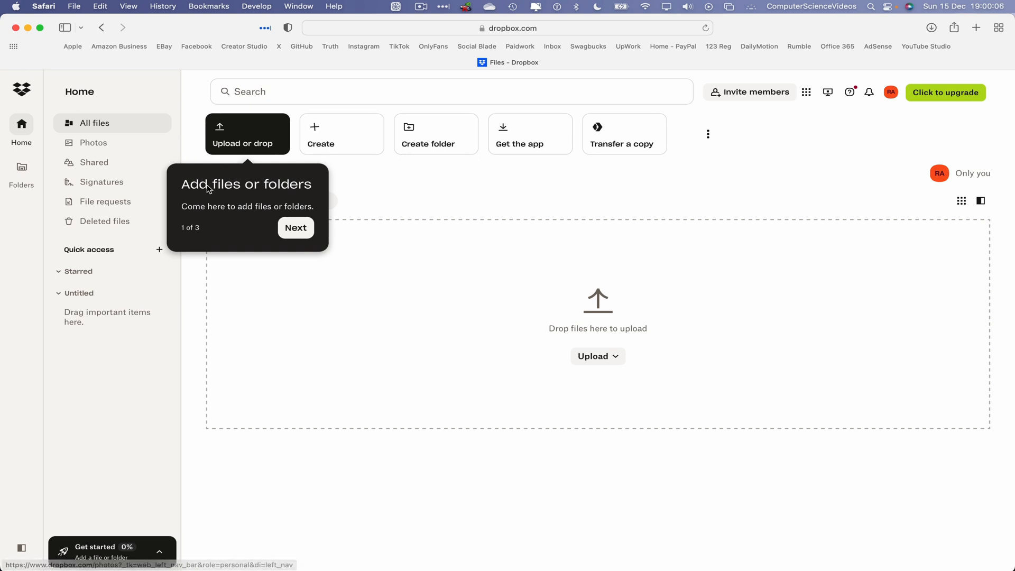
Step: Advance the welcome tour through its tips to the final 'We're here for you' tip
click(296, 228)
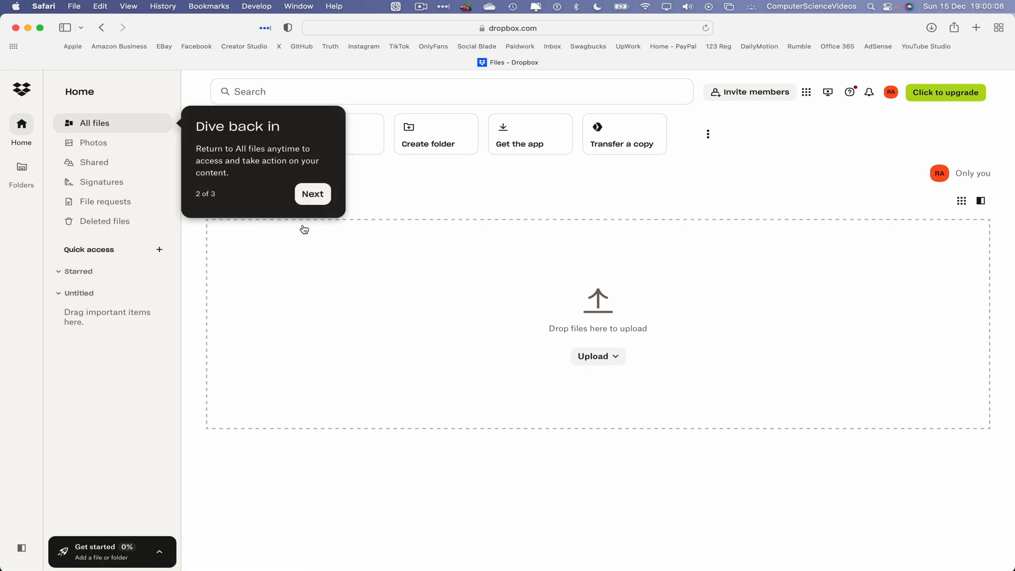
mouse_move(296, 141)
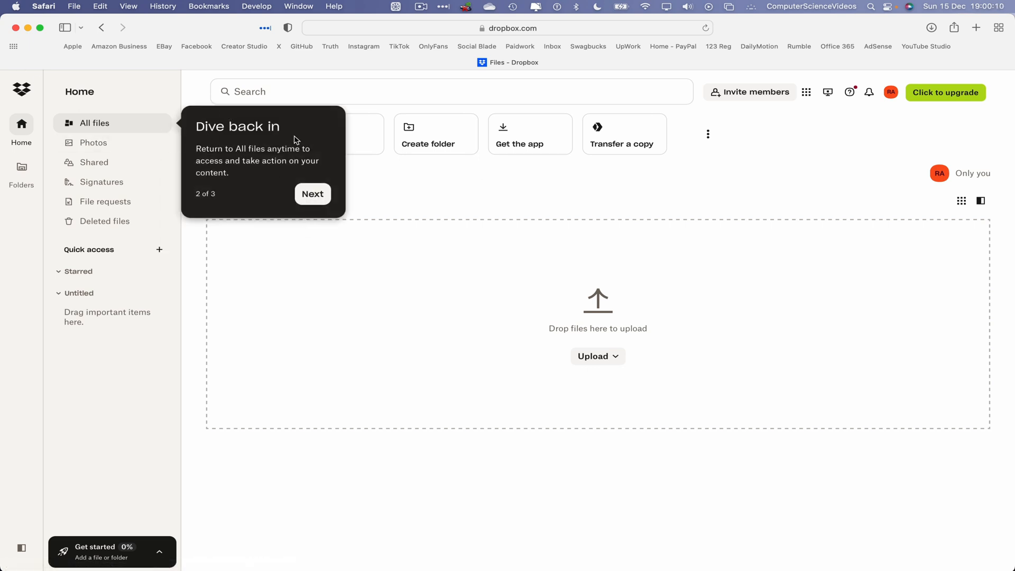
mouse_move(246, 160)
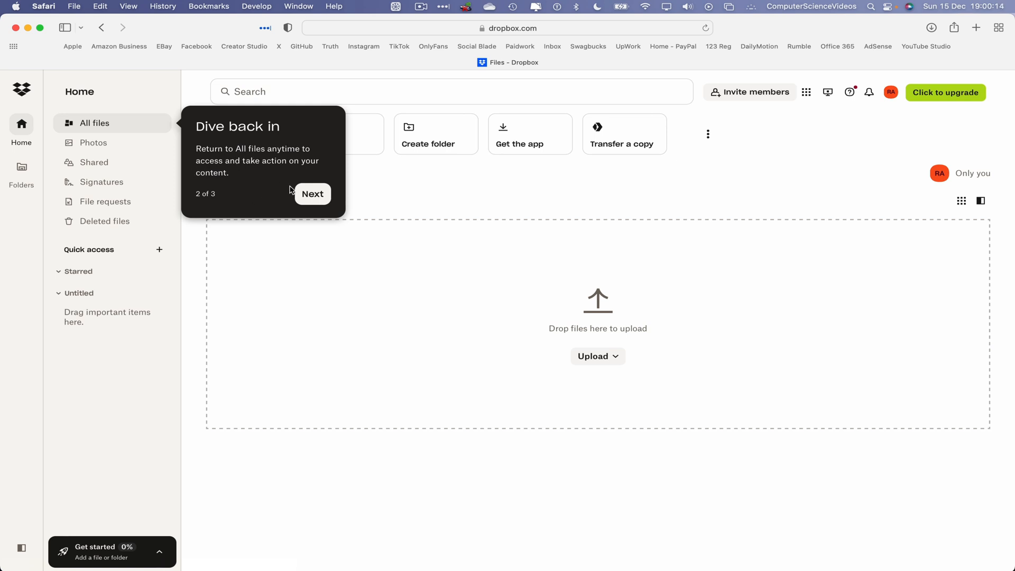
click(313, 194)
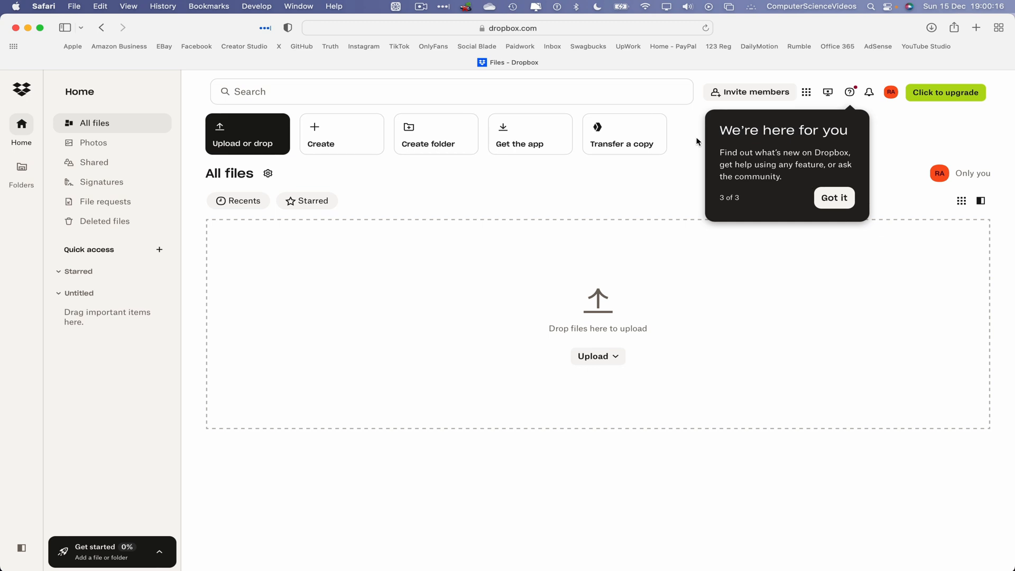
mouse_move(817, 174)
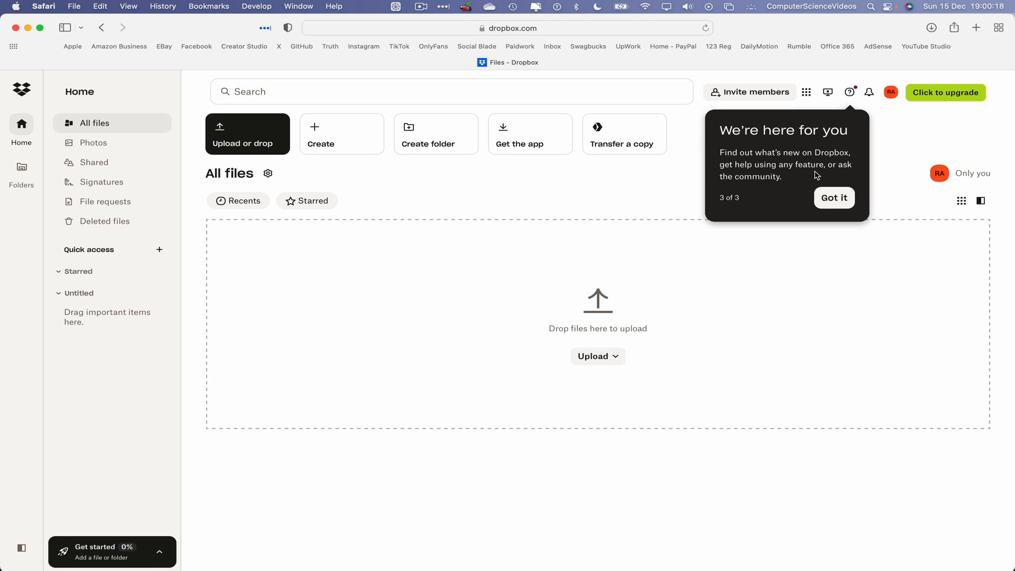
mouse_move(783, 190)
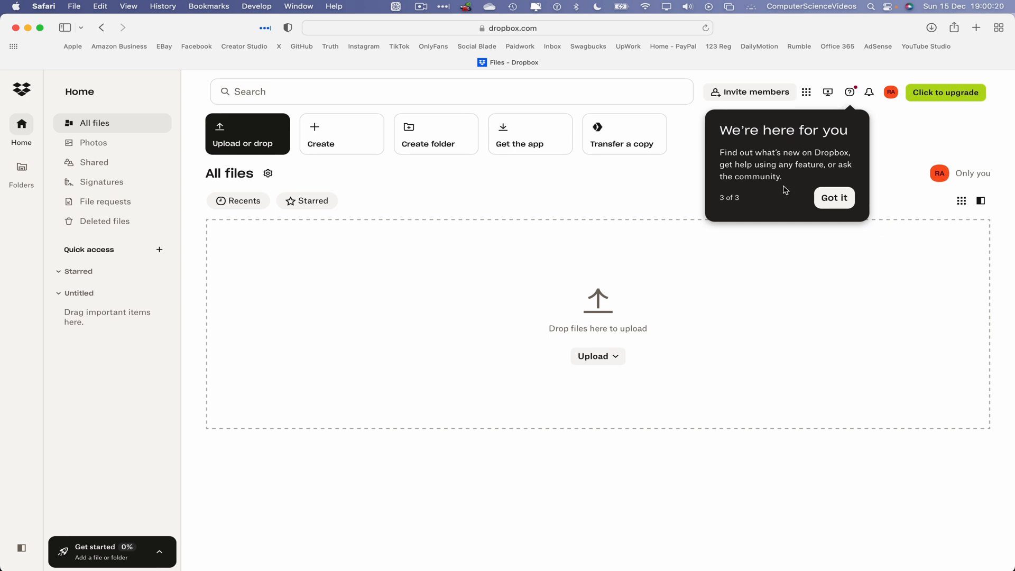
mouse_move(805, 197)
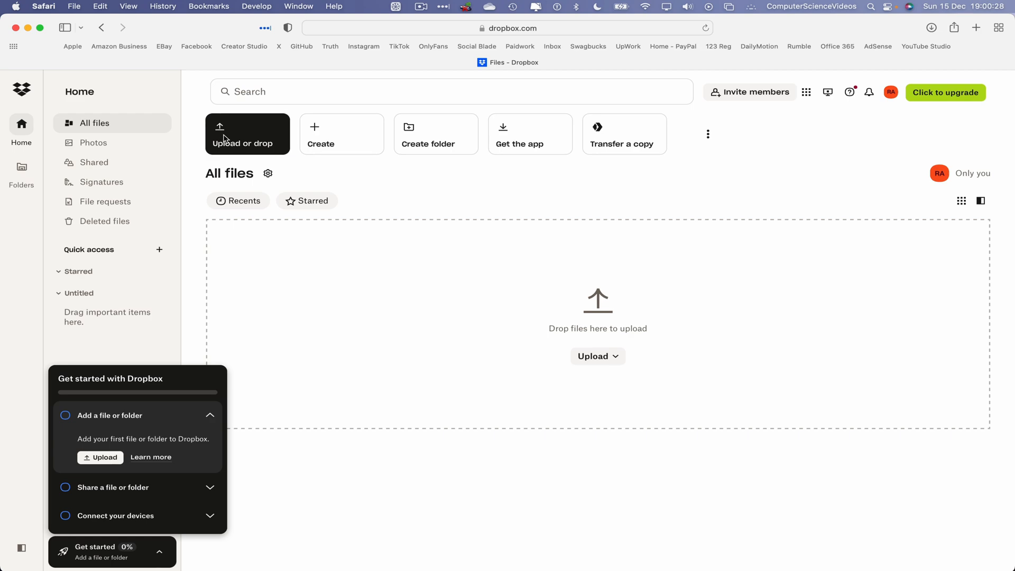
Step: Upload Trial Document.pdf from the Documents folder, shown in icon view, to Dropbox
click(247, 134)
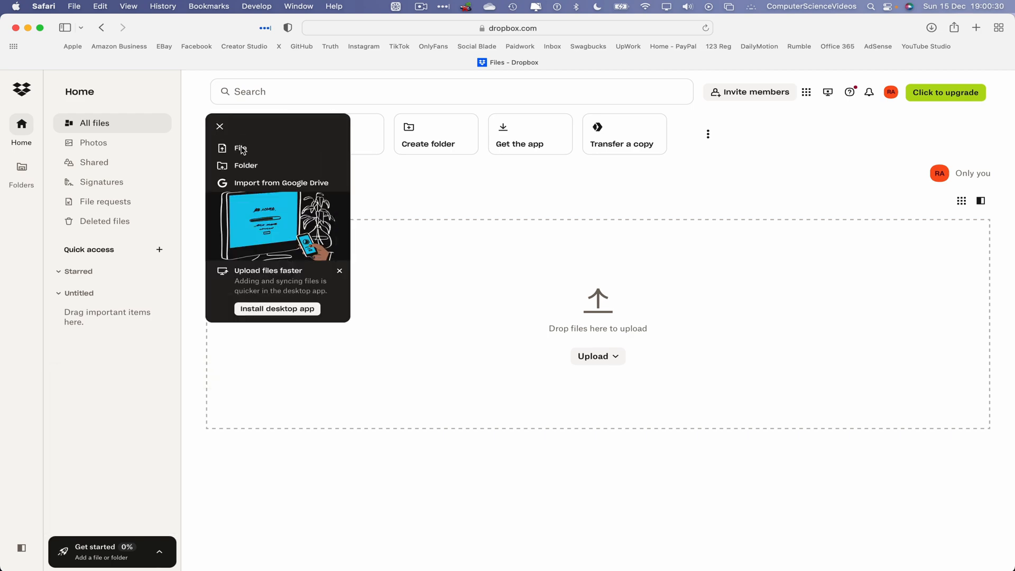
click(240, 148)
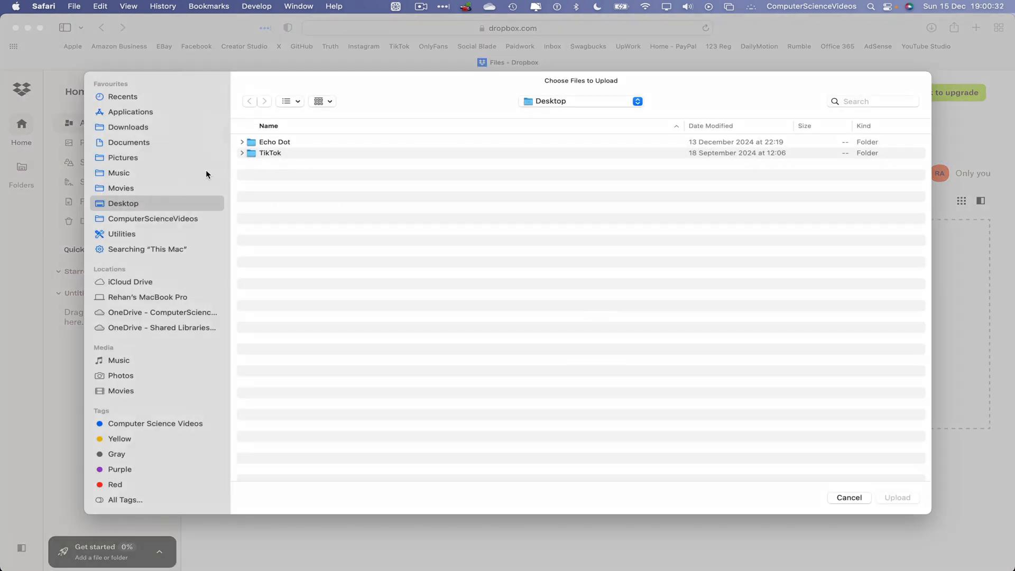
click(129, 142)
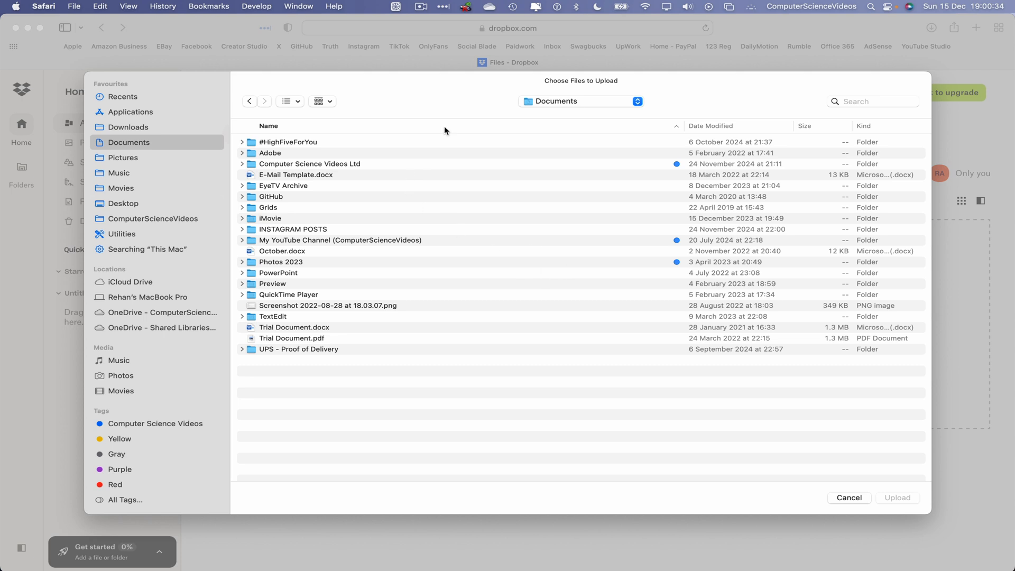
click(285, 101)
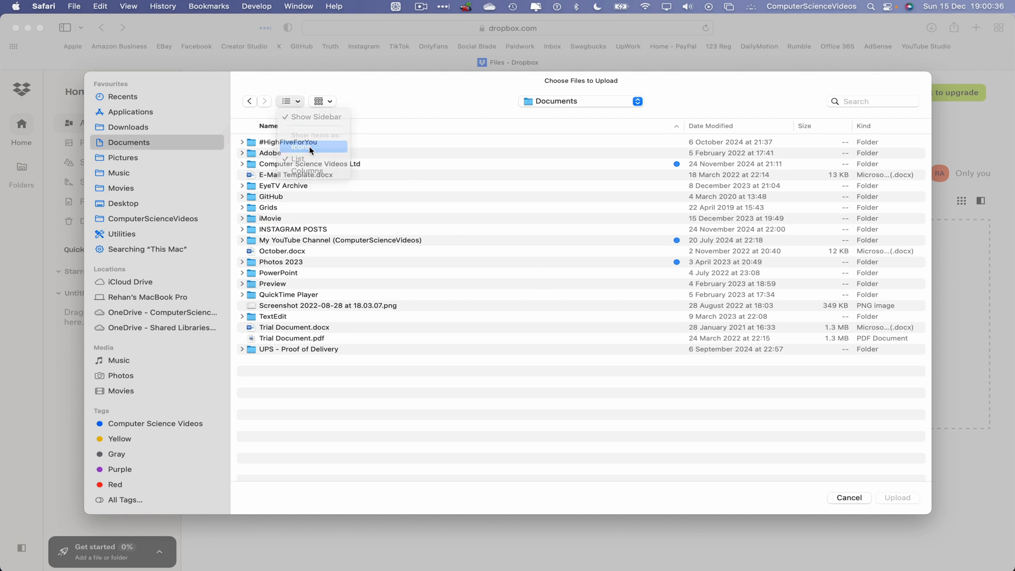
click(301, 147)
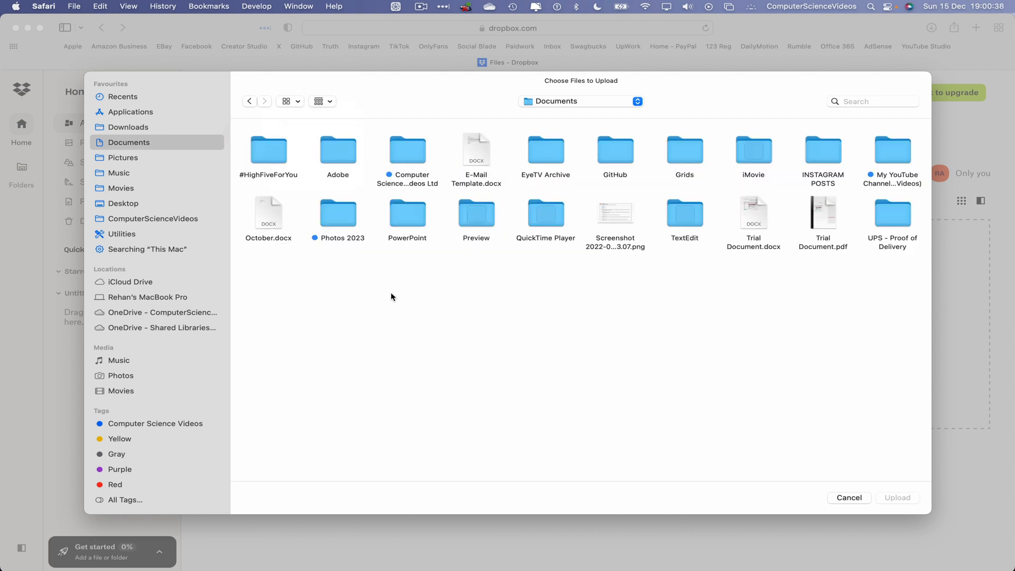
click(822, 212)
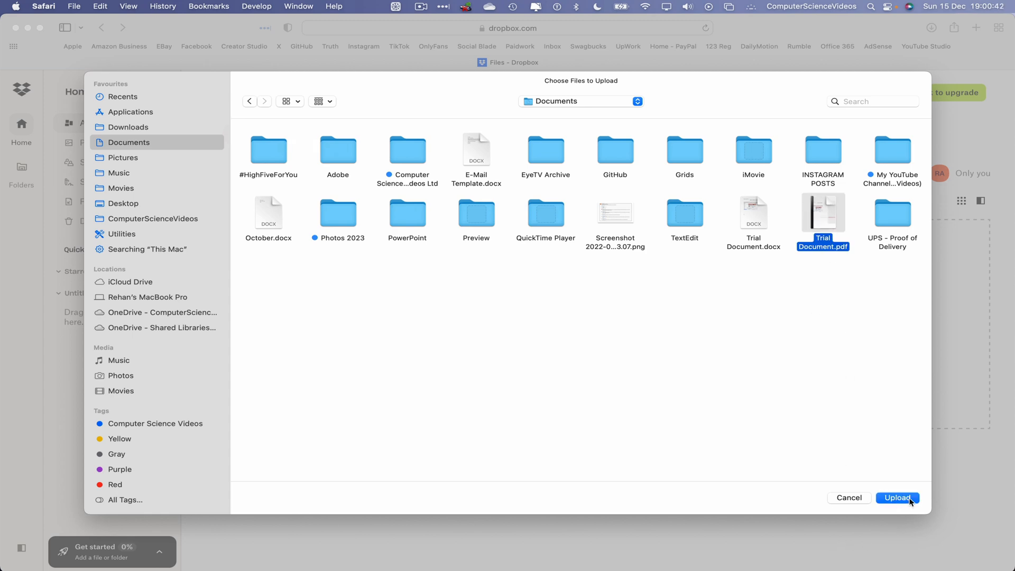
click(897, 498)
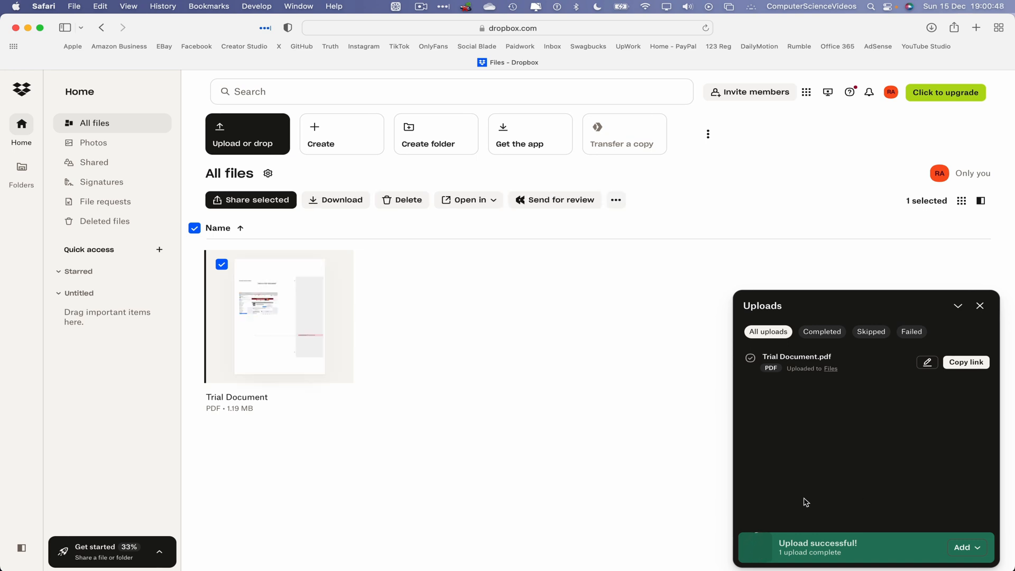
mouse_move(734, 440)
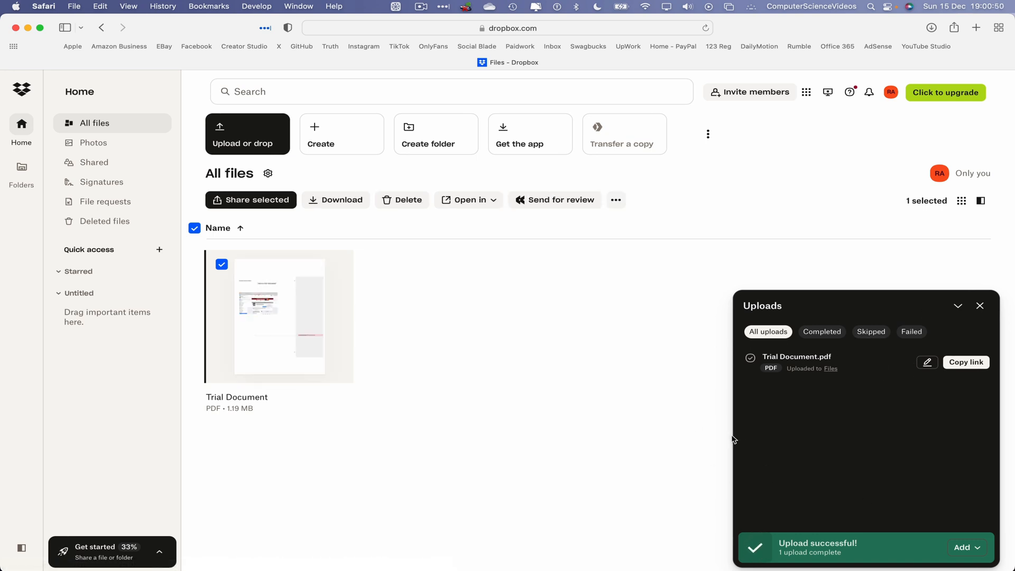
mouse_move(365, 195)
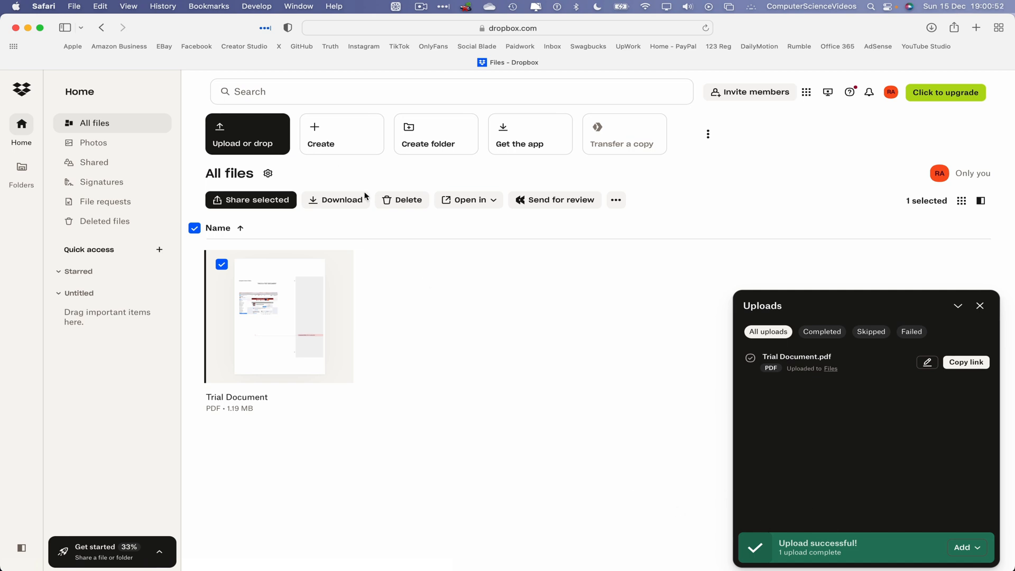
mouse_move(523, 315)
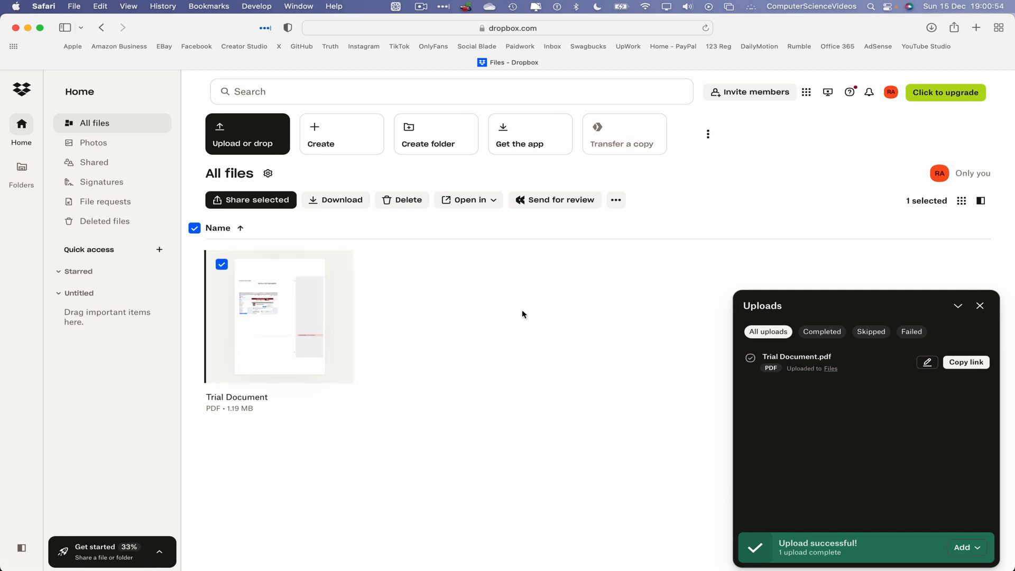
mouse_move(498, 336)
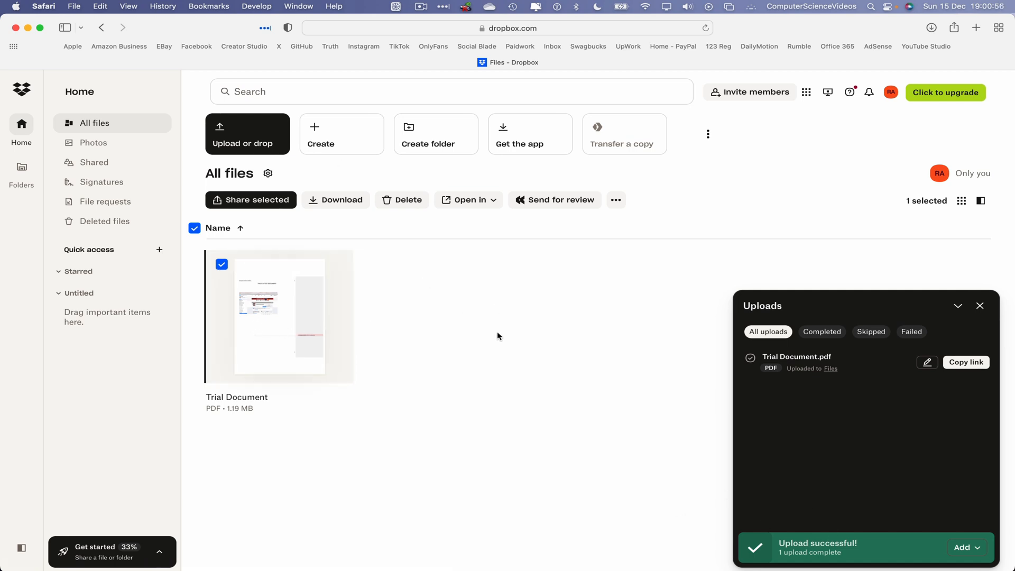
Step: Create a new folder named Folder 1
click(342, 135)
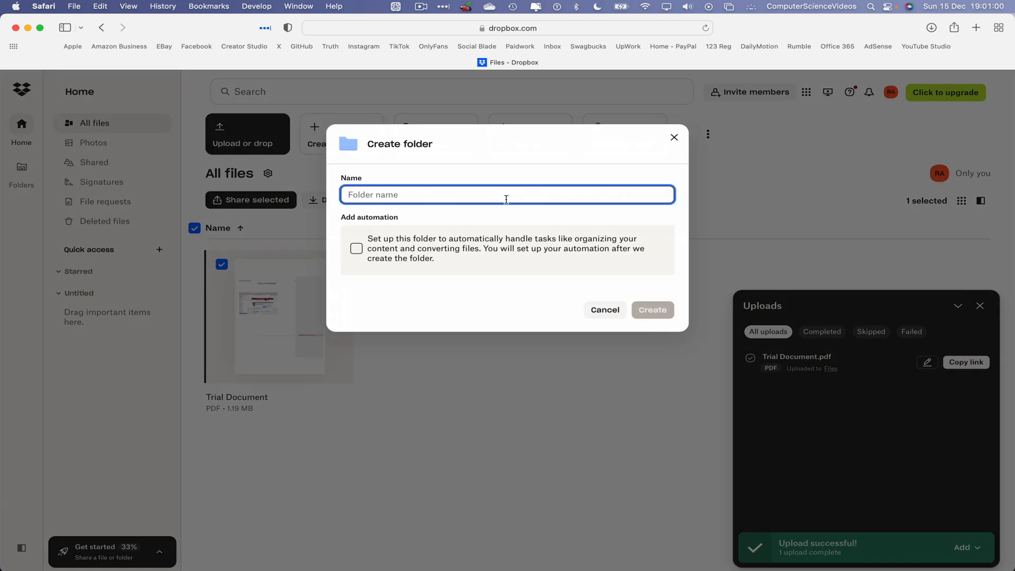
mouse_move(526, 193)
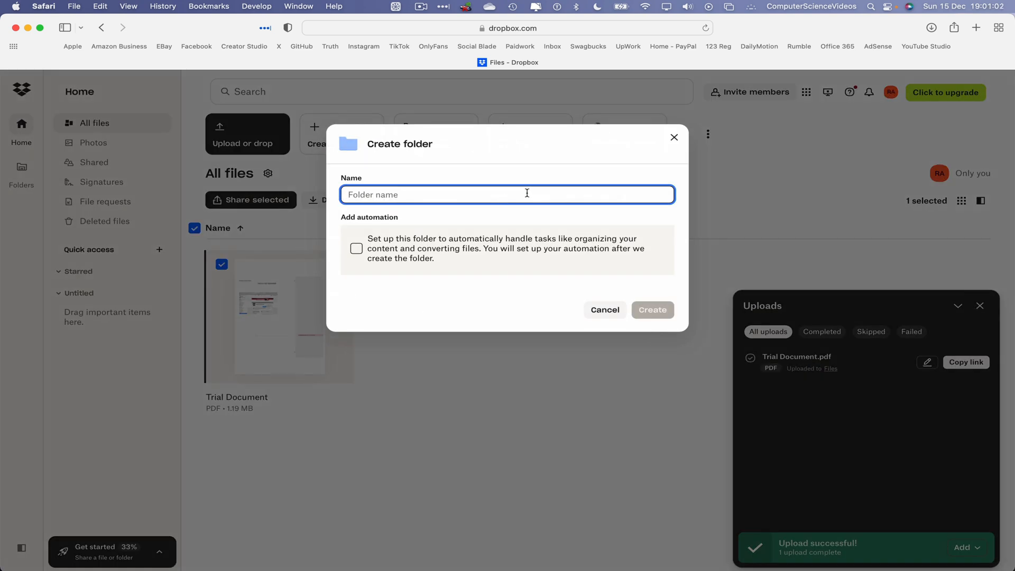
text(Folder 1)
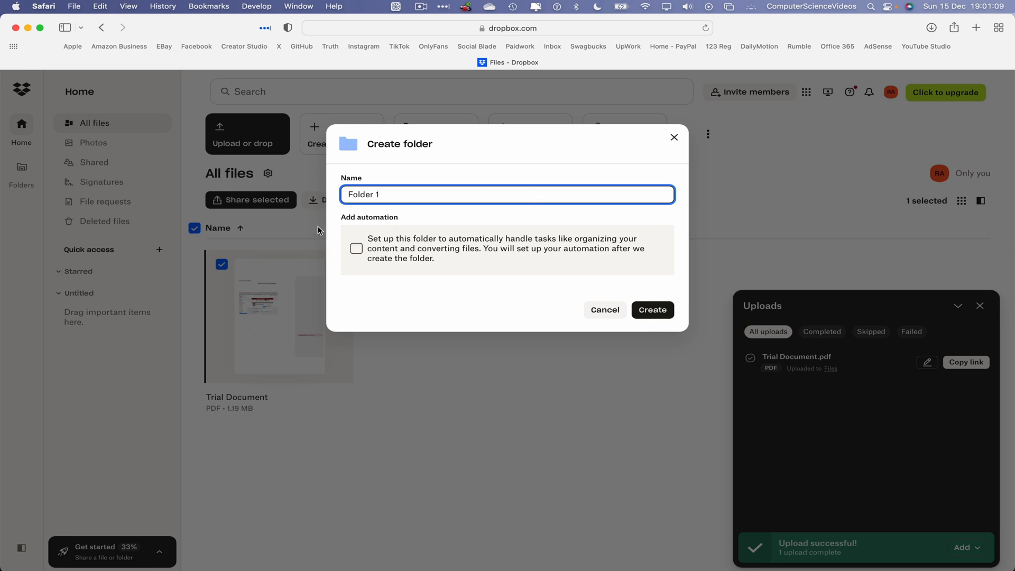
mouse_move(366, 272)
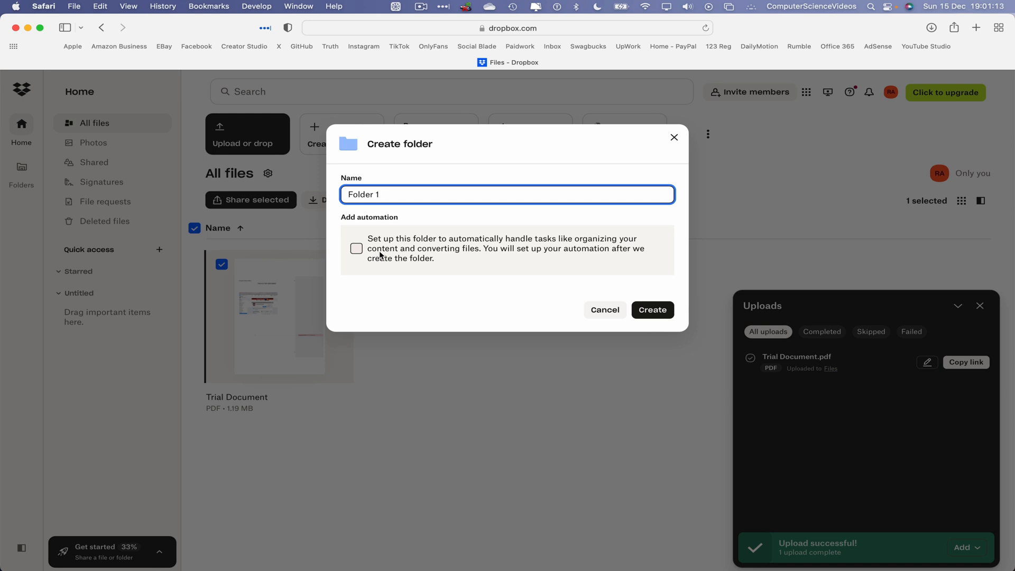
mouse_move(491, 251)
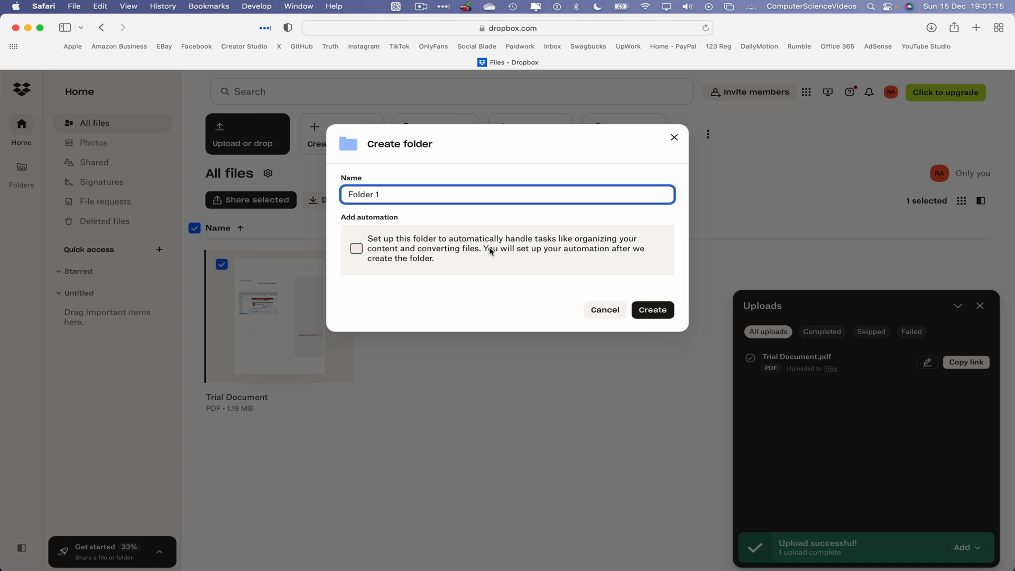
mouse_move(420, 276)
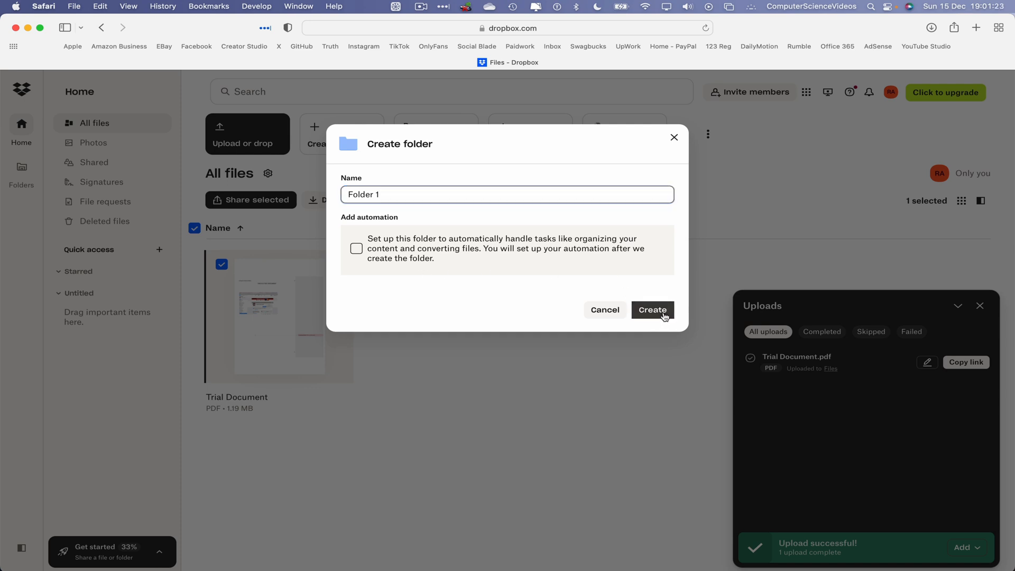
click(652, 310)
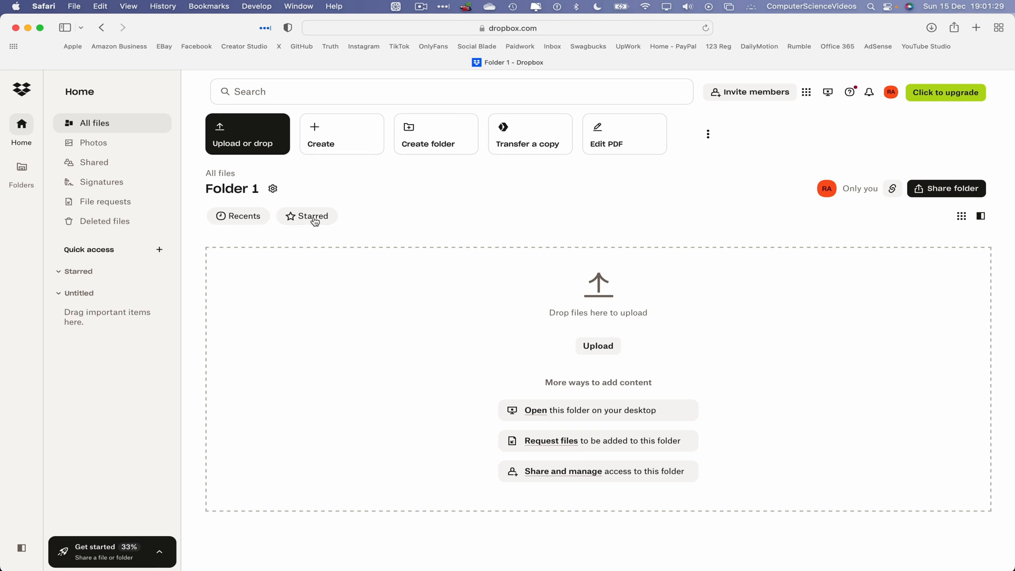
Step: Check that Folder 1 contains Trial Document, then return to the All files list
click(94, 122)
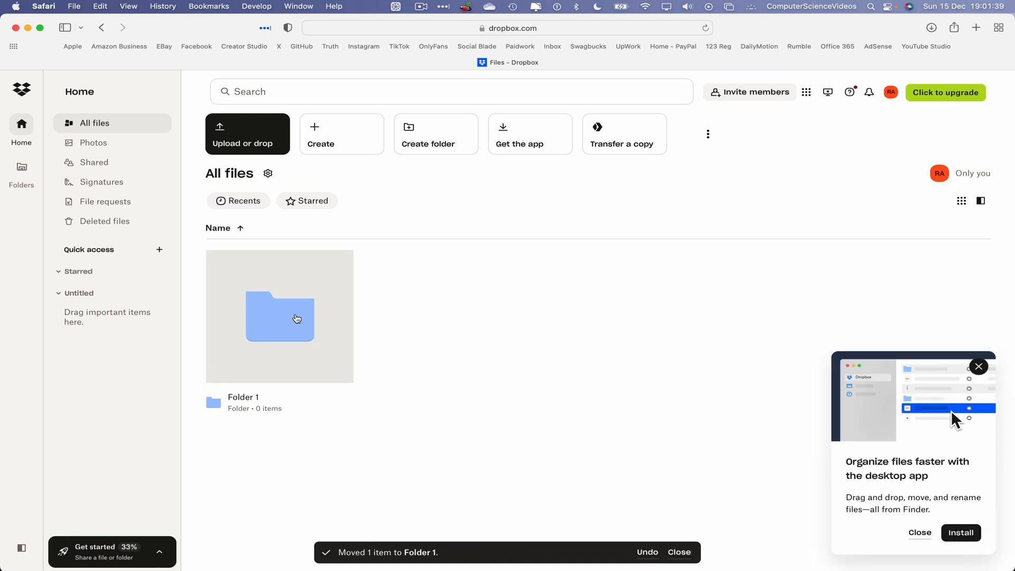
mouse_move(296, 311)
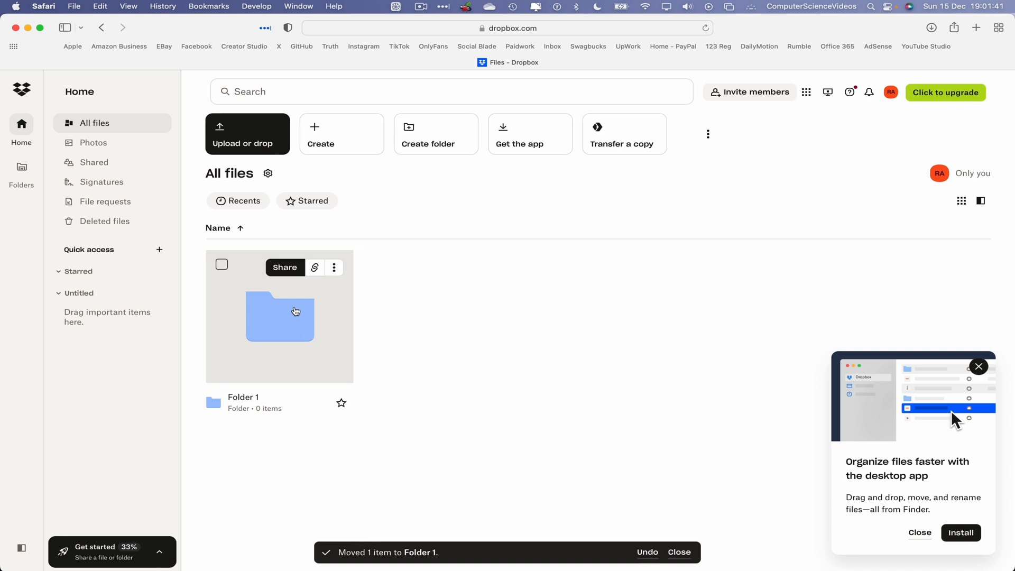
double_click(280, 317)
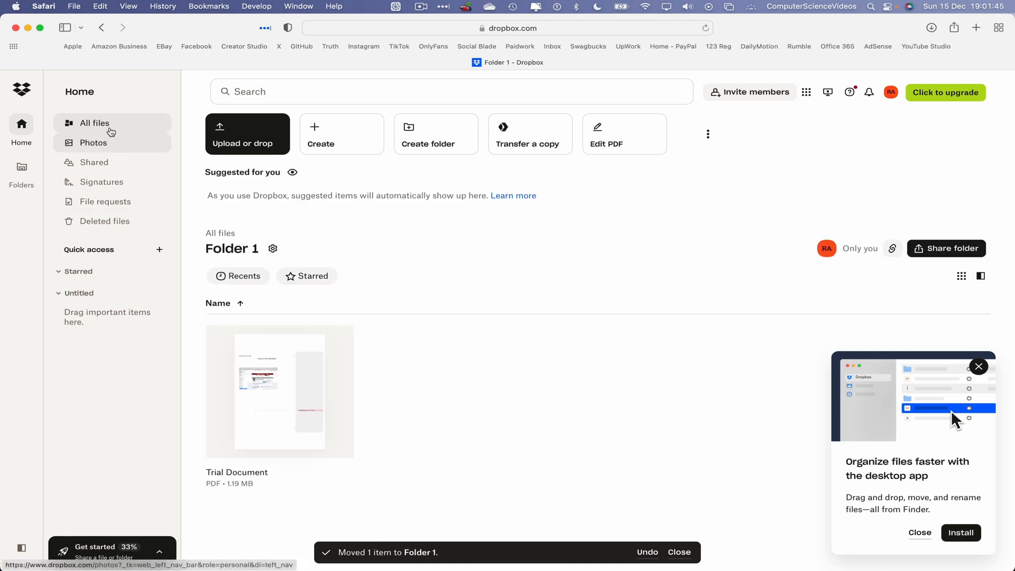
click(94, 123)
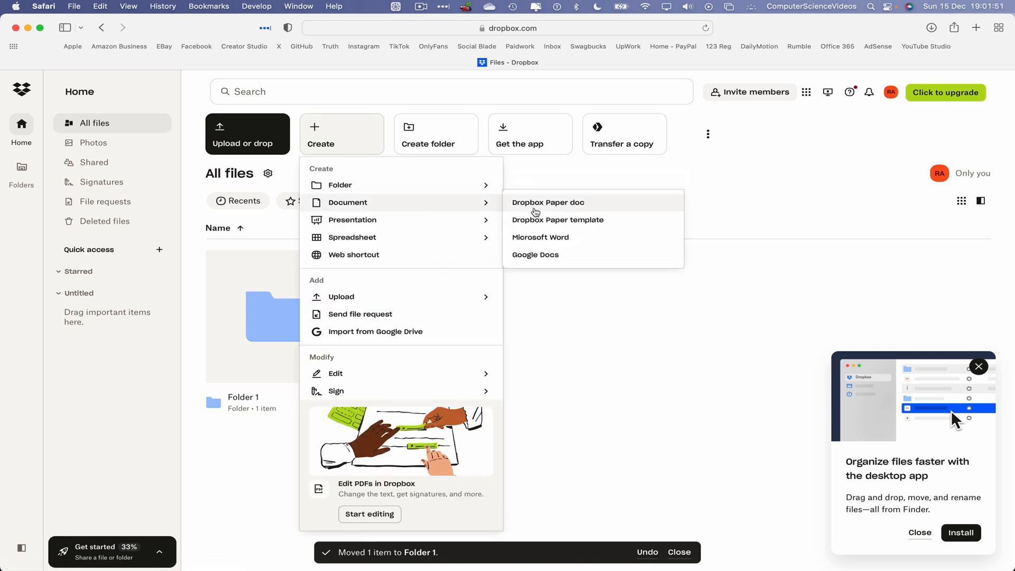
Step: Attempt to create a Dropbox Paper doc and send the required account verification email
click(548, 202)
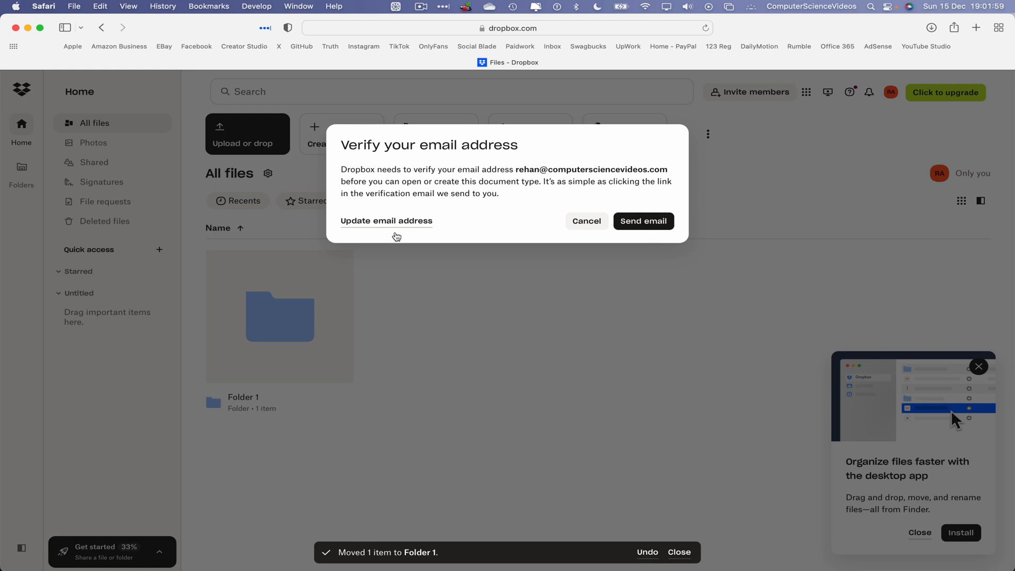
mouse_move(460, 172)
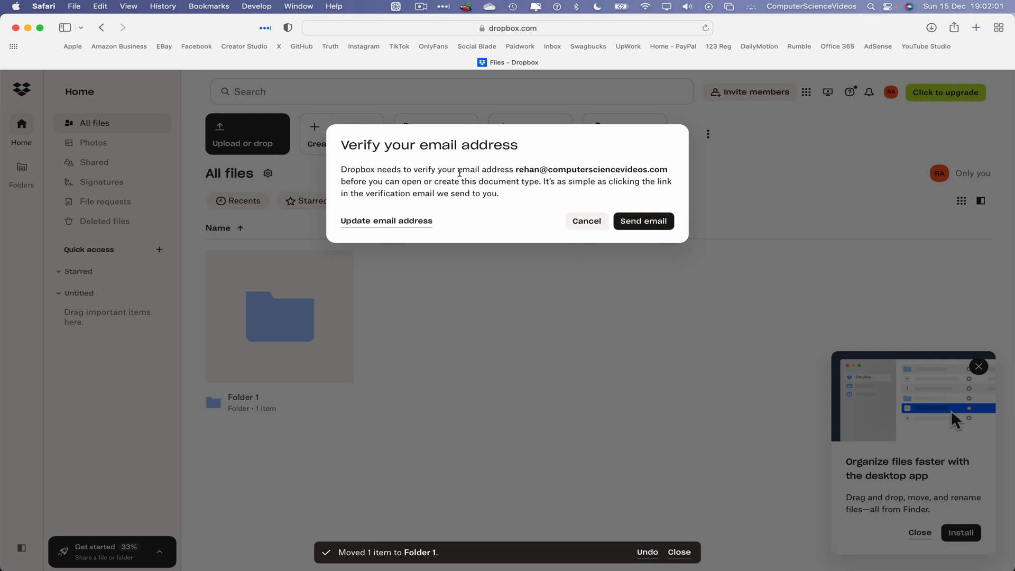
mouse_move(643, 221)
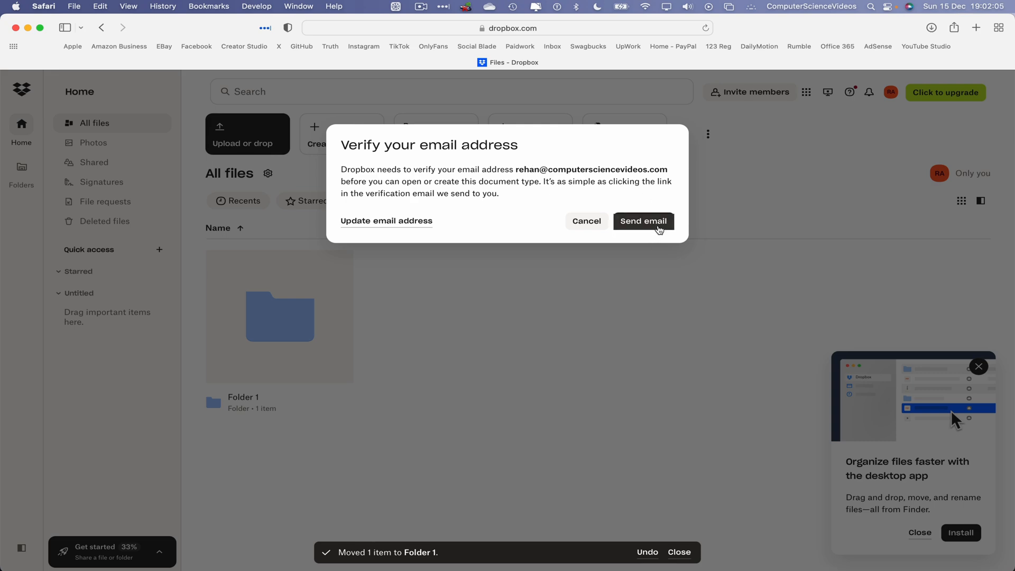
click(644, 221)
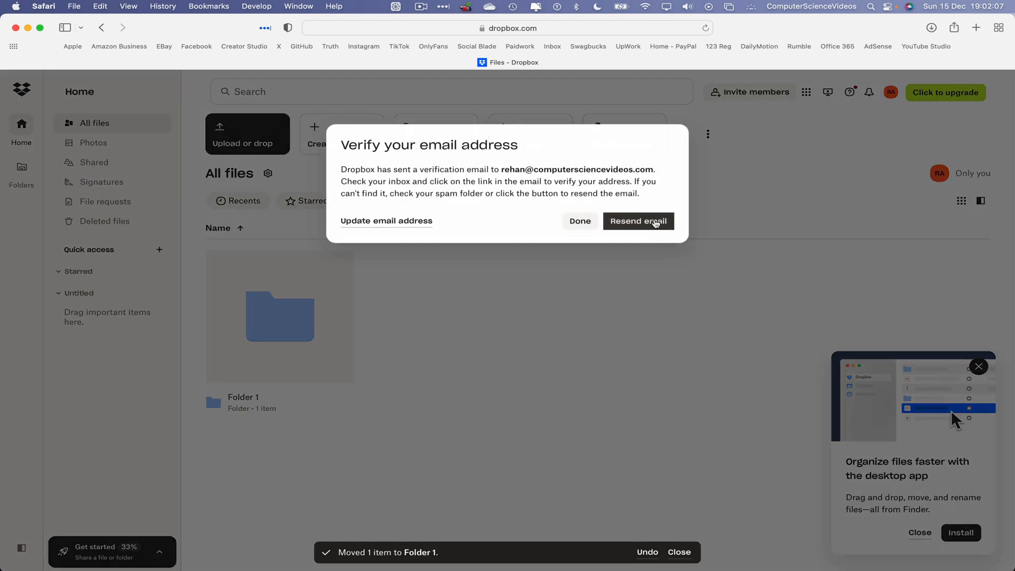
click(579, 221)
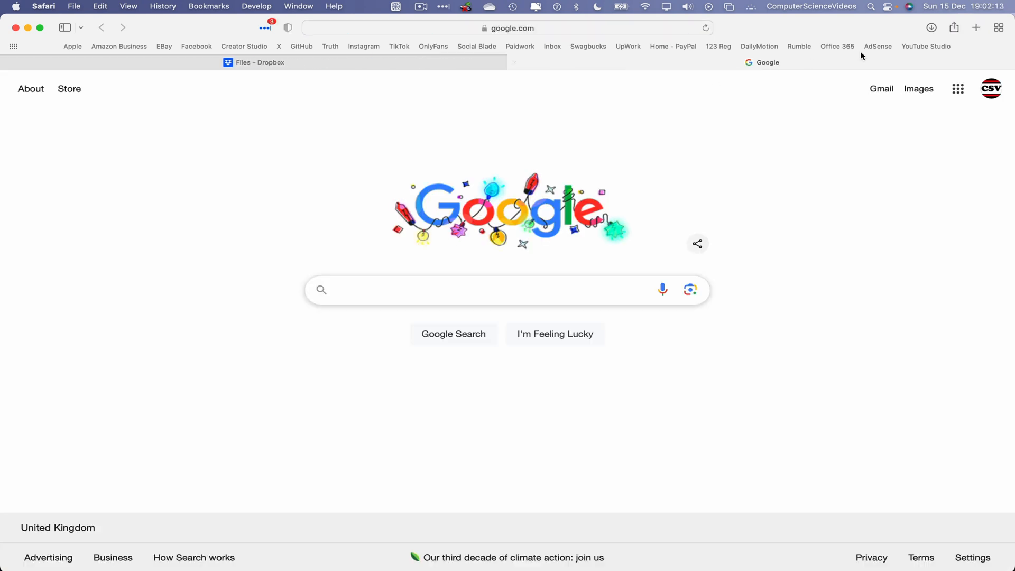
Step: Go to the Microsoft 365 home page and launch Outlook mail
click(837, 45)
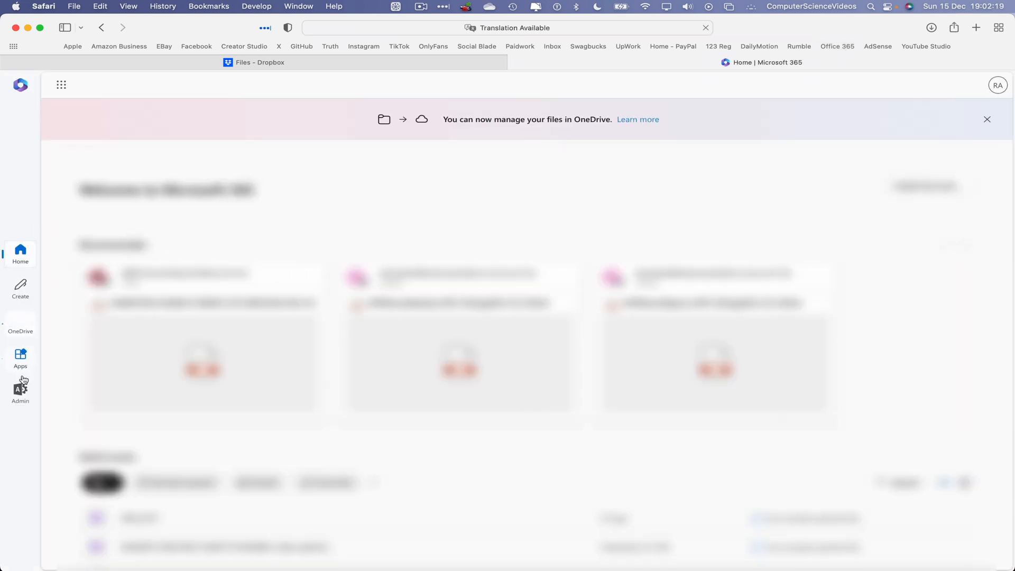
click(20, 357)
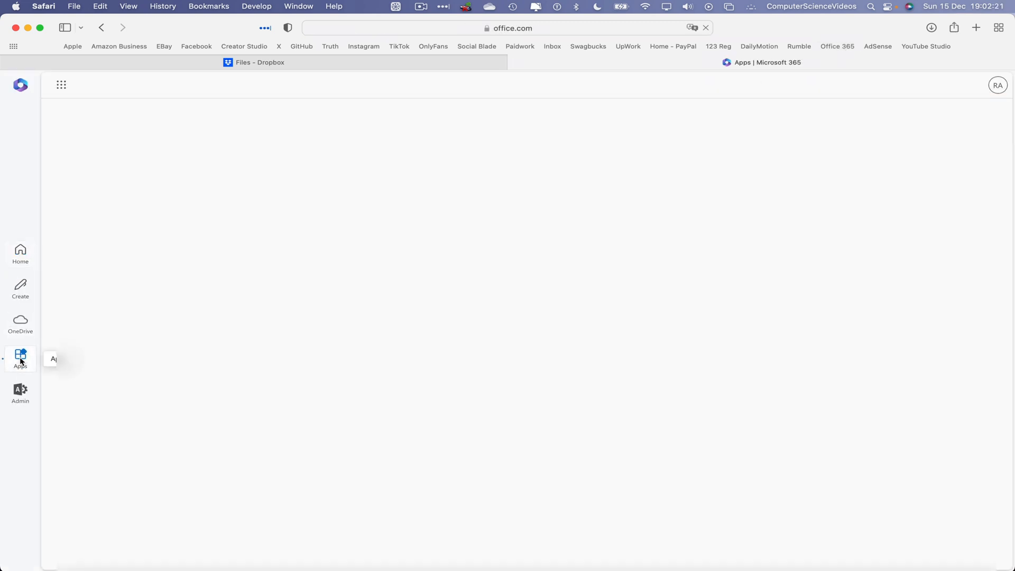
click(20, 358)
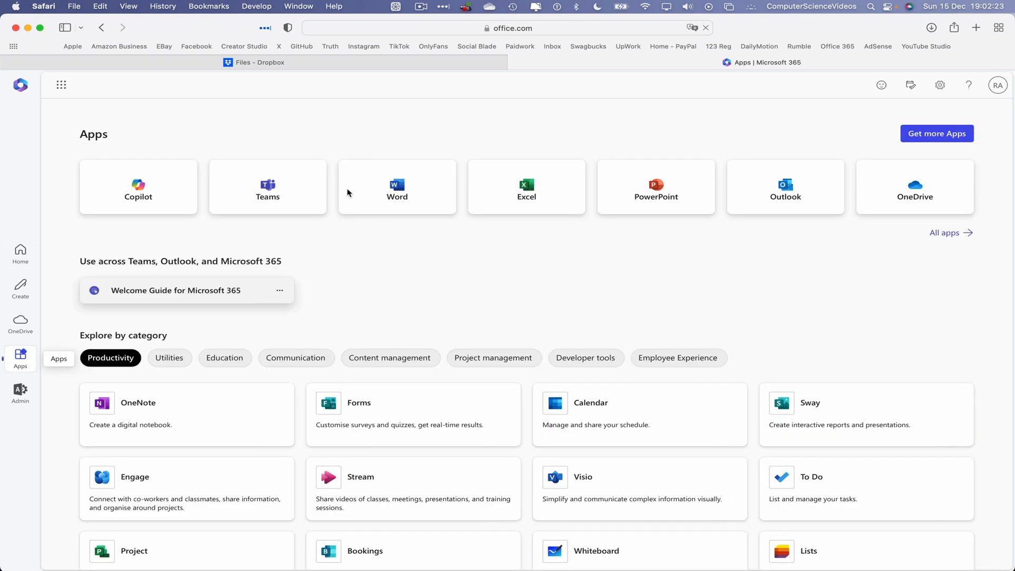
click(785, 193)
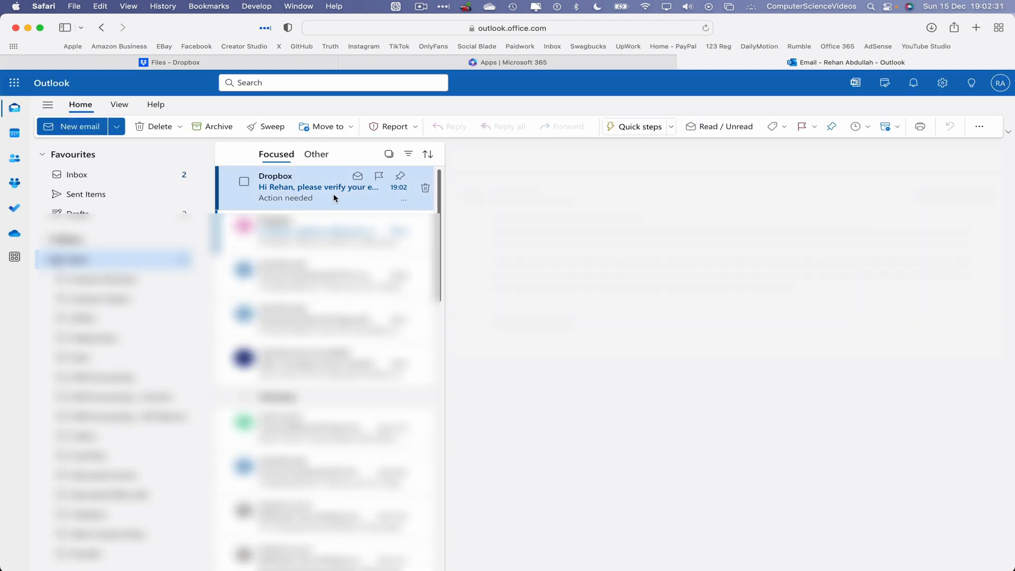
Step: Follow the Verify your email link in Dropbox's message, allowing the blocked page to open
click(318, 186)
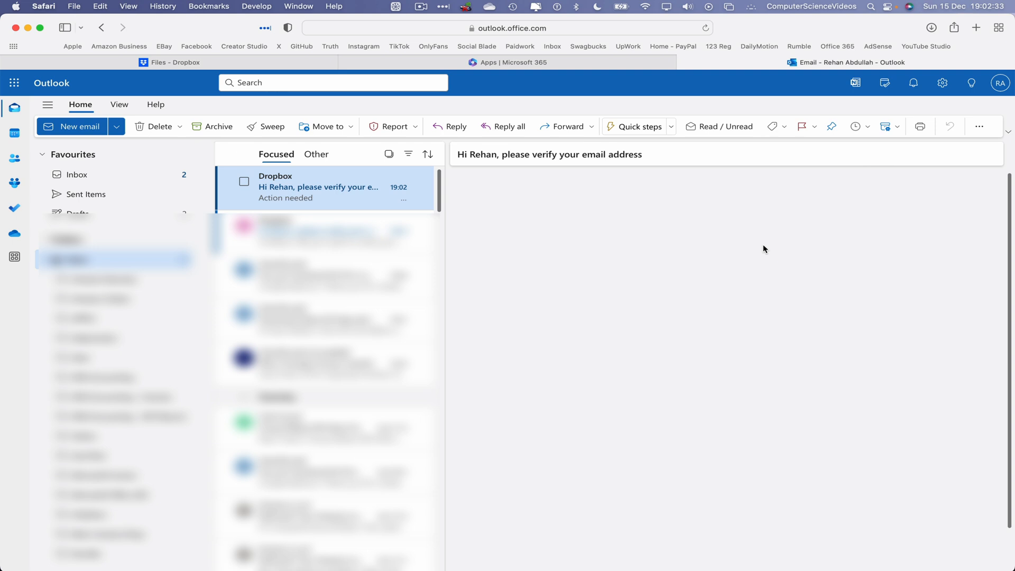
click(318, 188)
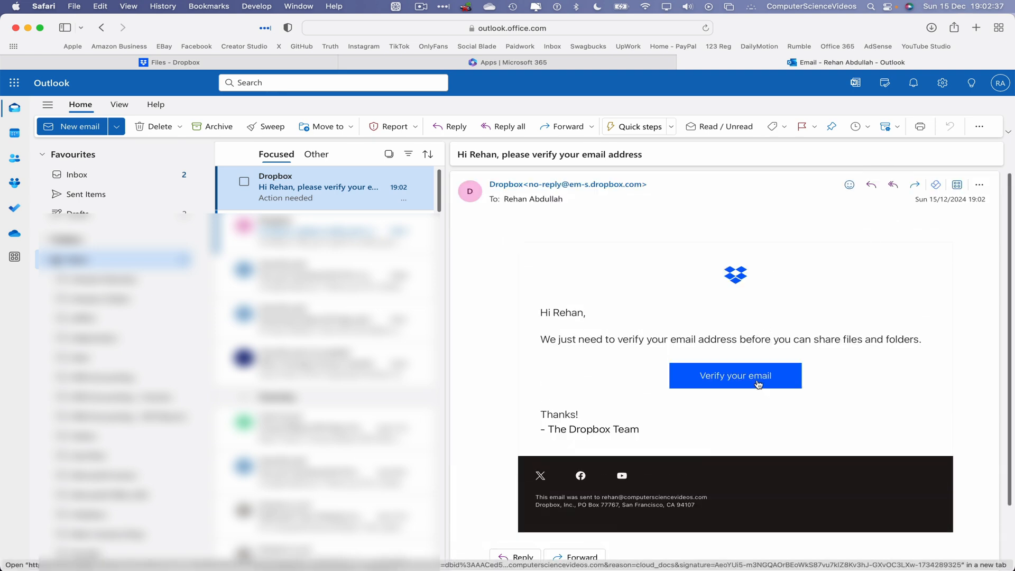
click(735, 375)
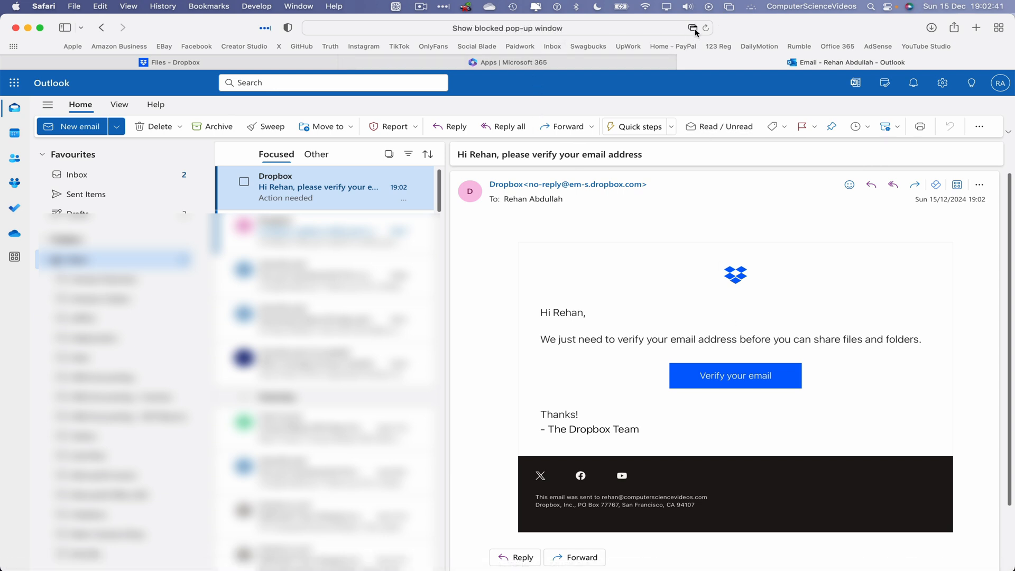
click(734, 375)
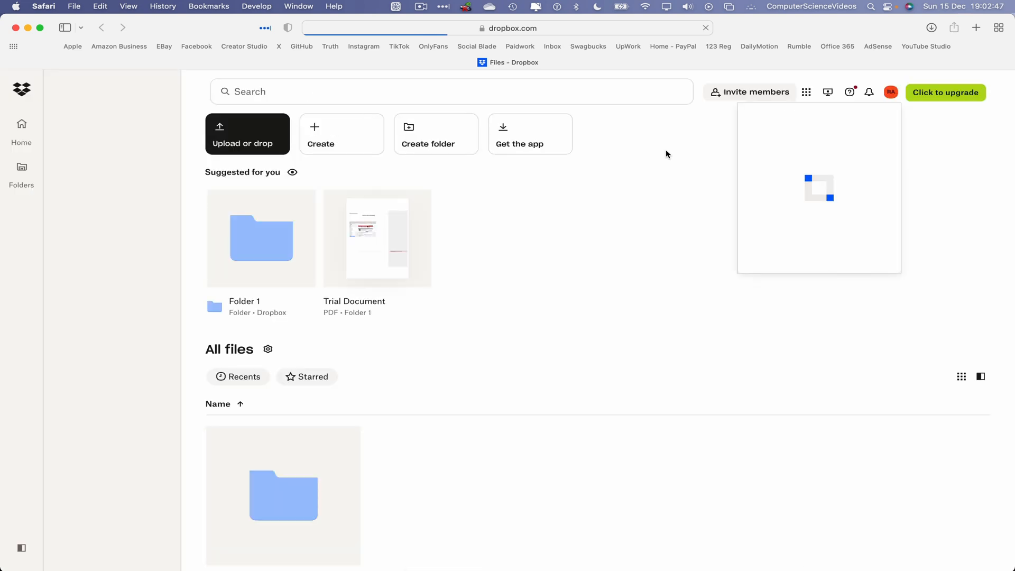
Step: Dismiss the email-verified notice, create a new Dropbox Paper doc and open it in a new tab
click(21, 129)
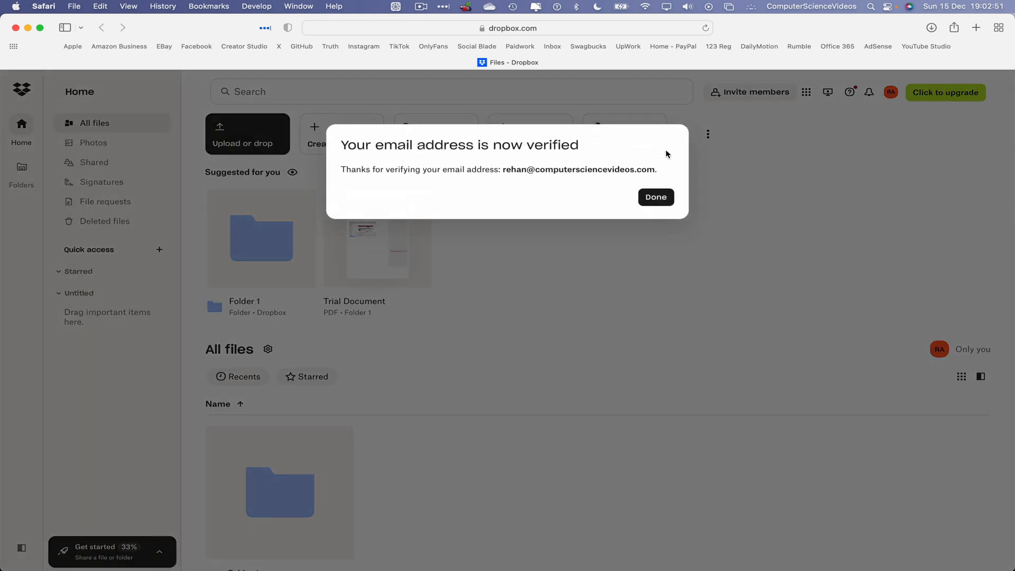
mouse_move(655, 157)
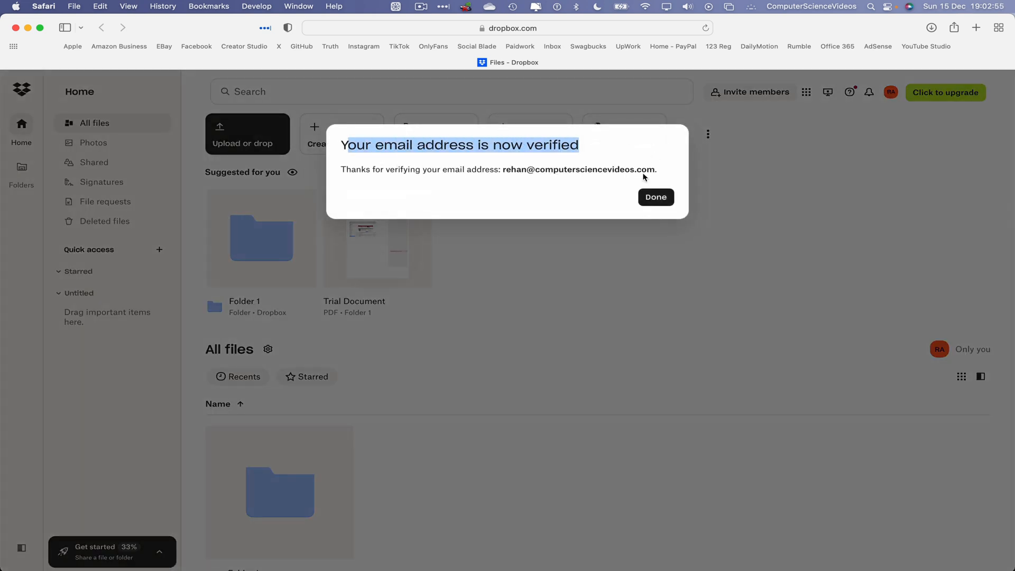
click(341, 134)
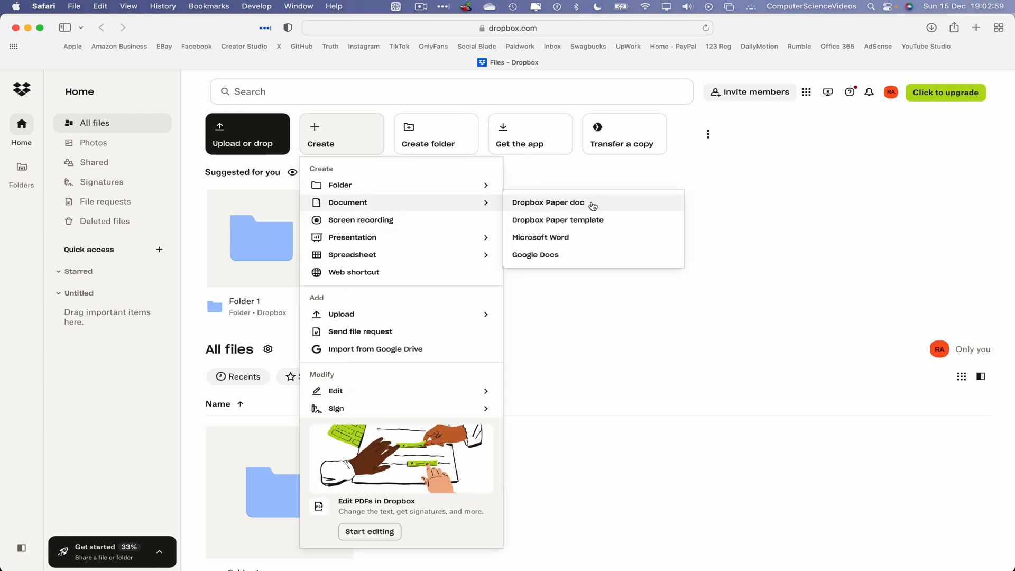
click(547, 202)
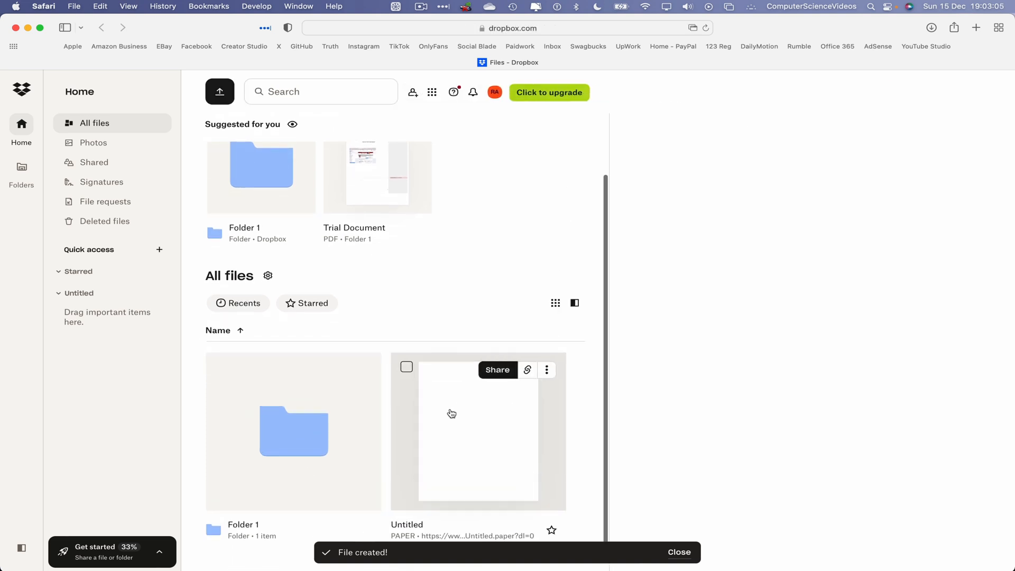
click(478, 430)
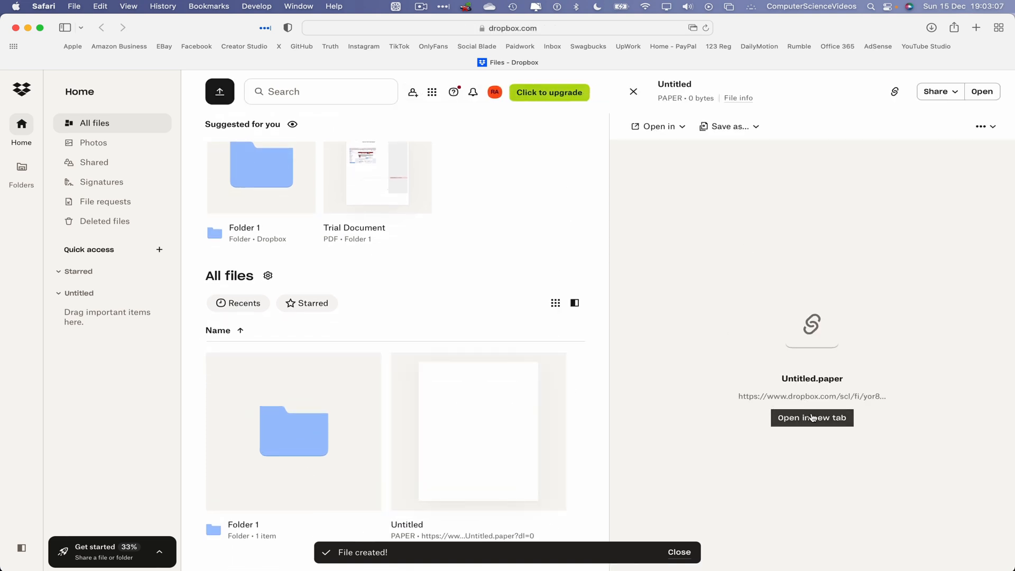
click(811, 418)
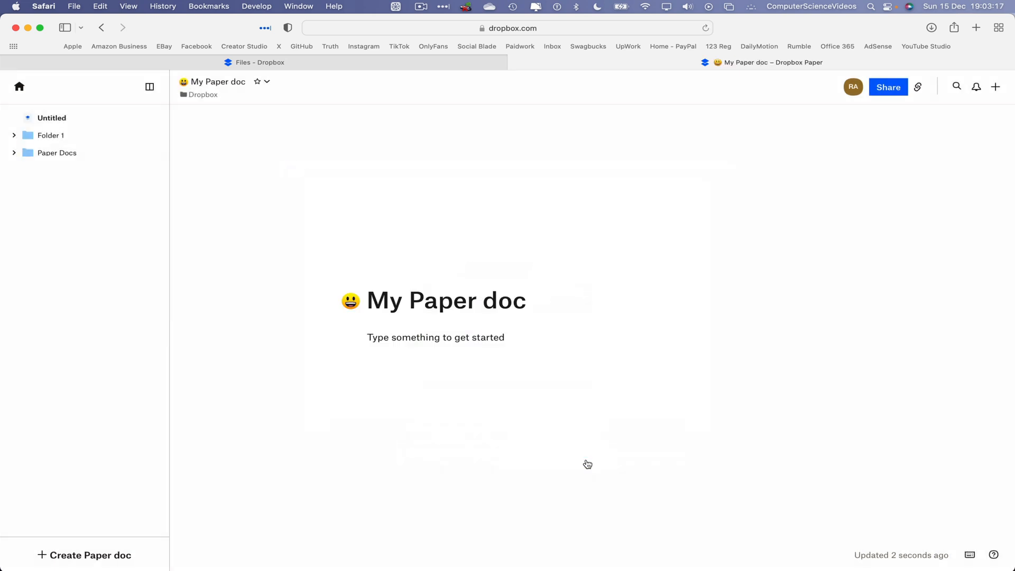
click(435, 336)
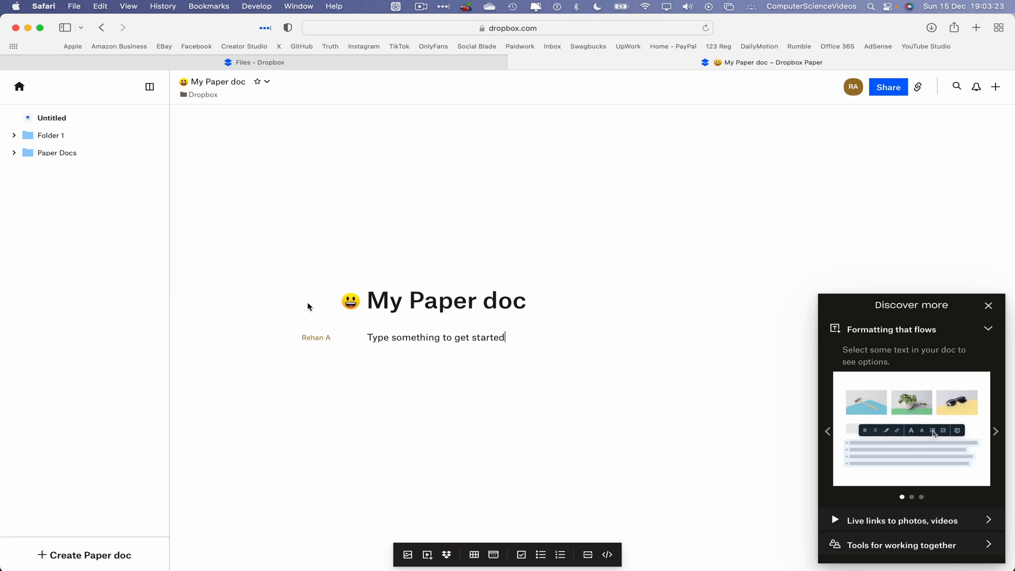
click(996, 431)
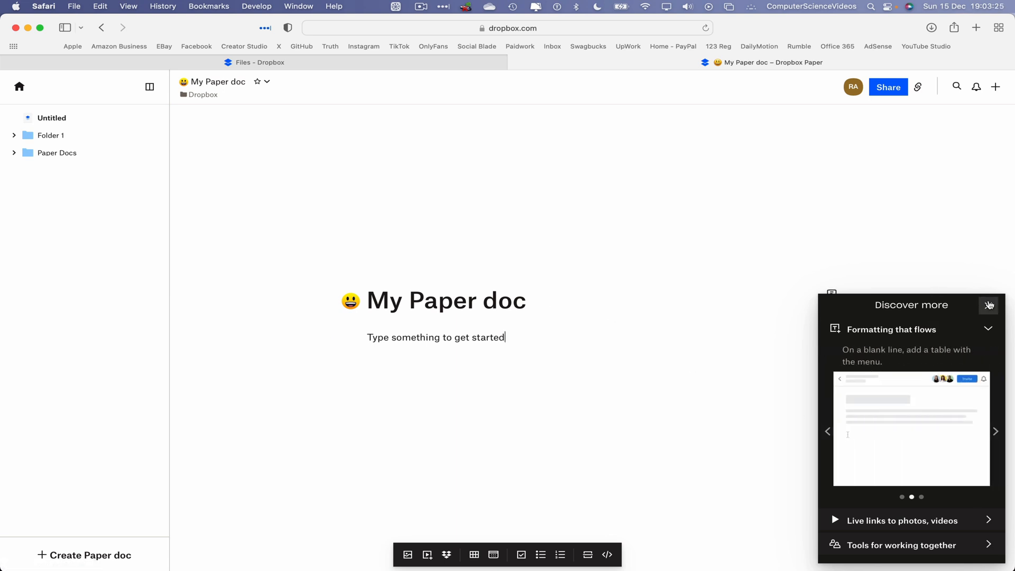
click(988, 305)
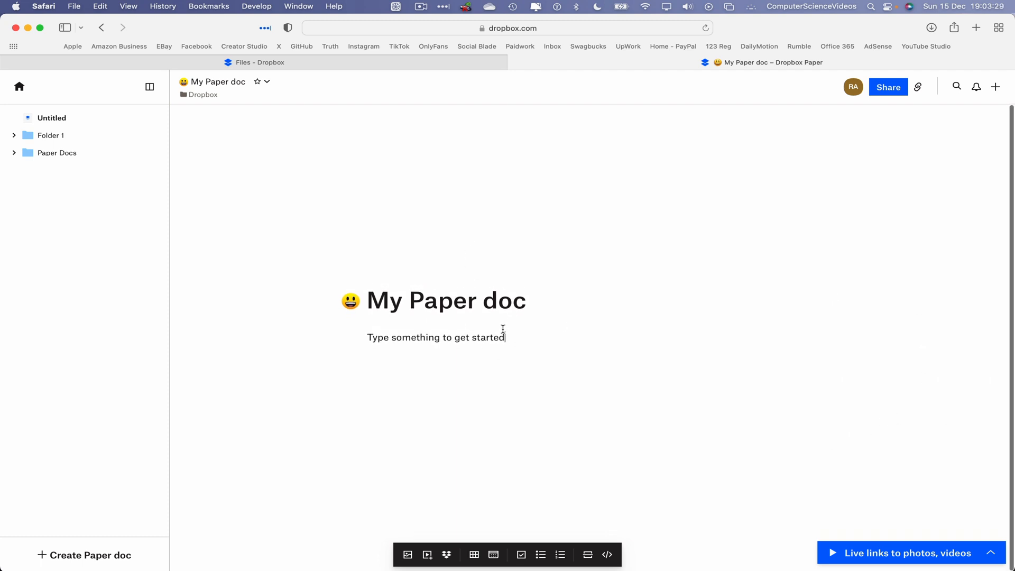
mouse_move(90, 555)
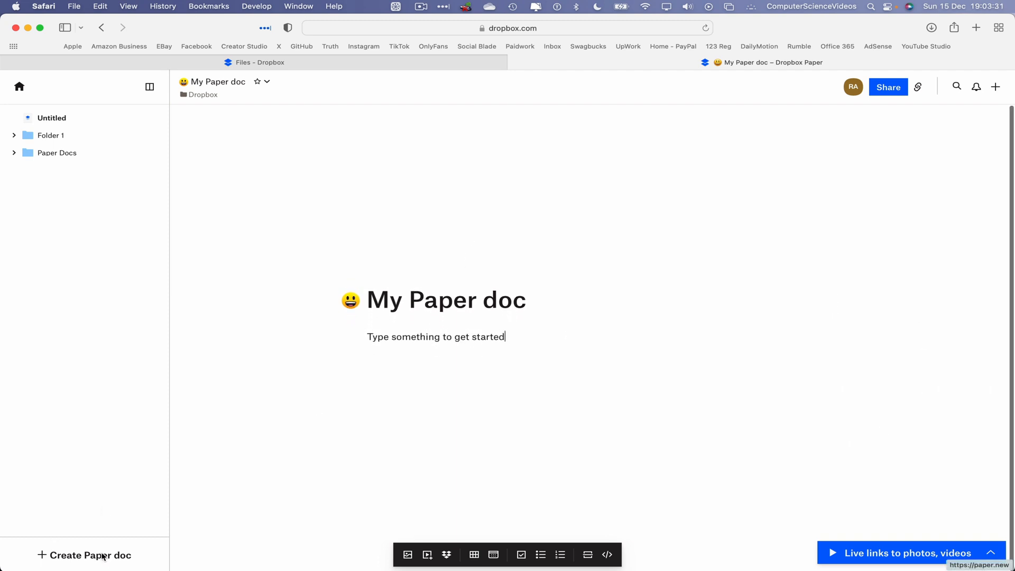
Step: Create another Paper doc and title it Computer Science Videos
click(90, 555)
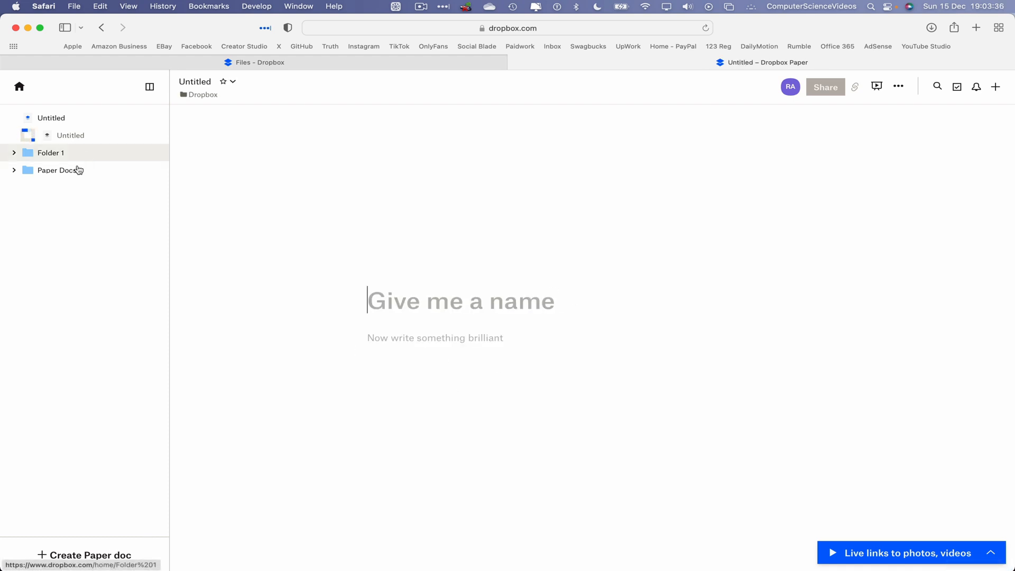
click(90, 555)
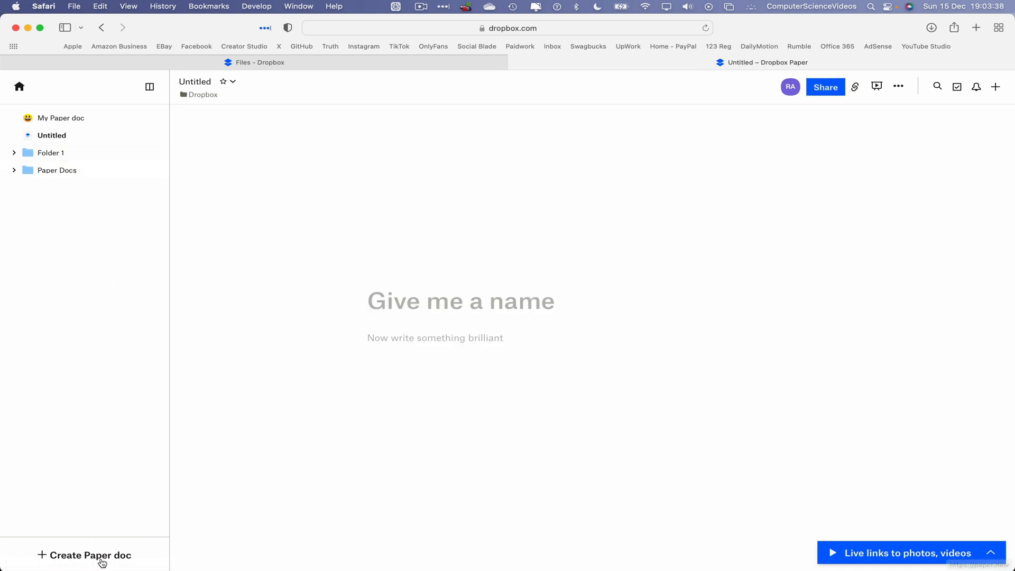
click(90, 555)
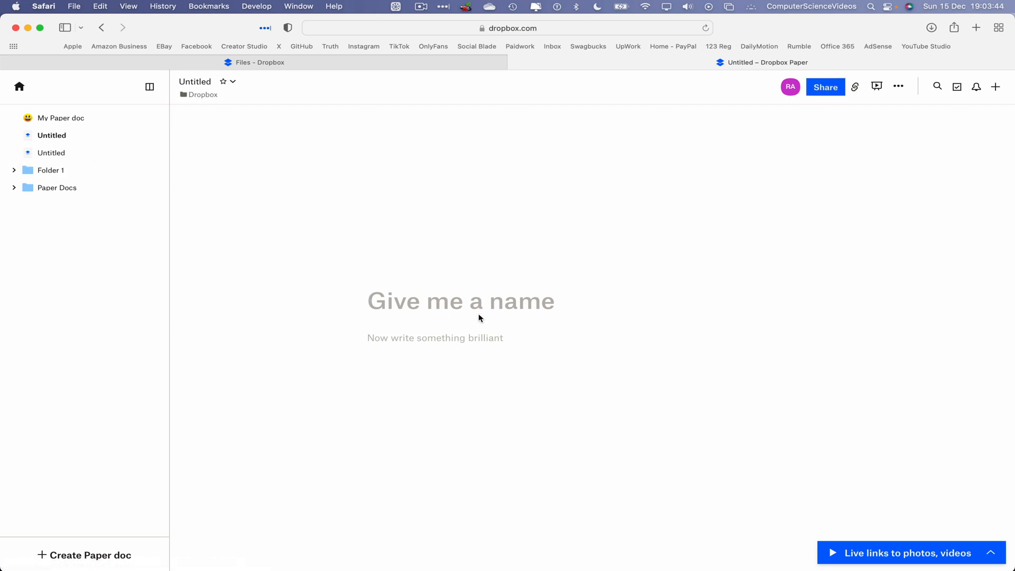
text(Compu)
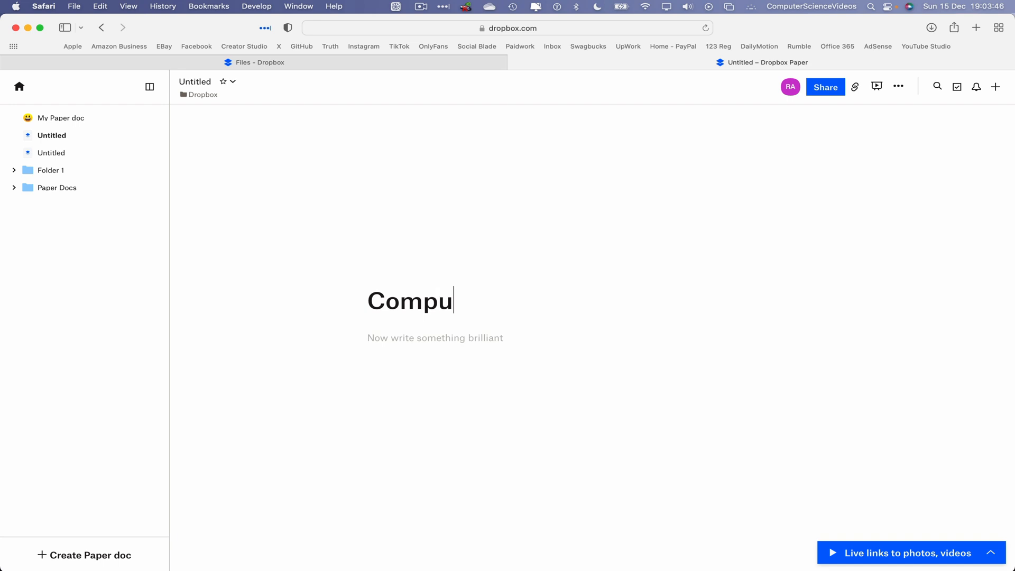
text(ter Science Videos)
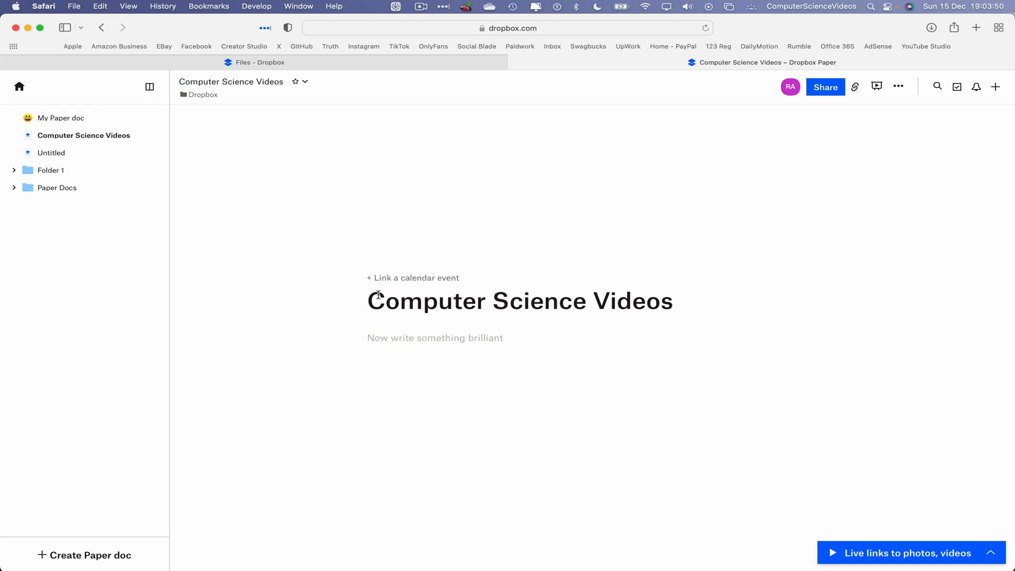
Step: Write Point 1 and Point 2 in the body and start choosing an image to insert
click(434, 337)
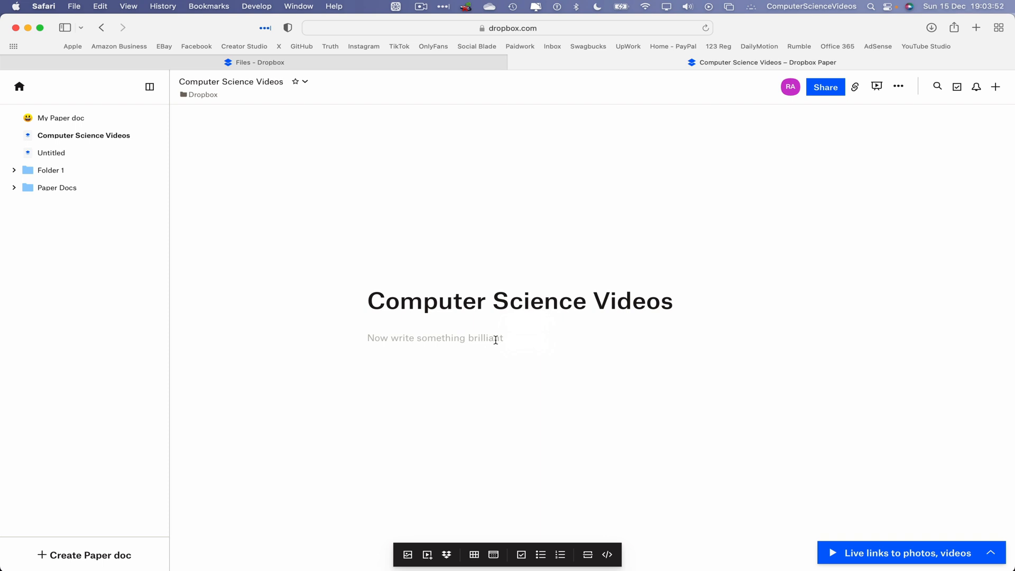
text(P)
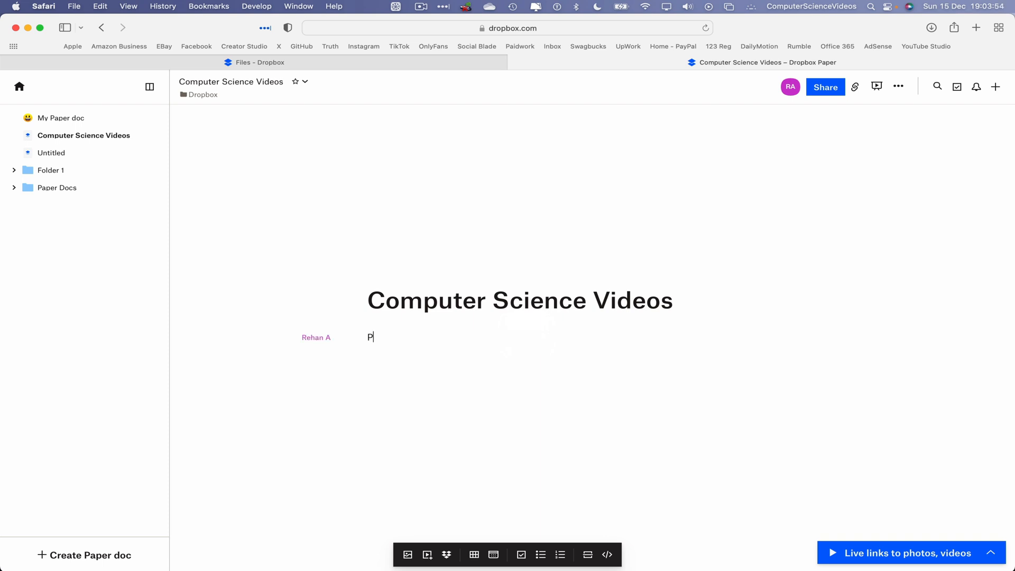
text(o)
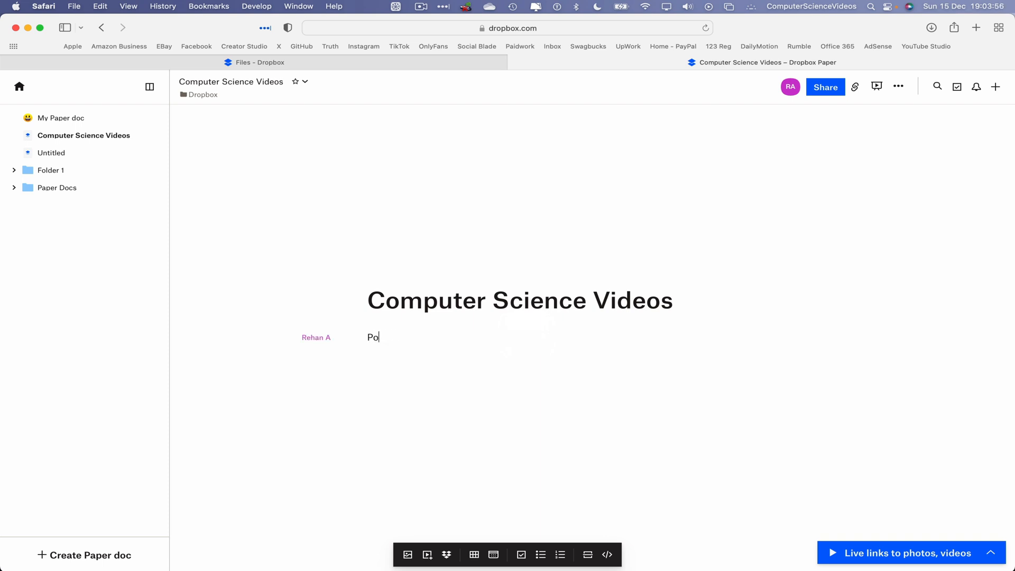
text(int 1)
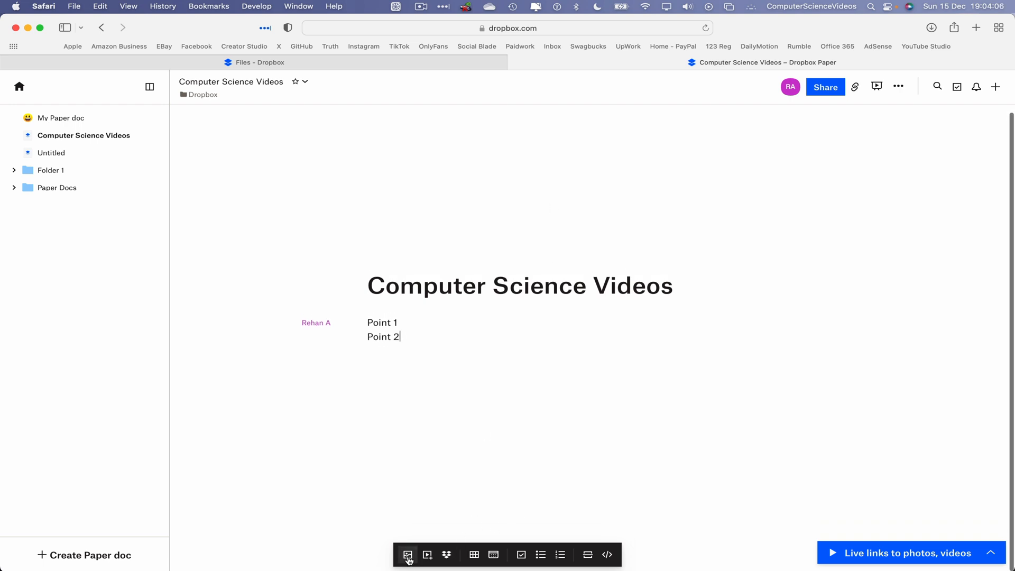
click(408, 554)
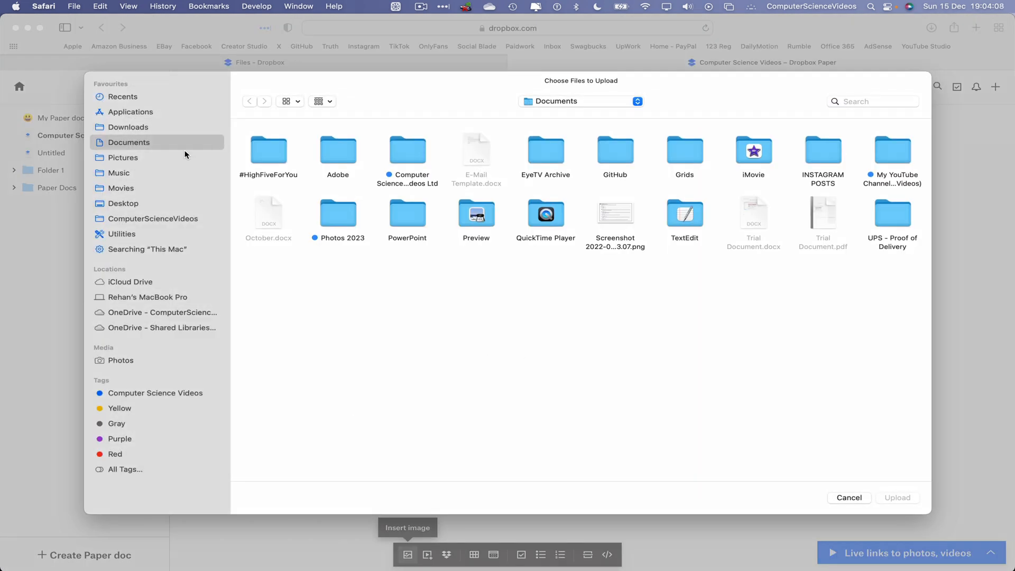
mouse_move(421, 177)
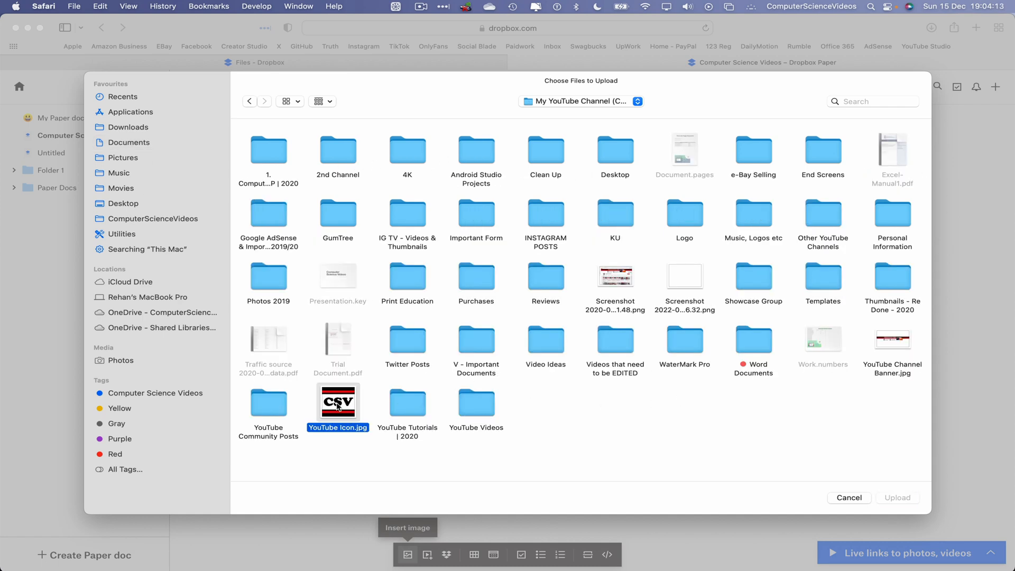
Step: Upload YouTube Icon.jpg so the CSV logo appears below Point 1 and Point 2
click(849, 498)
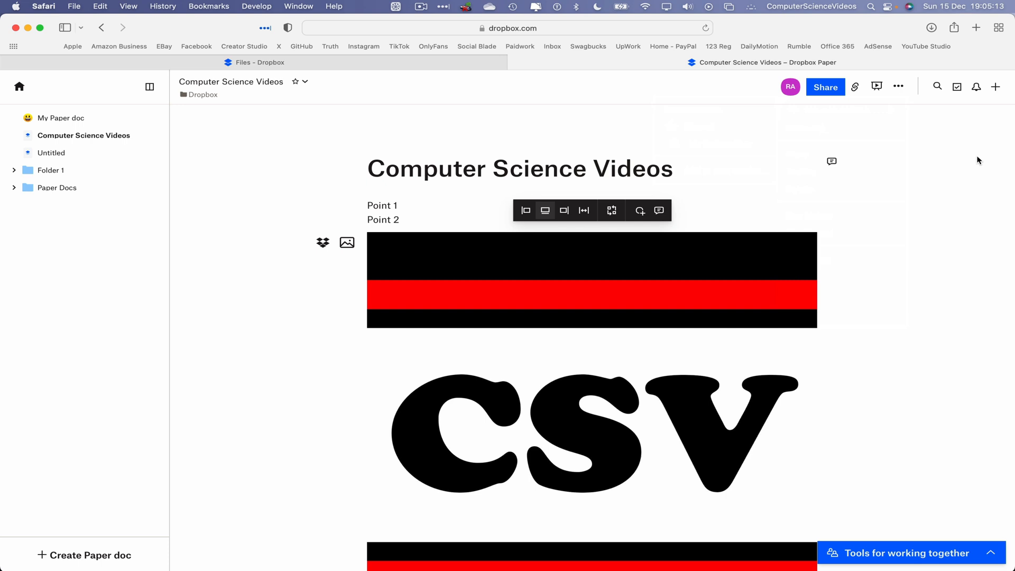
mouse_move(990, 152)
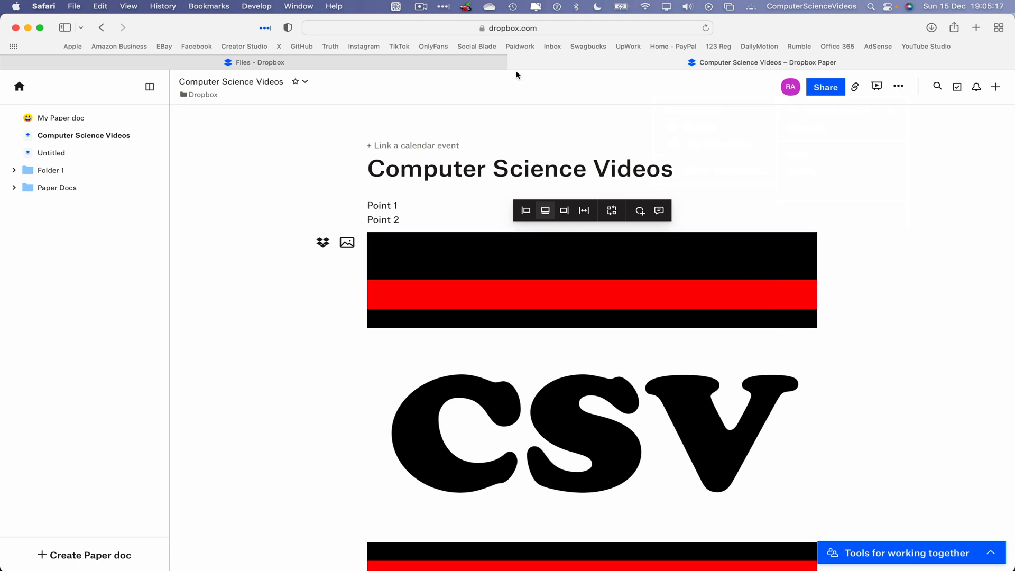
Step: Return to the Dropbox files tab and reload the page to refresh the file list
click(258, 62)
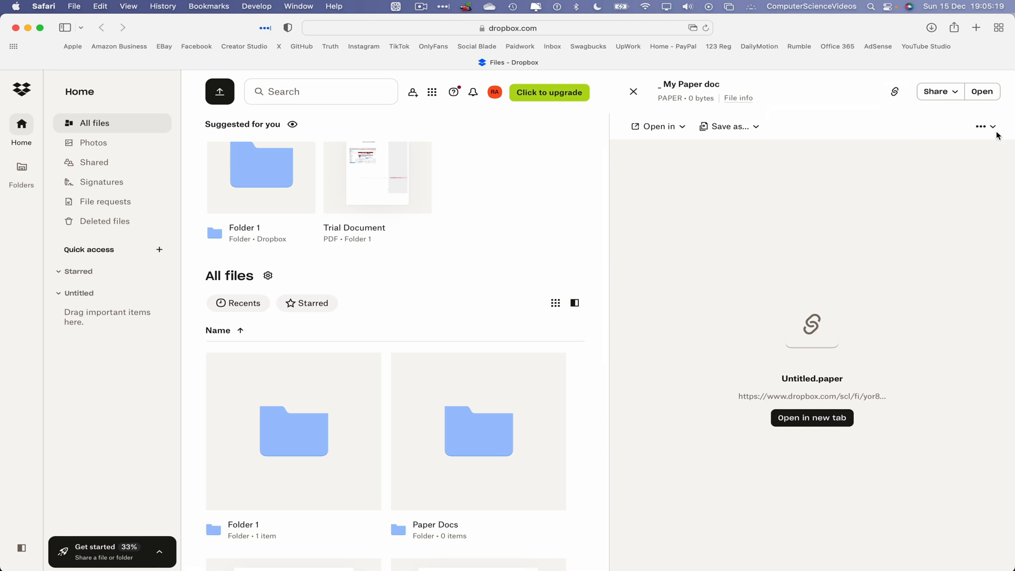
right_click(593, 181)
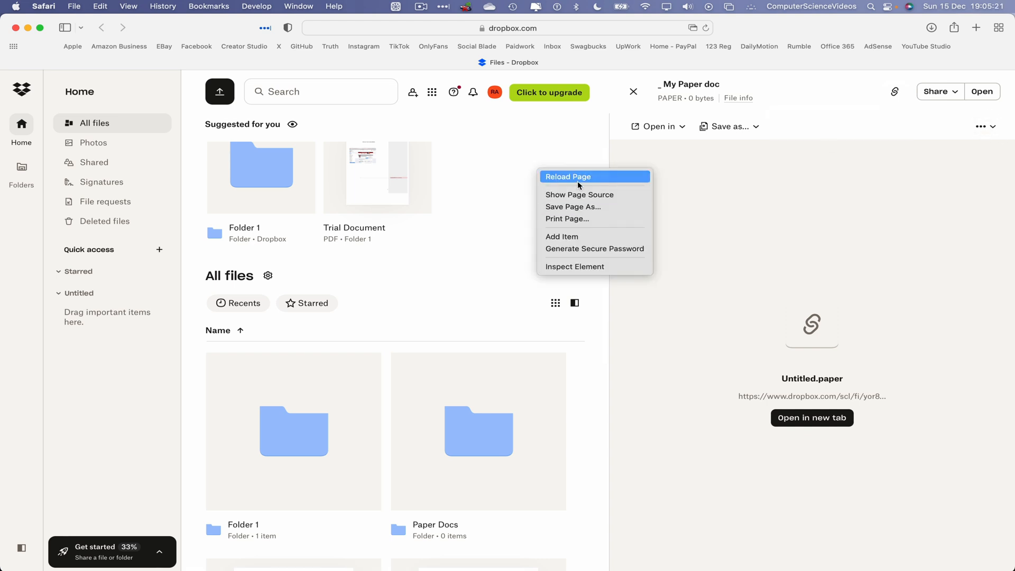
click(568, 176)
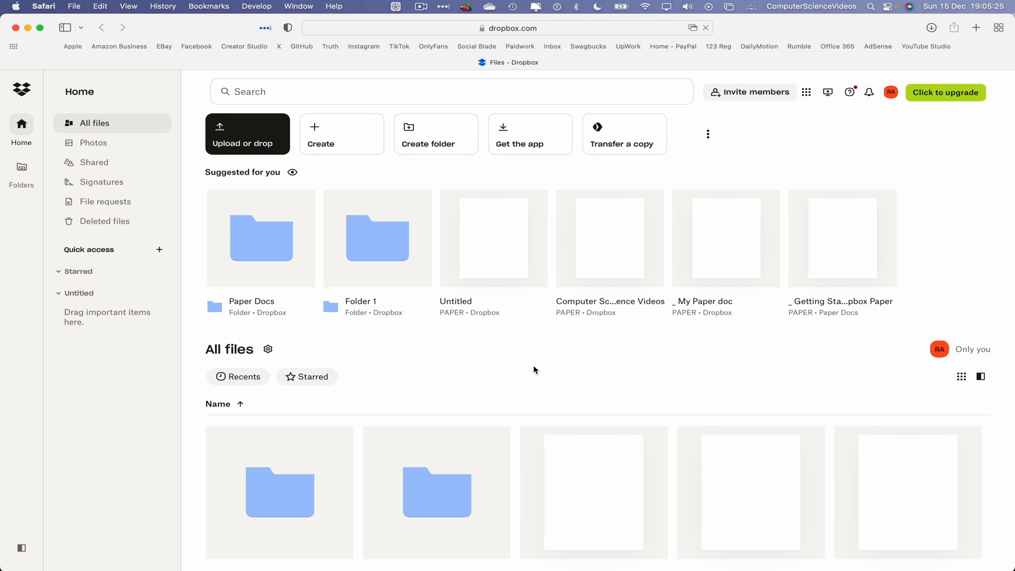
scroll(down, 3)
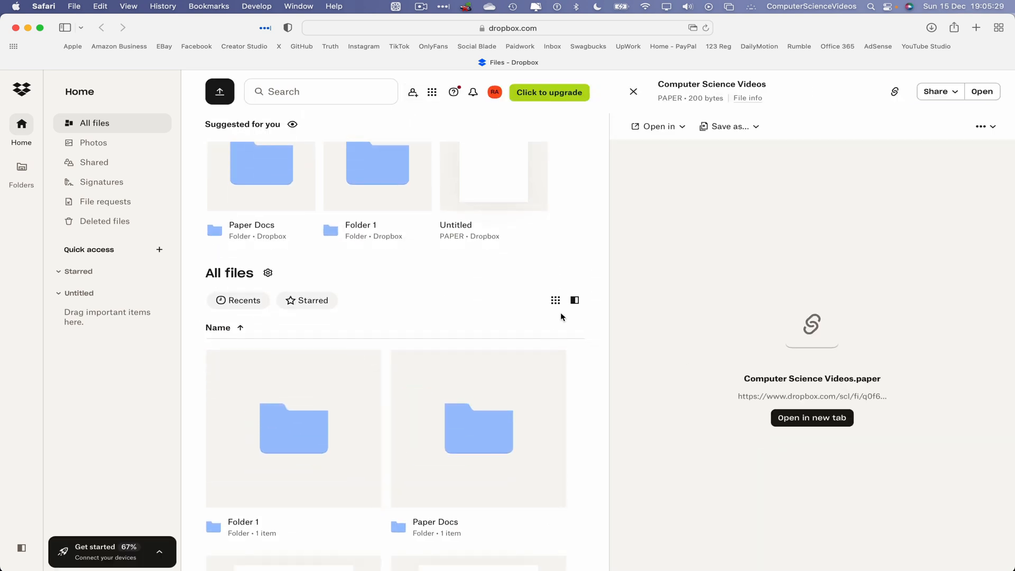
Step: Briefly open Computer Science Videos in a new tab, then close the tab and its preview panel
click(811, 417)
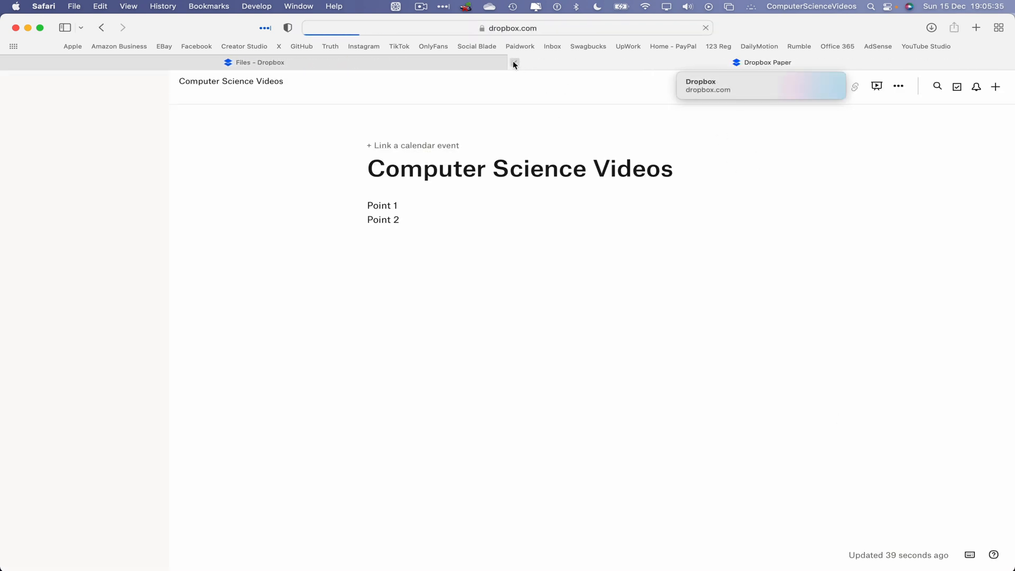
click(259, 62)
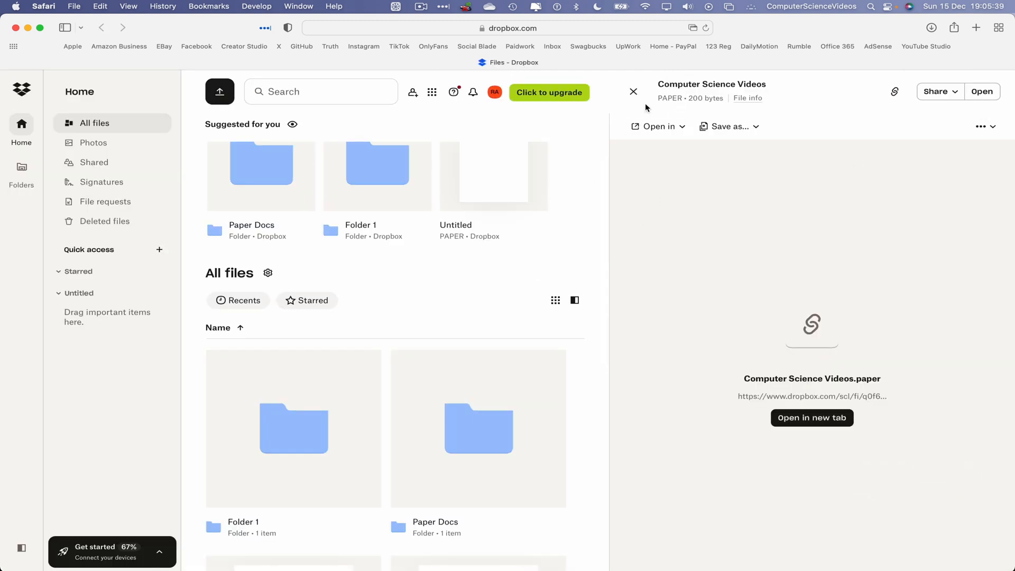
click(633, 91)
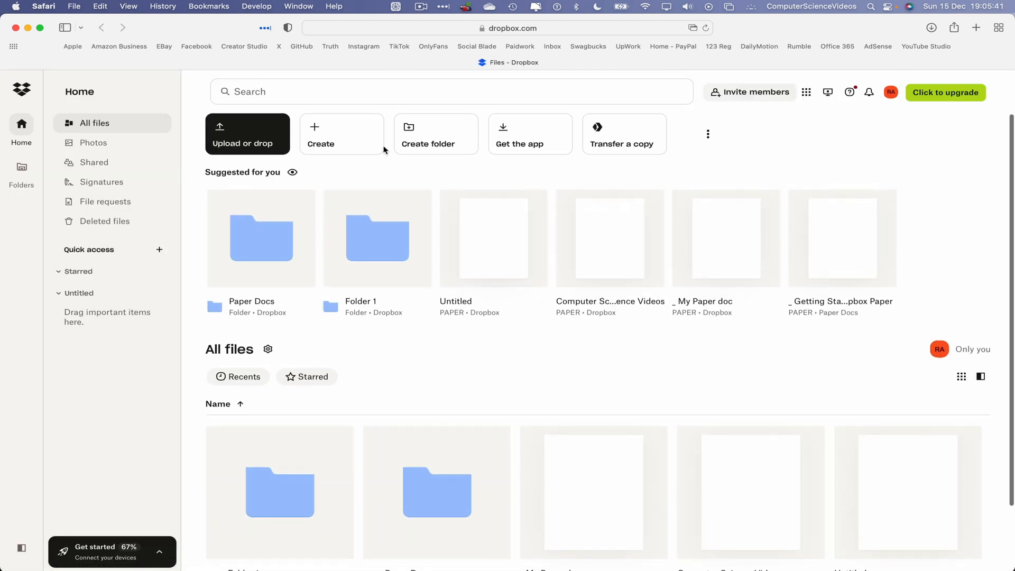
Step: Create a new Microsoft PowerPoint presentation and allow Office Online access to Dropbox
click(341, 135)
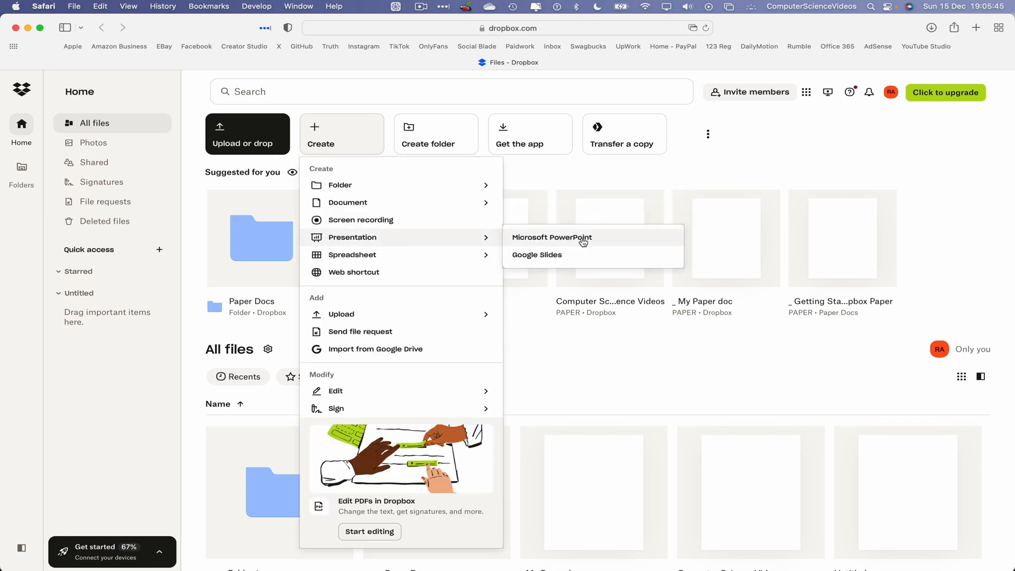
click(552, 237)
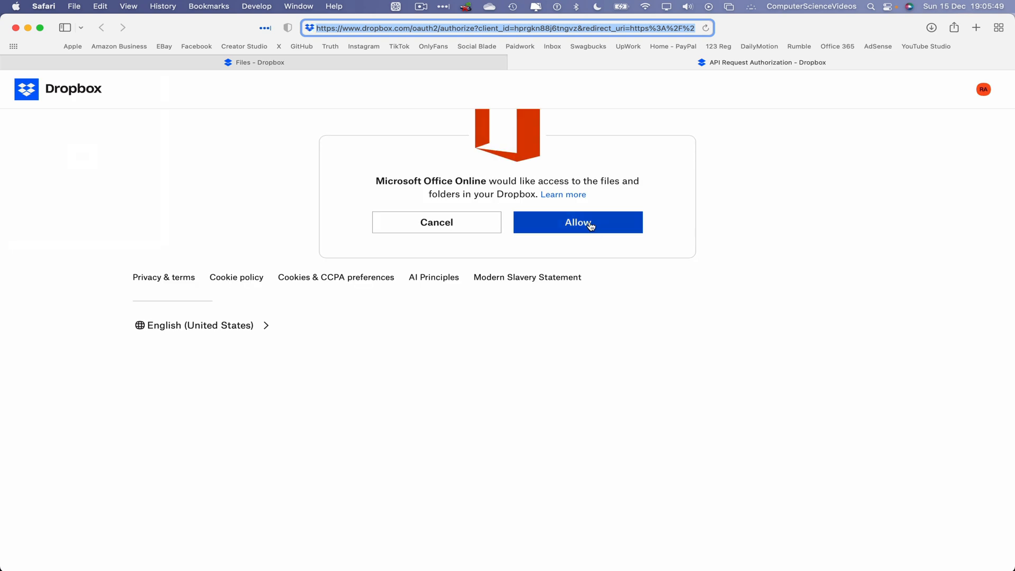
mouse_move(479, 194)
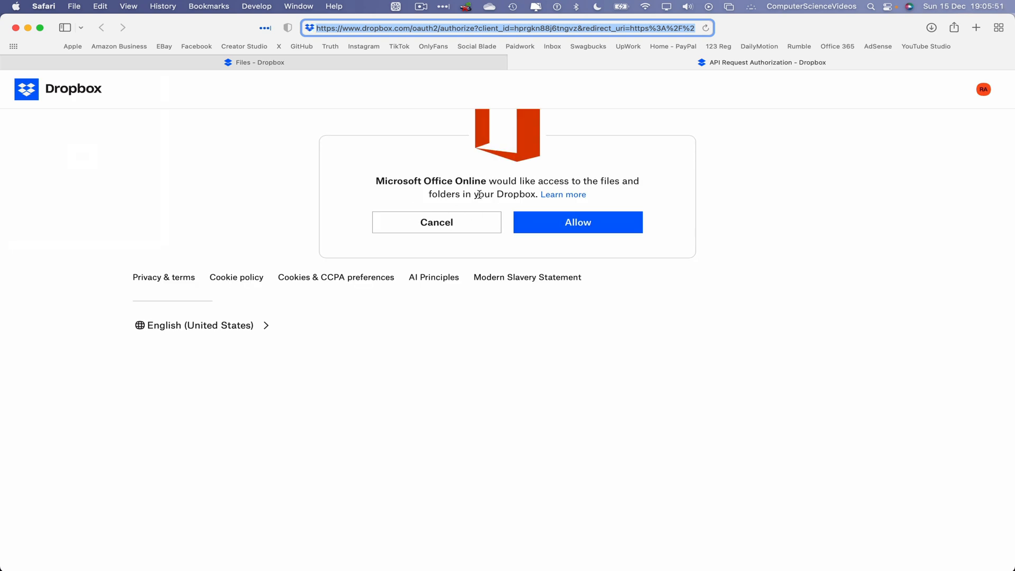
mouse_move(625, 194)
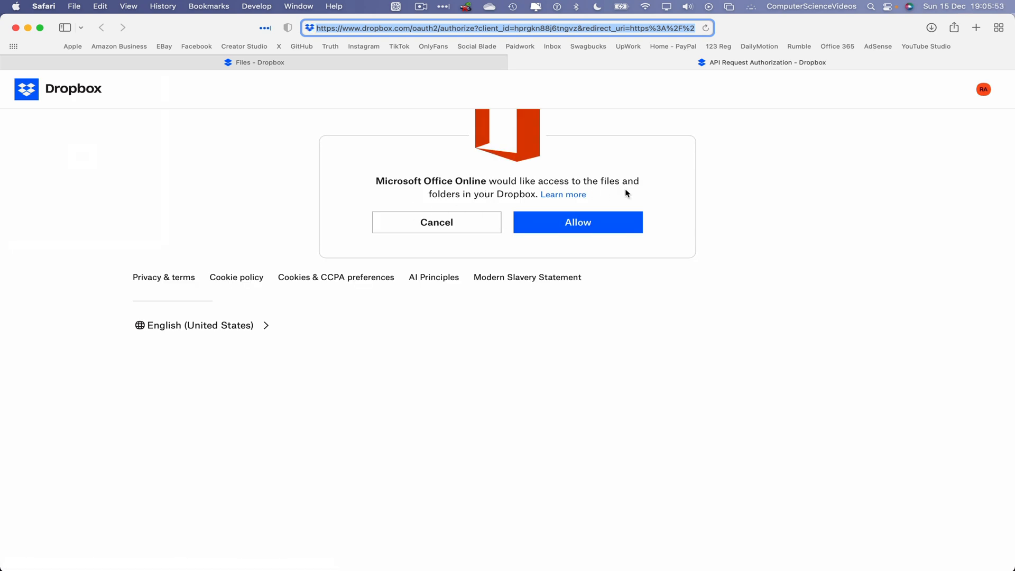
click(577, 222)
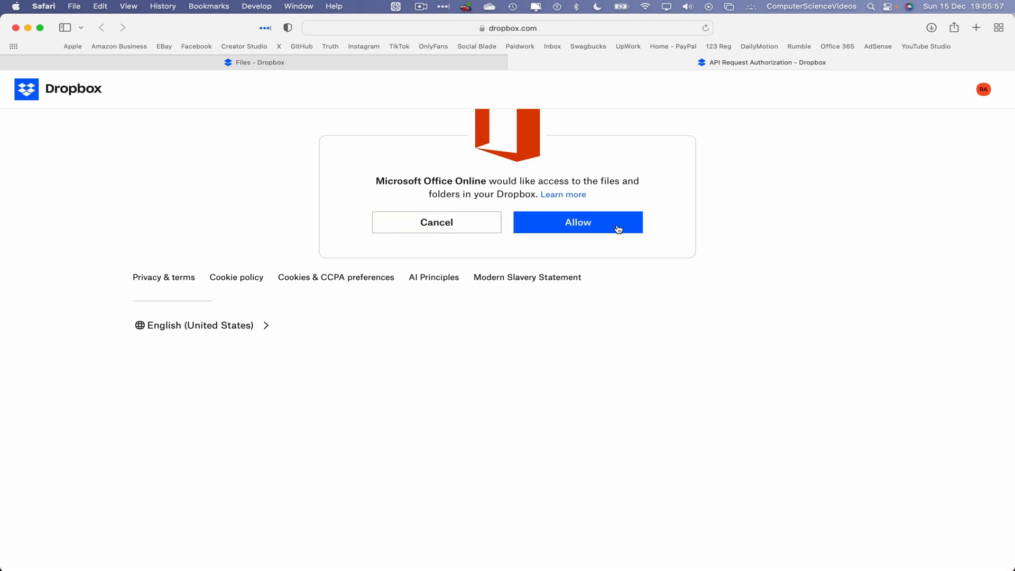
click(576, 222)
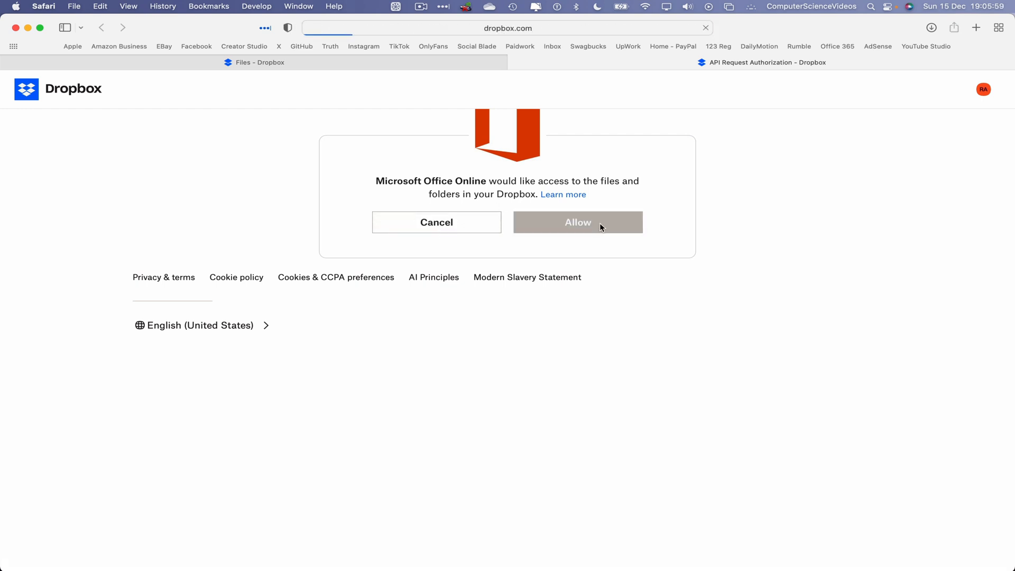
mouse_move(618, 209)
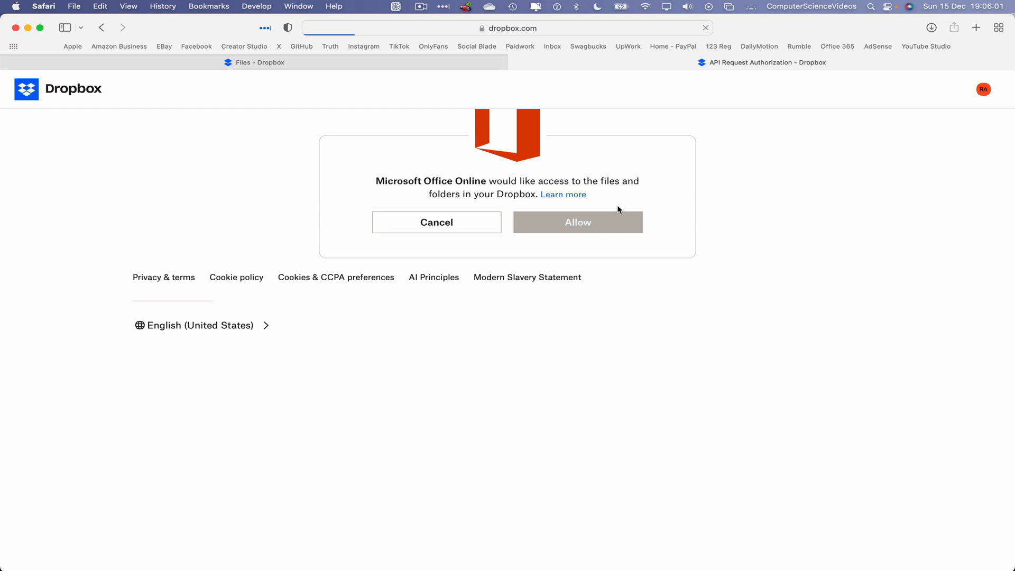
click(577, 222)
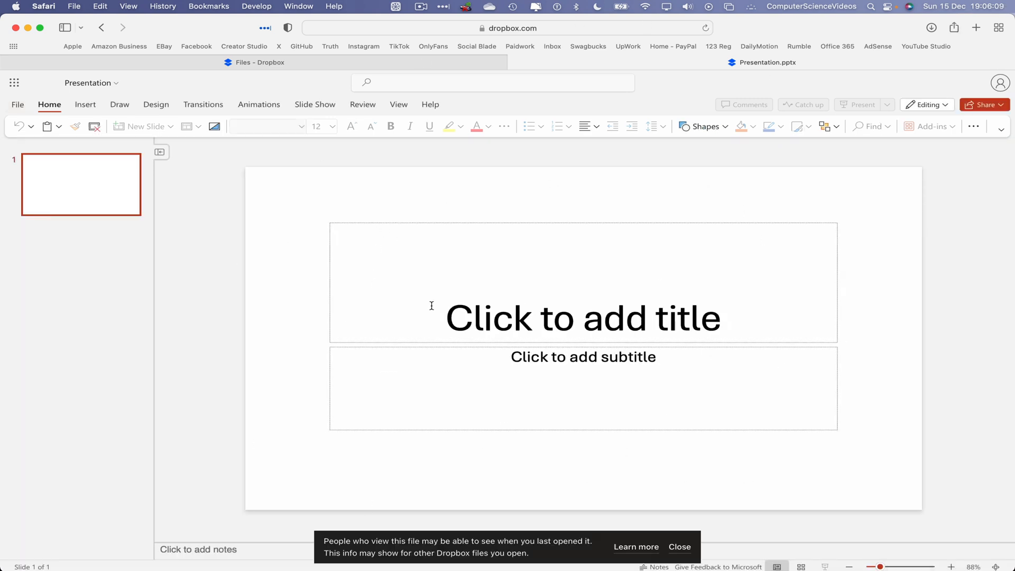
mouse_move(439, 299)
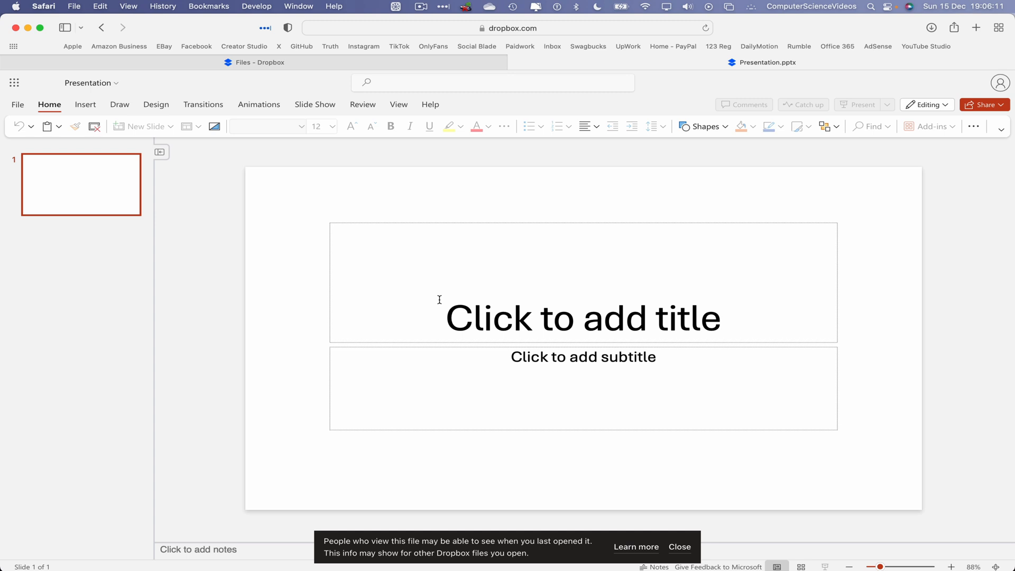
mouse_move(1004, 85)
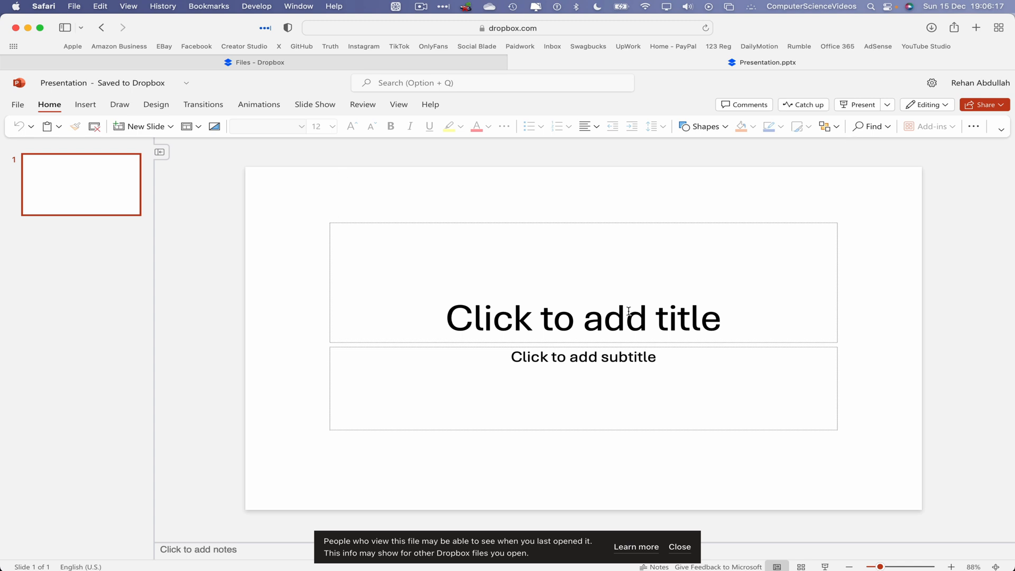
mouse_move(515, 63)
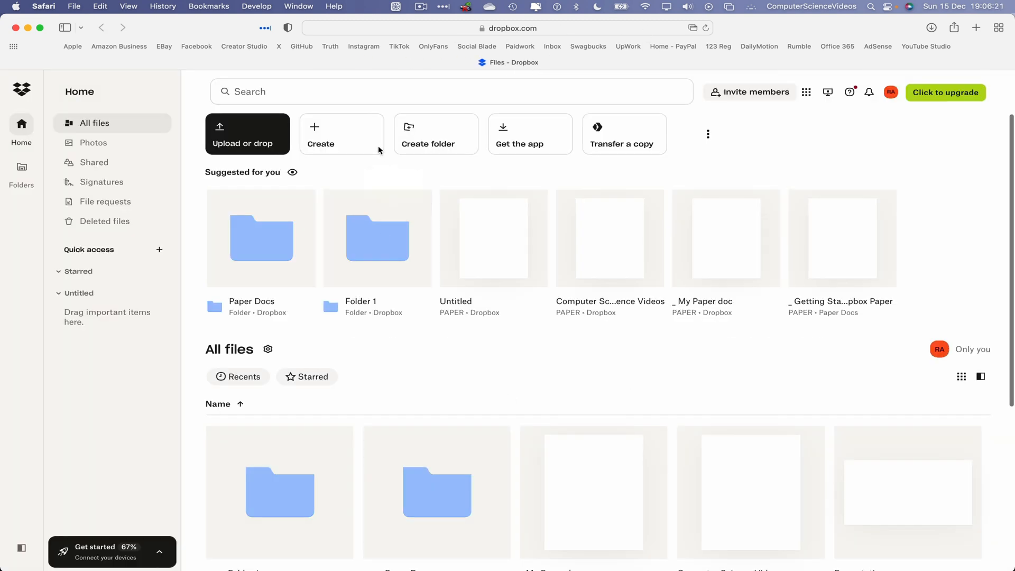
mouse_move(94, 143)
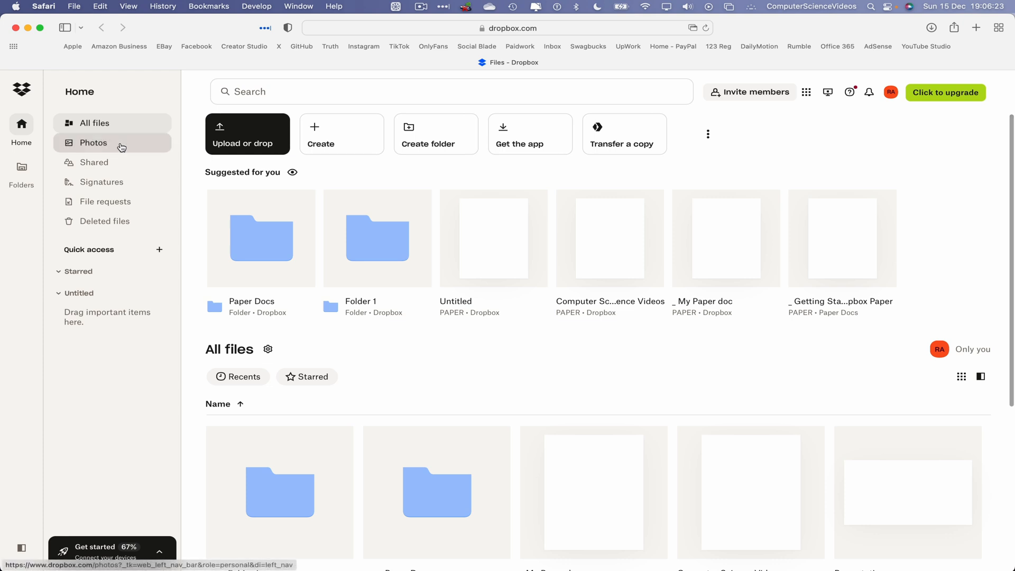
Step: Visit the Photos, Shared, Signatures, File requests and Deleted files sections in turn
click(94, 143)
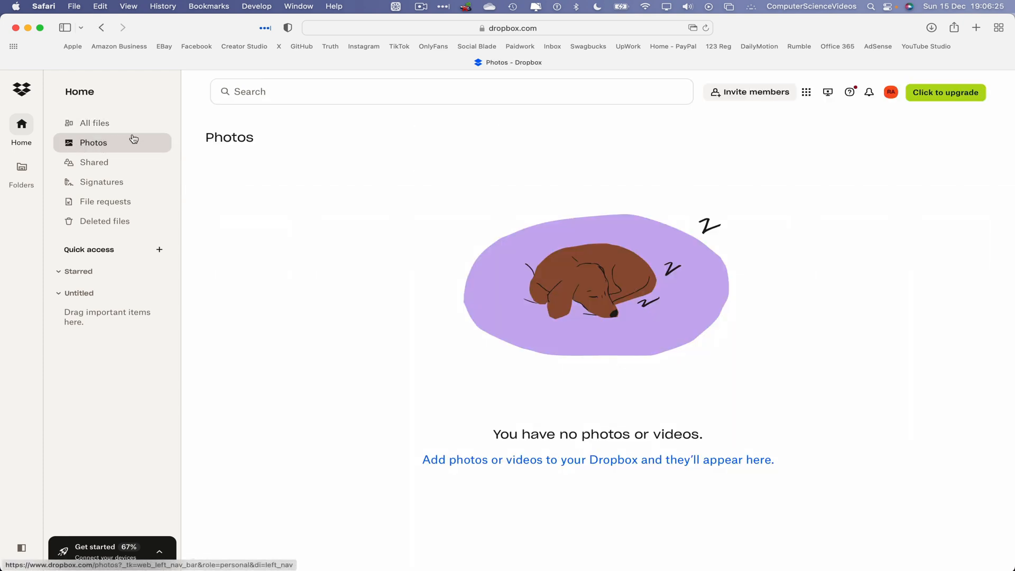
click(94, 162)
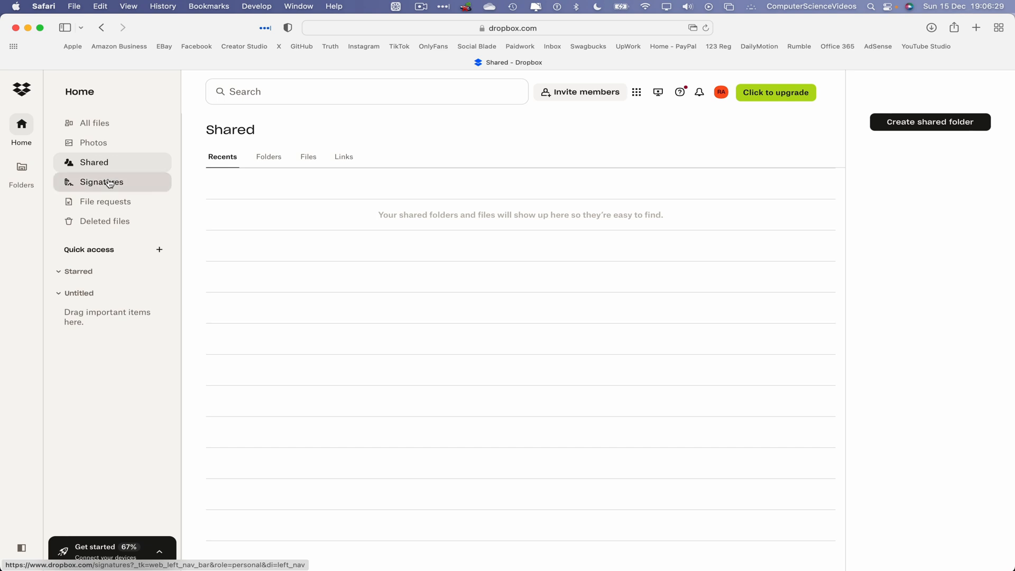
click(102, 182)
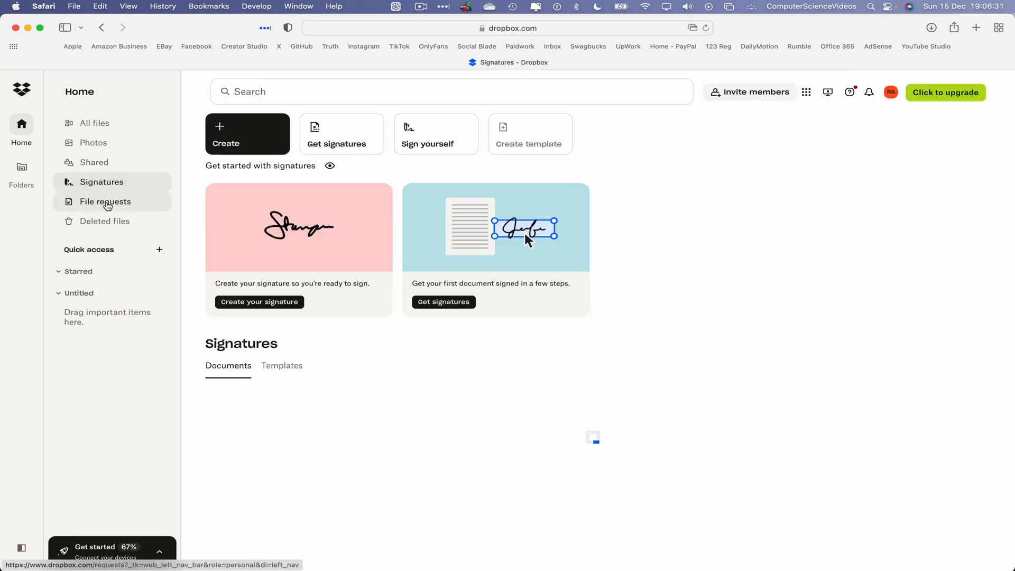
click(105, 201)
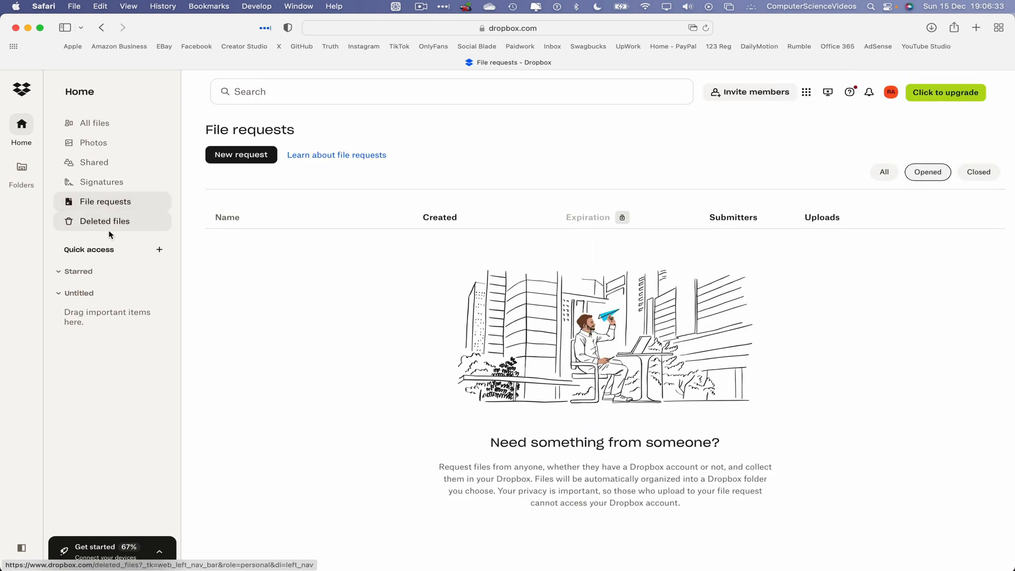
click(105, 221)
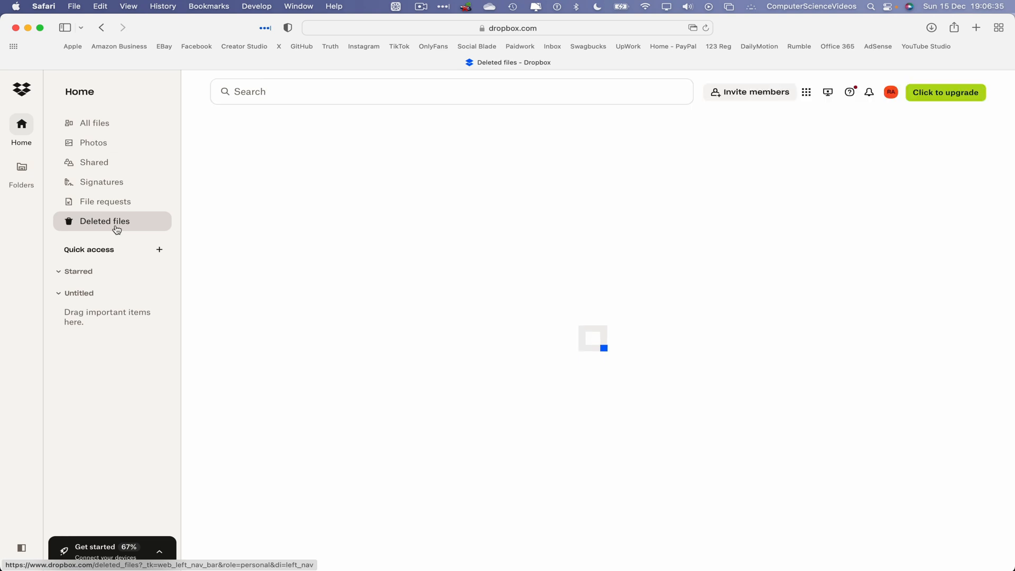
click(104, 221)
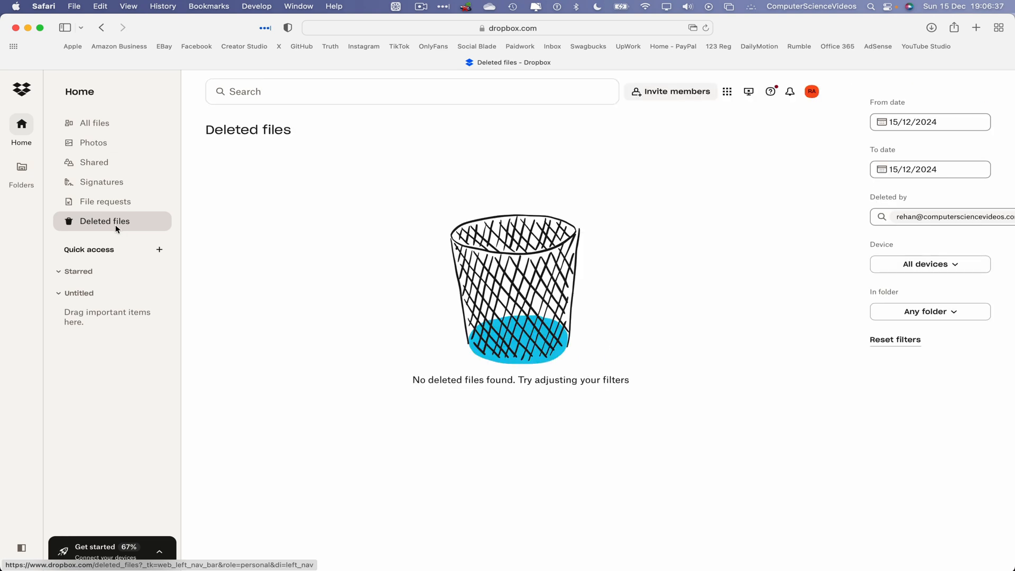
mouse_move(53, 170)
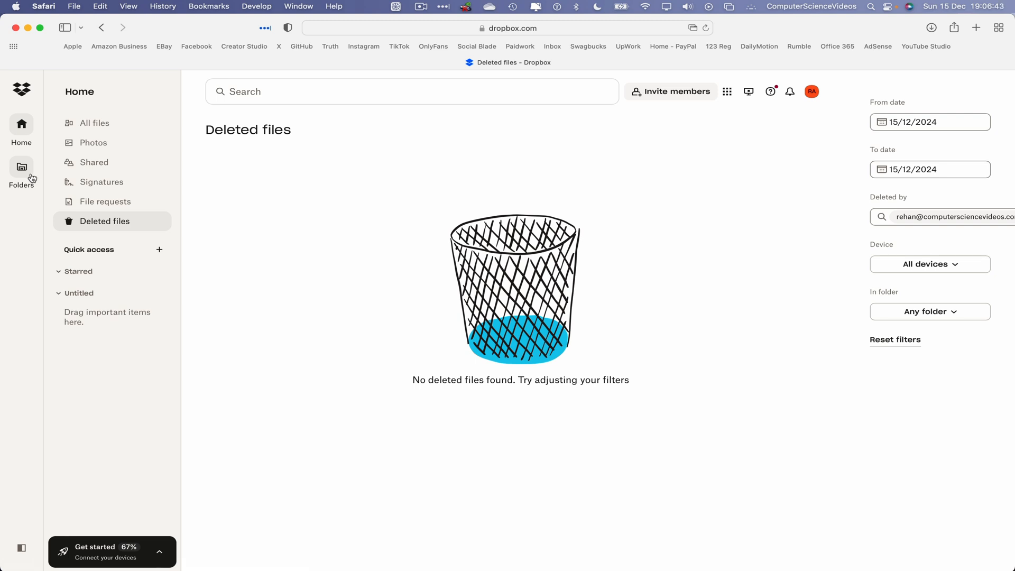
Step: Switch to the Folders view listing Folder 1, Paper Docs and the Presentation file
click(21, 166)
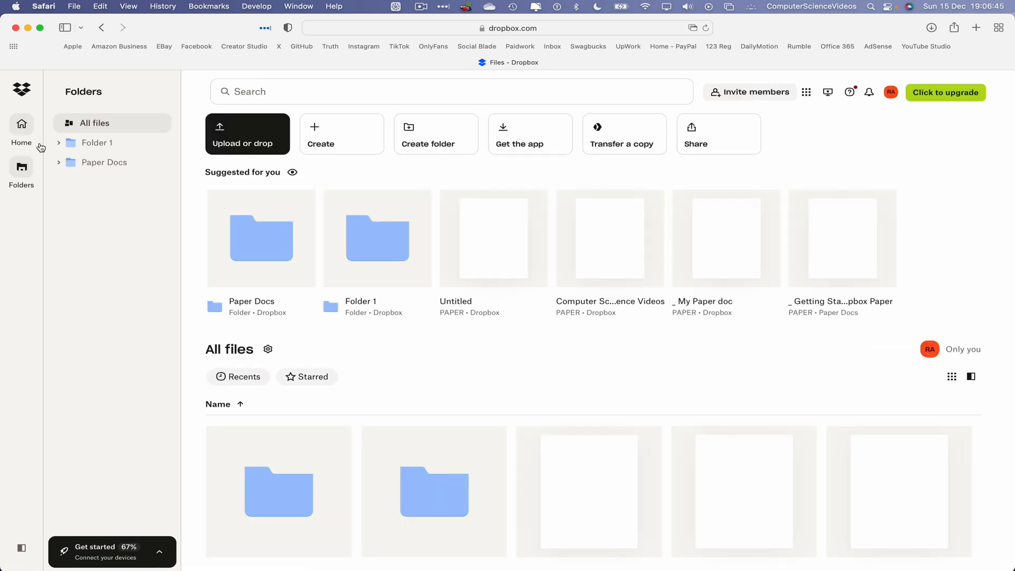
mouse_move(377, 238)
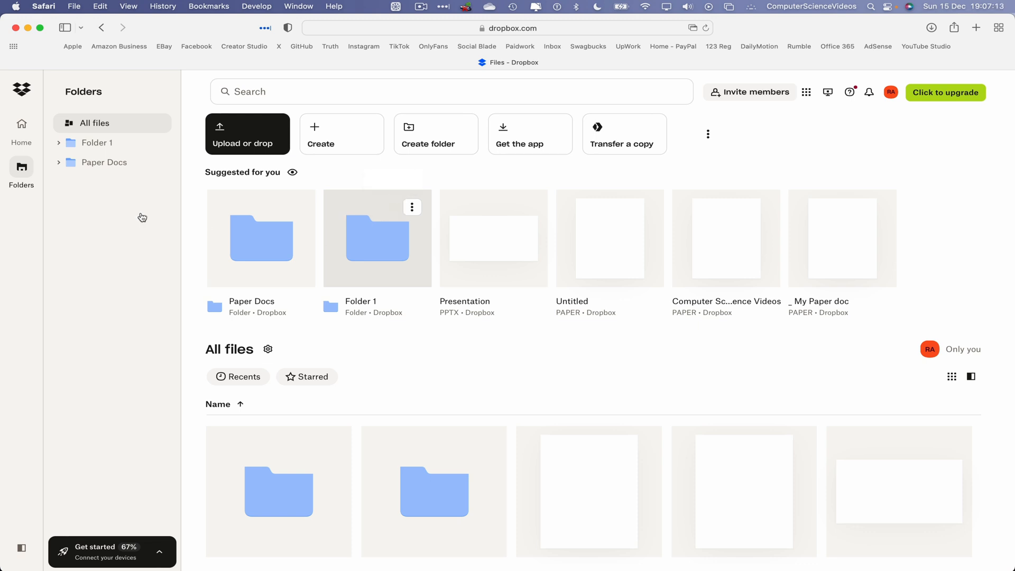
Step: Log out of the Dropbox account via the avatar menu, then quit Safari from the Safari menu
click(890, 92)
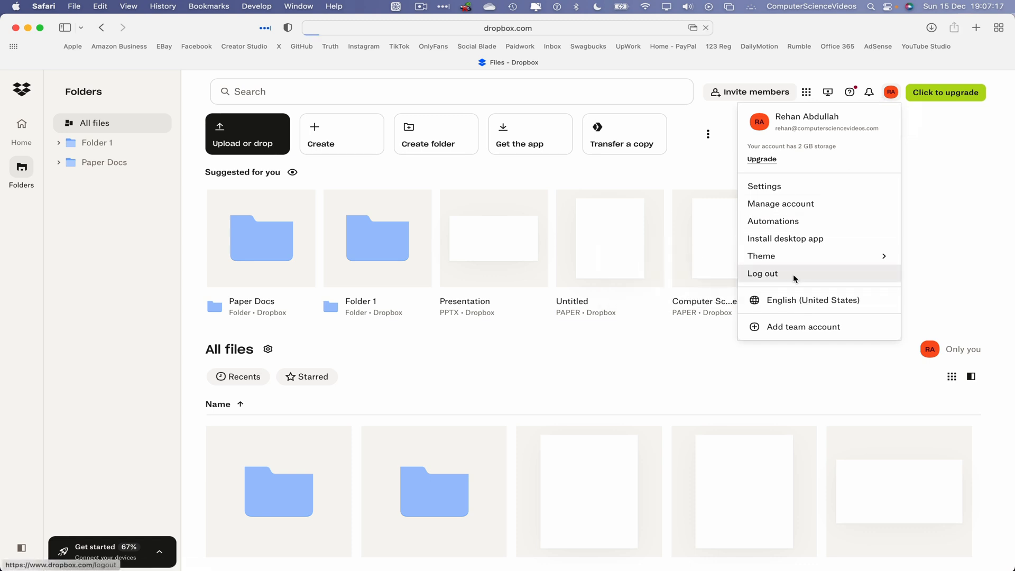
click(762, 272)
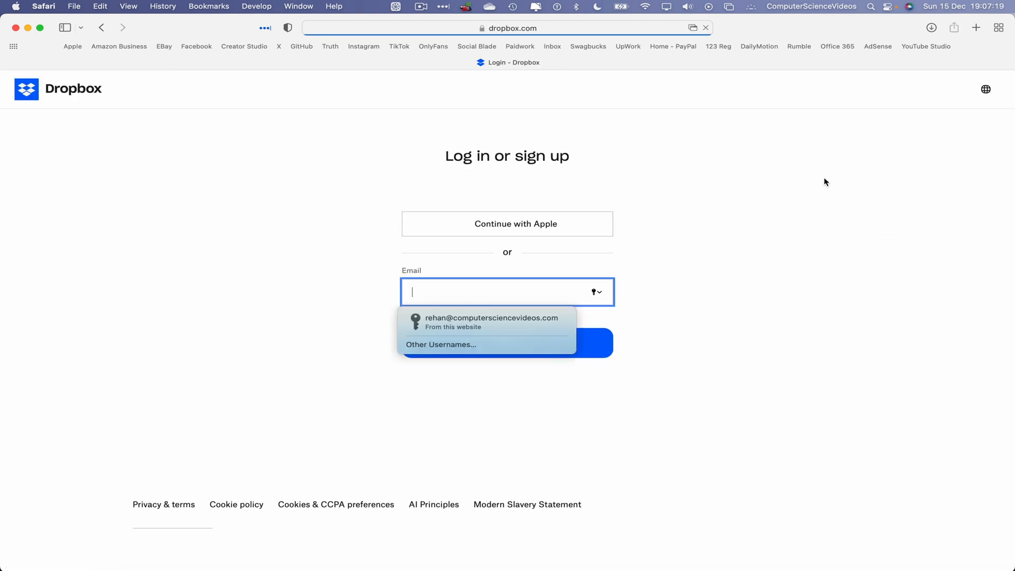
click(43, 7)
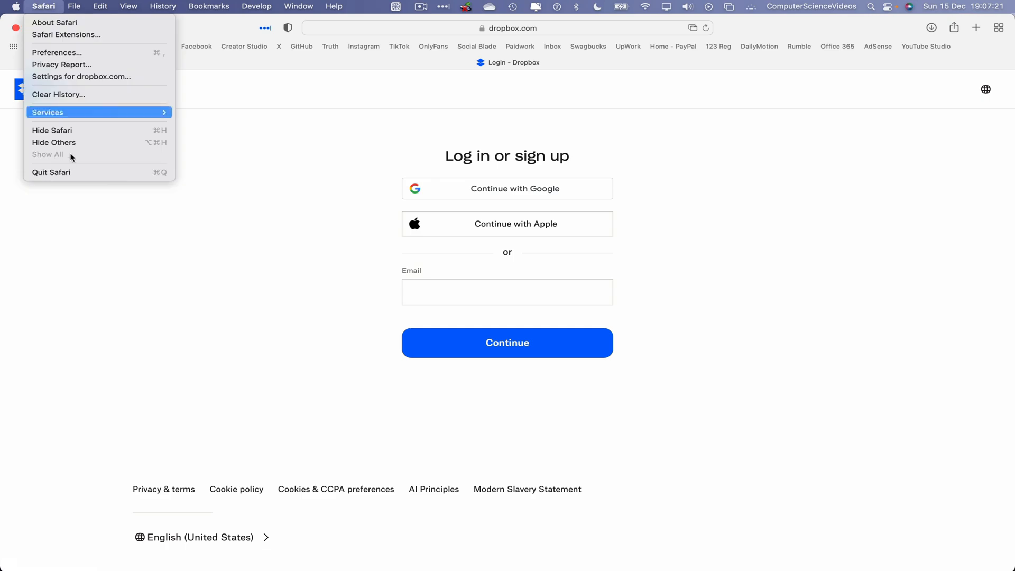
click(51, 130)
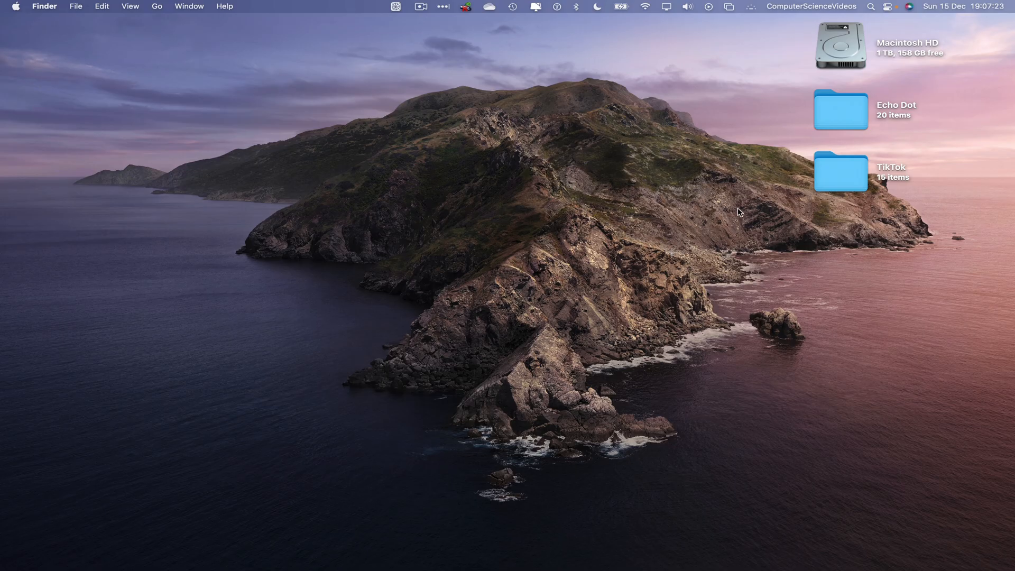